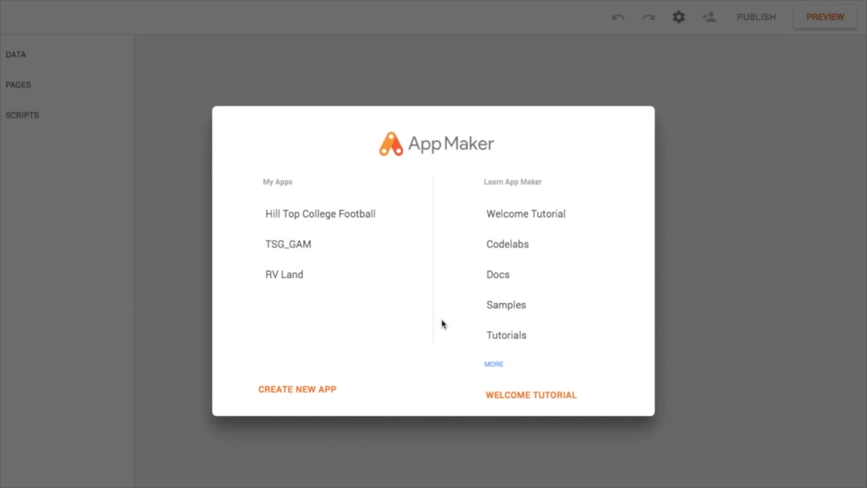
pyautogui.moveTo(413, 317)
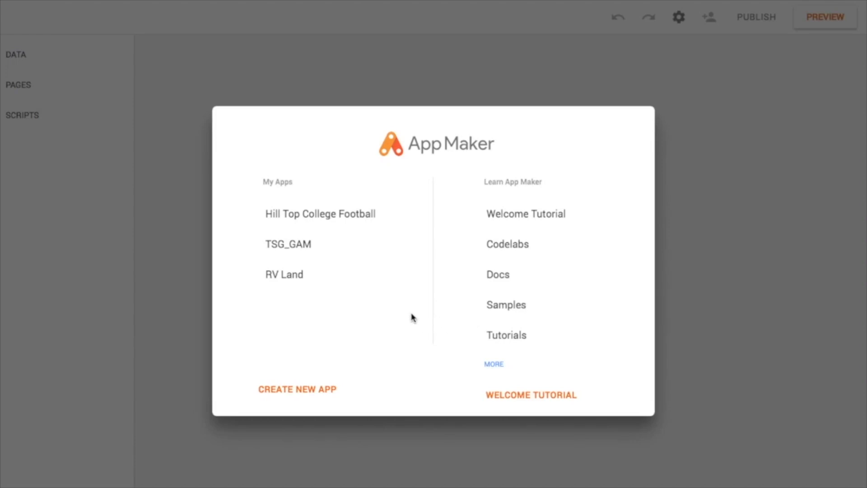
pyautogui.moveTo(292, 397)
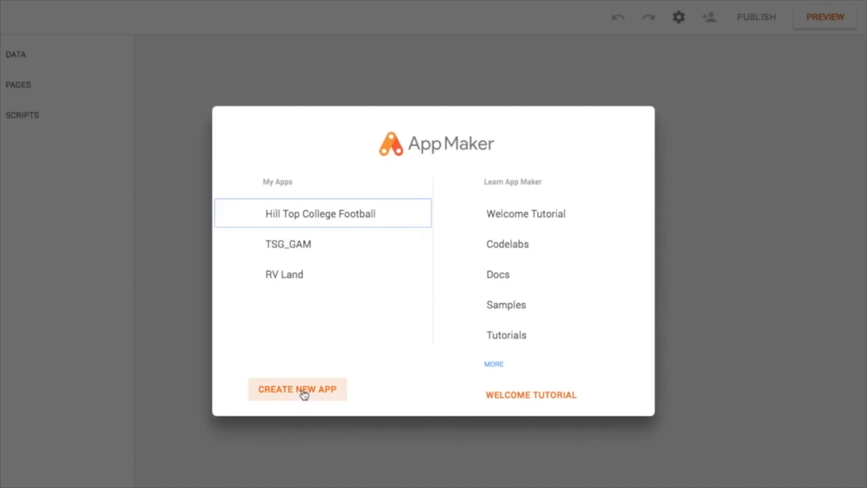
# - Start a new app and browse the Select a template gallery down to Blank Application
pyautogui.click(298, 389)
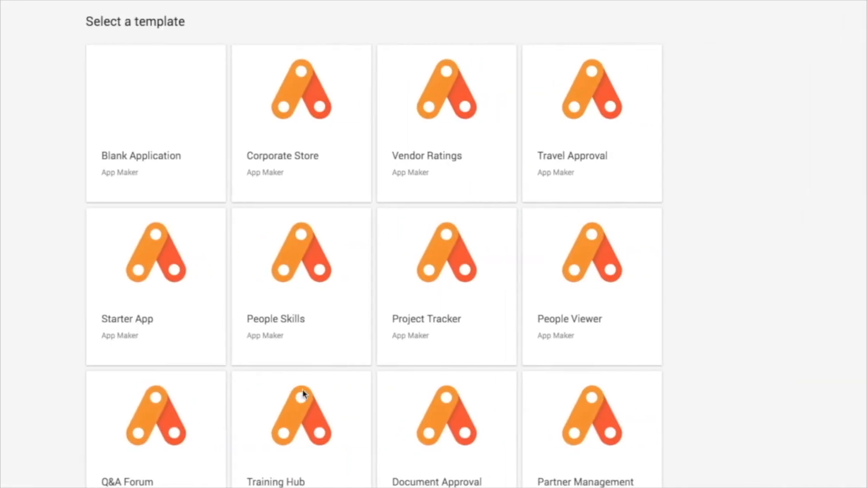
pyautogui.moveTo(667, 203)
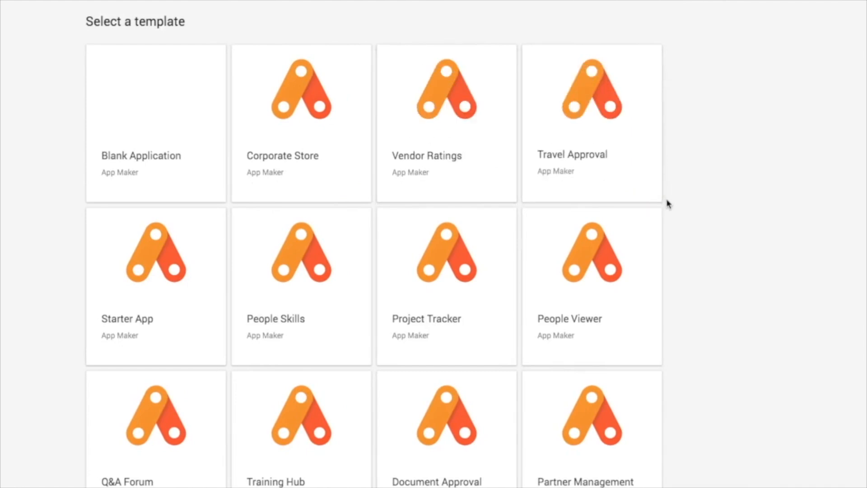
pyautogui.moveTo(698, 246)
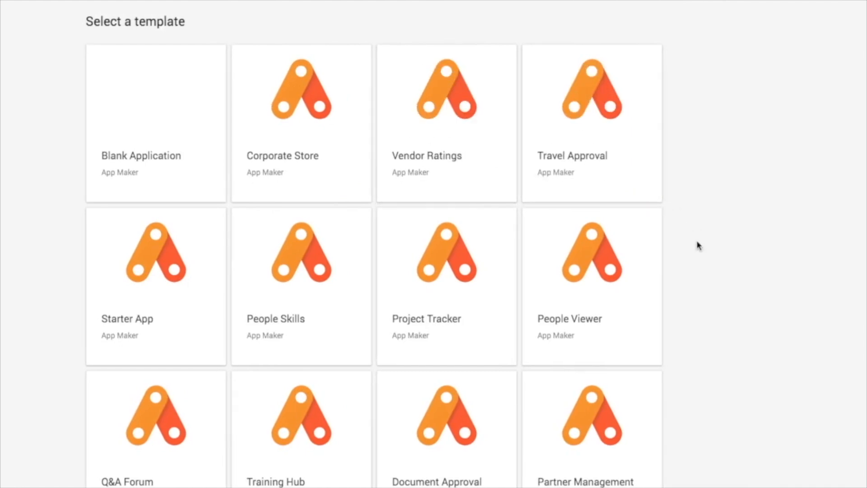
pyautogui.moveTo(687, 256)
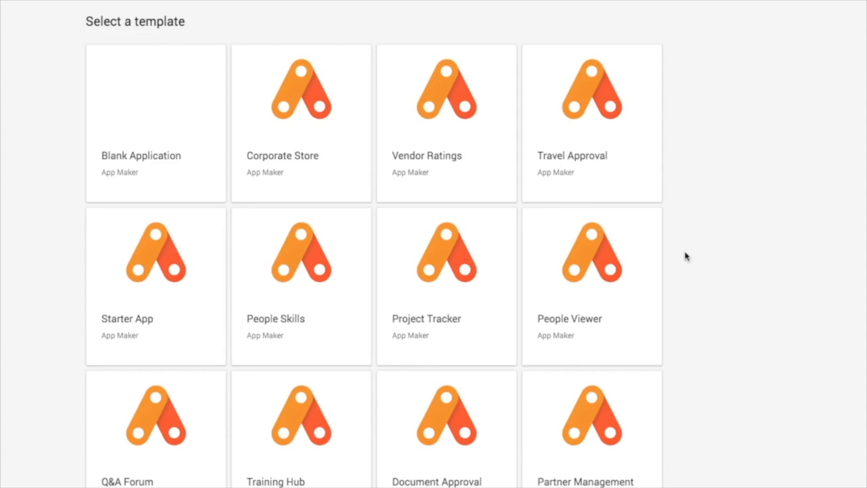
pyautogui.scroll(-3)
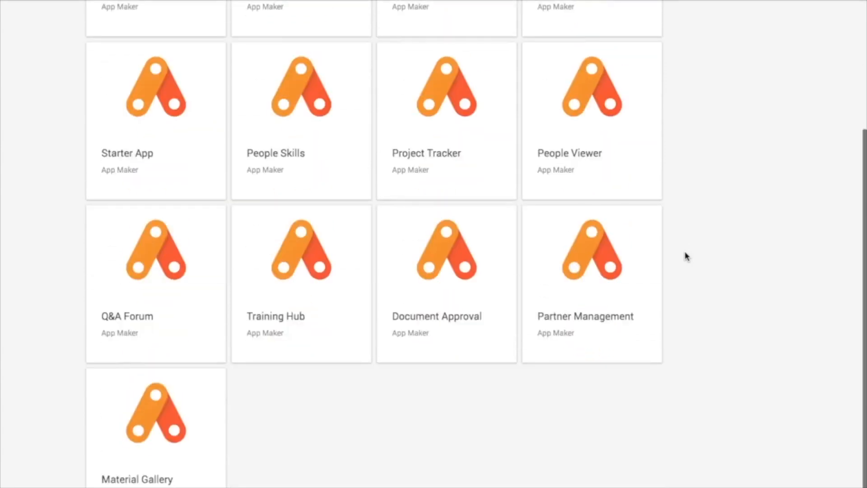
pyautogui.scroll(3)
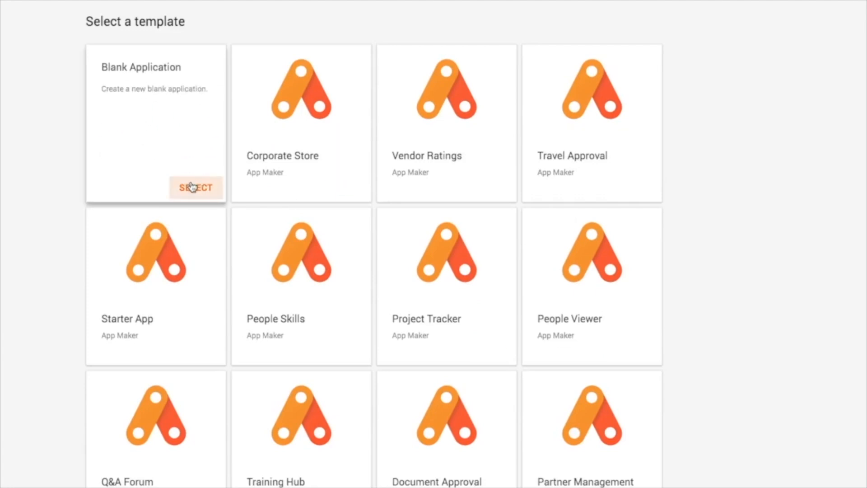
# - Select the Blank Application template to open the editor with an empty NewPage
pyautogui.click(195, 188)
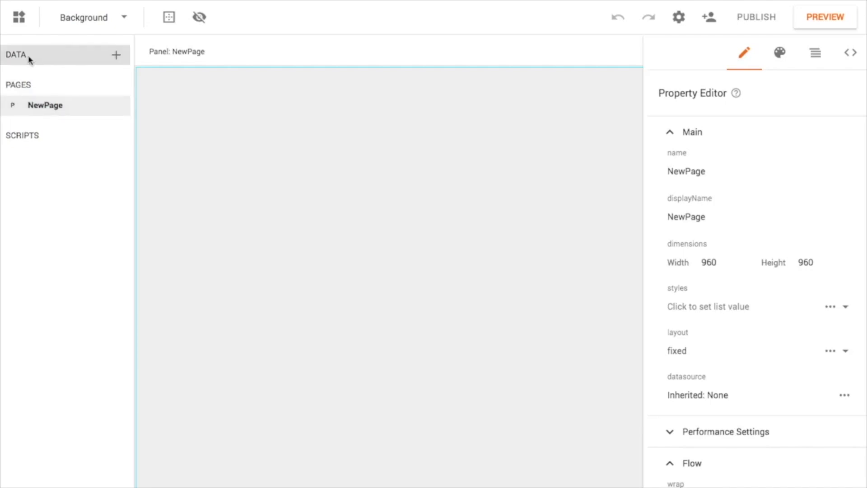
pyautogui.moveTo(17, 54)
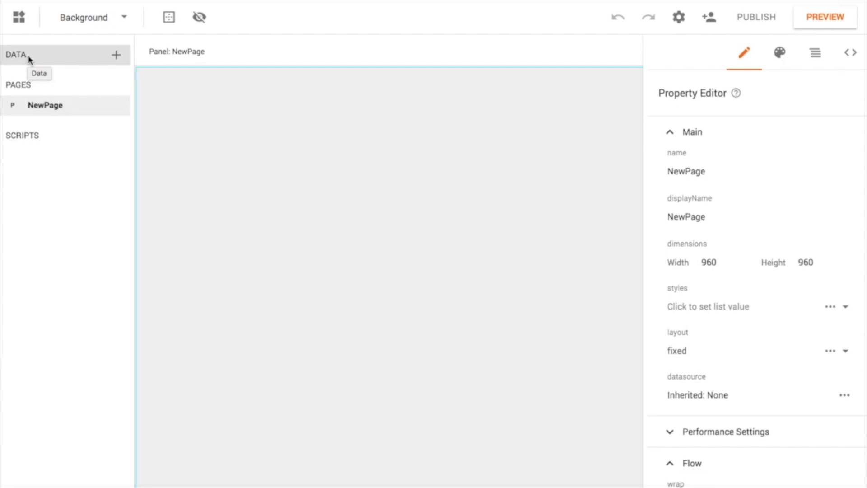
pyautogui.moveTo(64, 59)
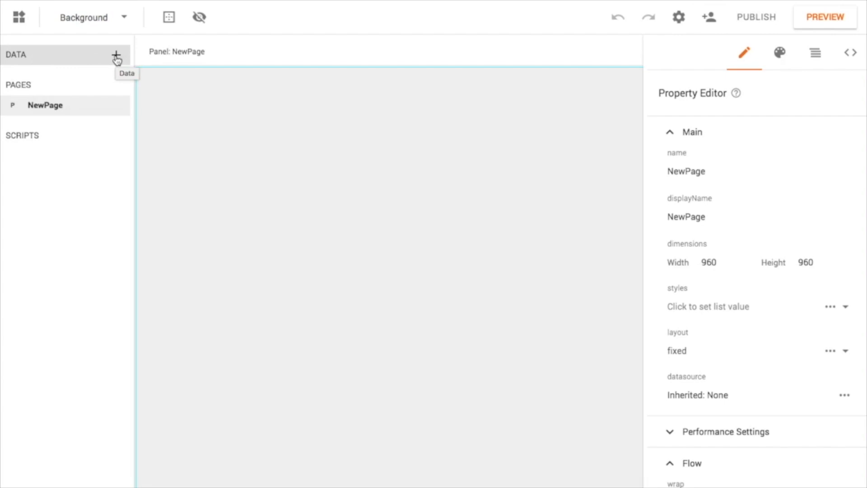
# - Add a Google Cloud SQL data model and enter the name HillTopFootball
pyautogui.click(115, 57)
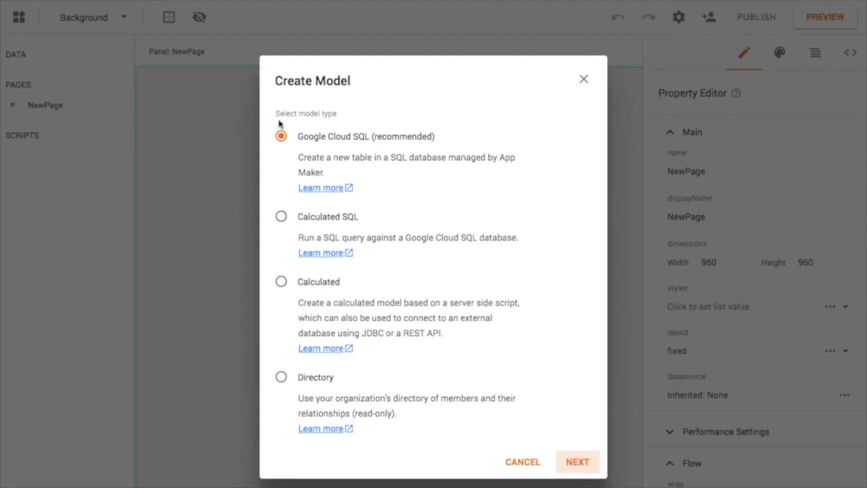
pyautogui.moveTo(416, 242)
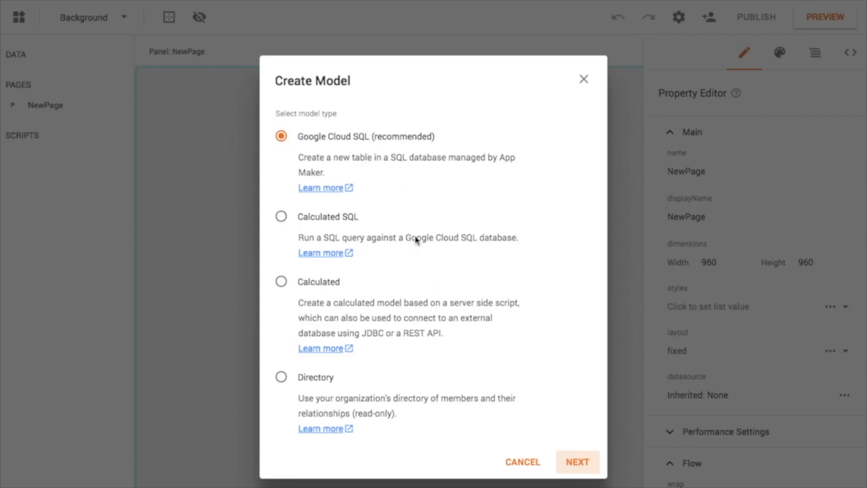
pyautogui.moveTo(545, 429)
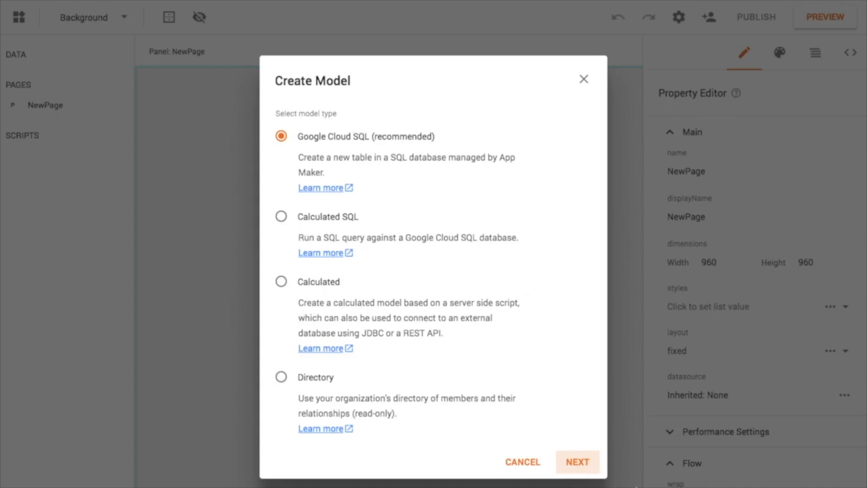
pyautogui.click(577, 462)
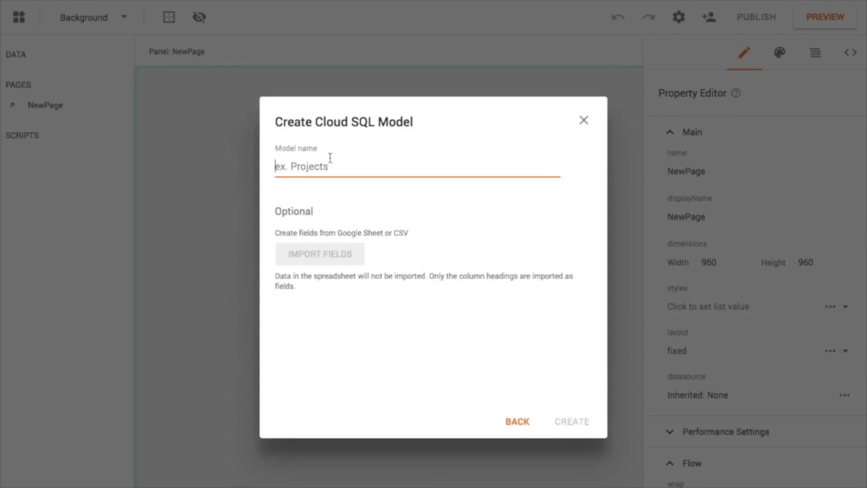
pyautogui.write('Hill')
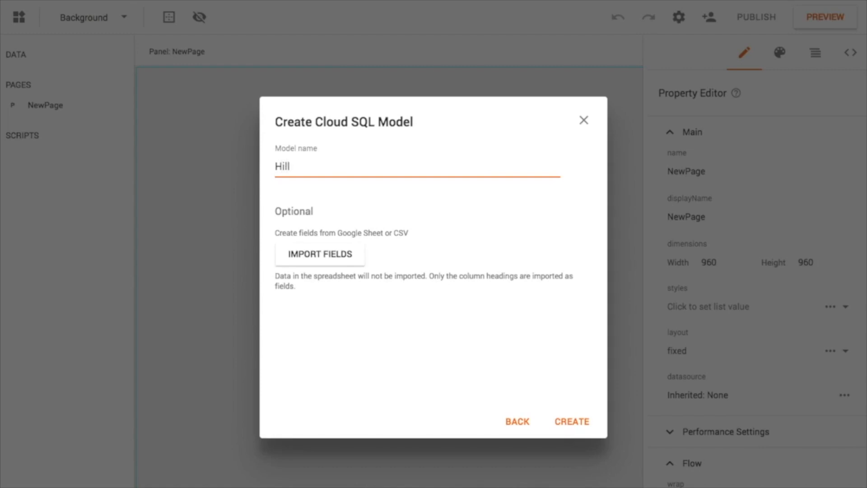
pyautogui.write('TopF')
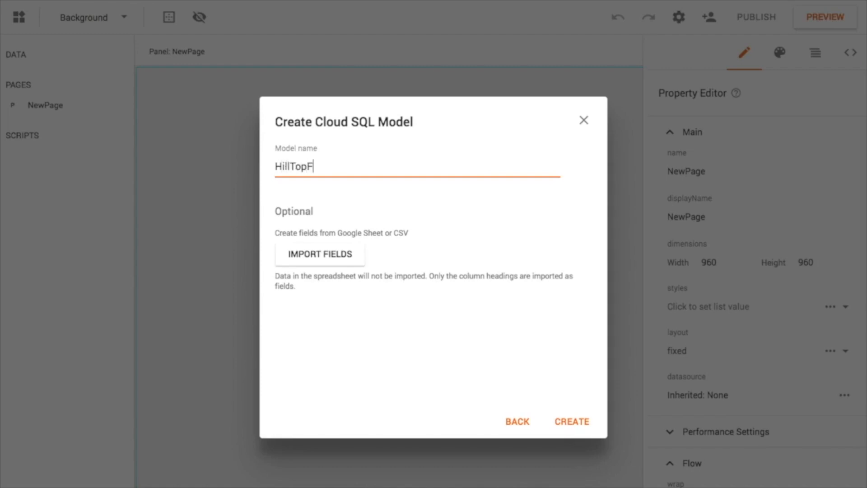
pyautogui.write('ootba')
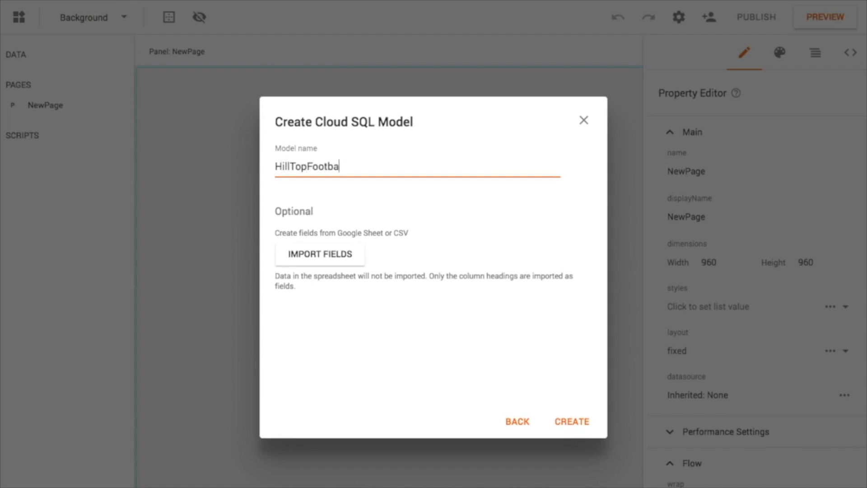
pyautogui.write('ll')
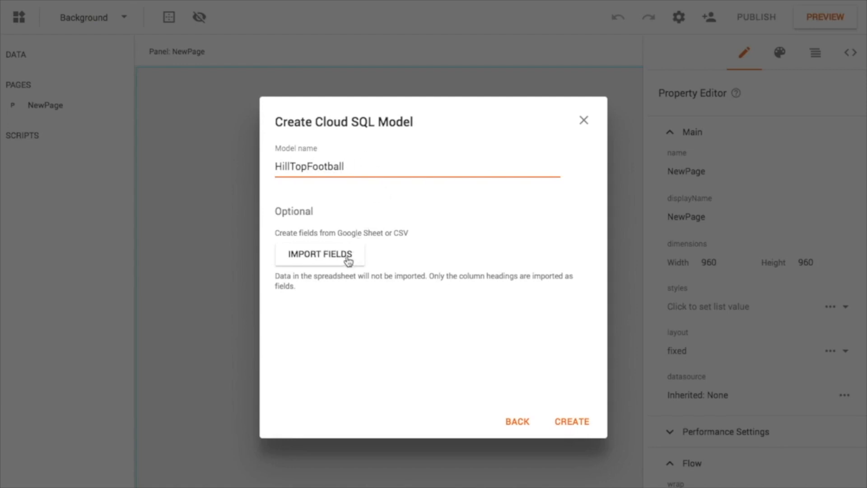
pyautogui.moveTo(423, 289)
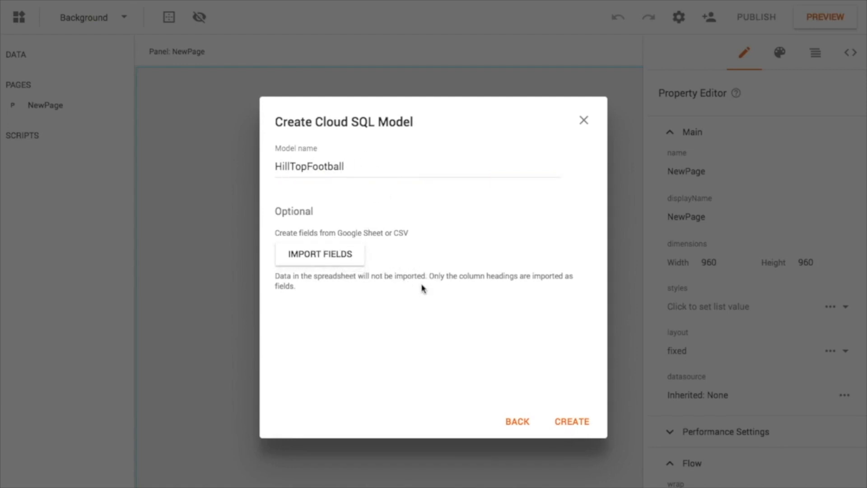
pyautogui.moveTo(422, 288)
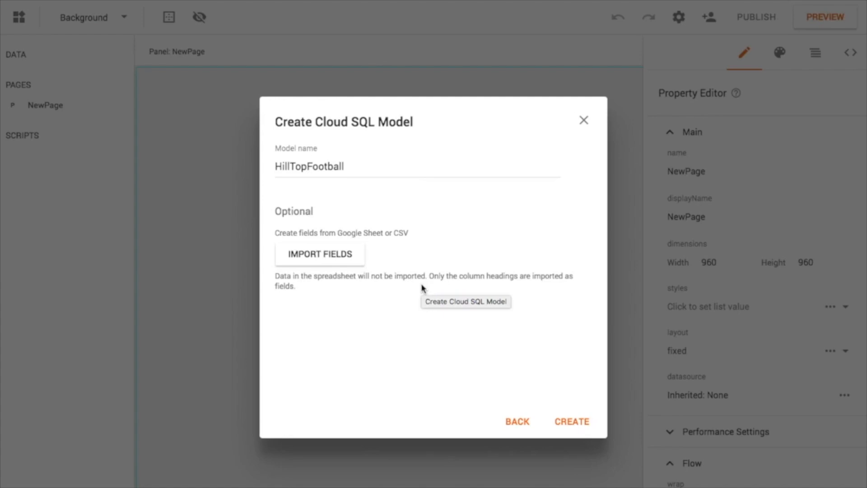
# - Import model fields from the 2018 Season Roster Google spreadsheet
pyautogui.click(320, 254)
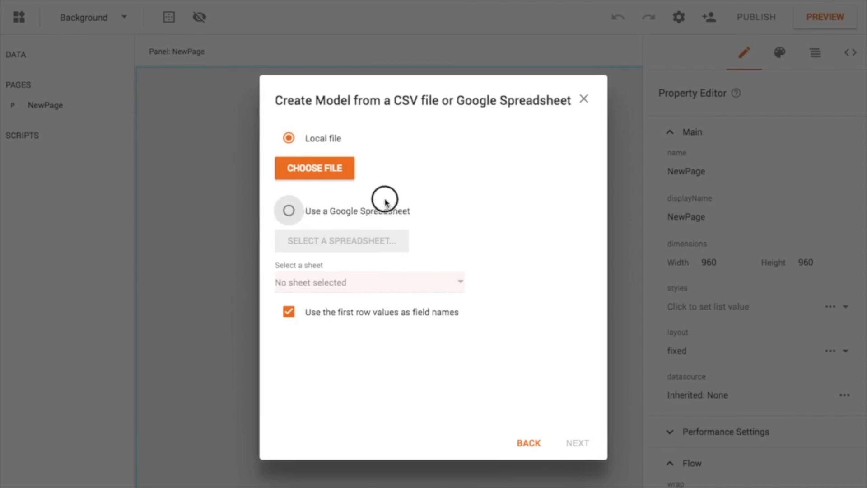
pyautogui.moveTo(409, 115)
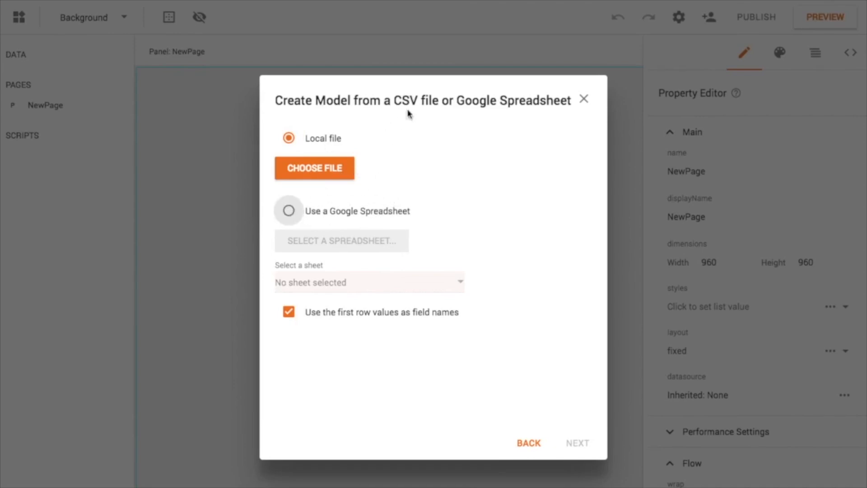
pyautogui.moveTo(385, 168)
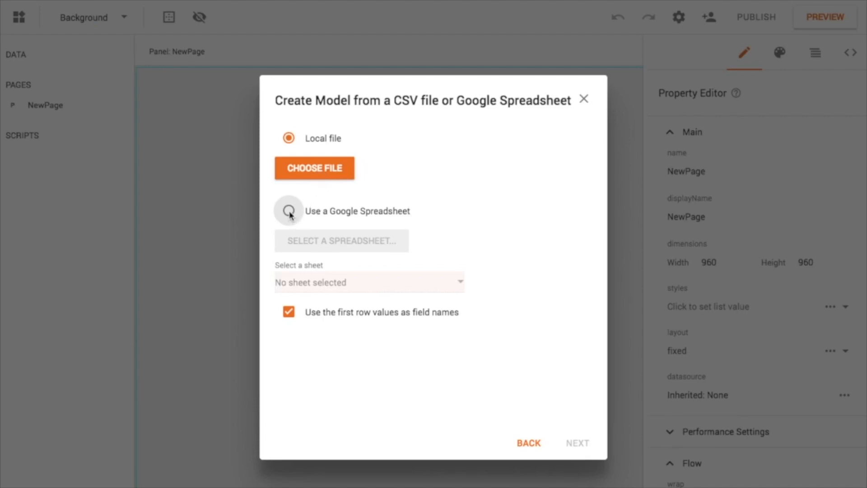
pyautogui.click(289, 210)
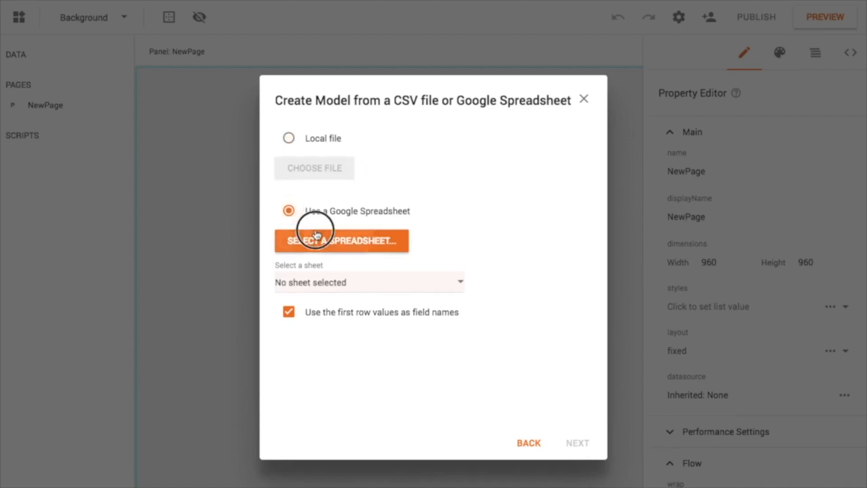
pyautogui.click(341, 241)
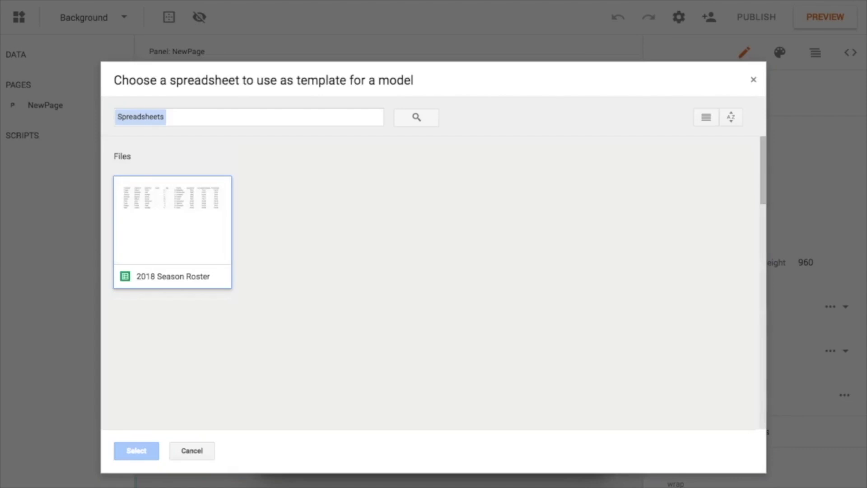
pyautogui.click(172, 220)
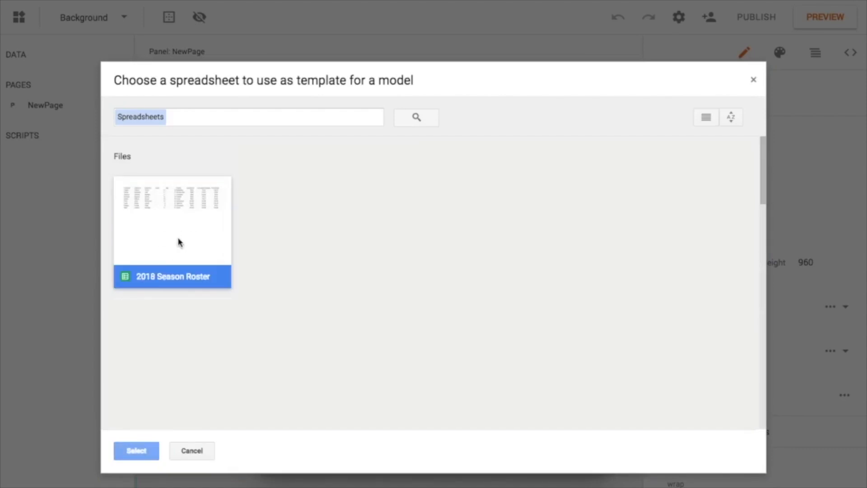
pyautogui.click(136, 451)
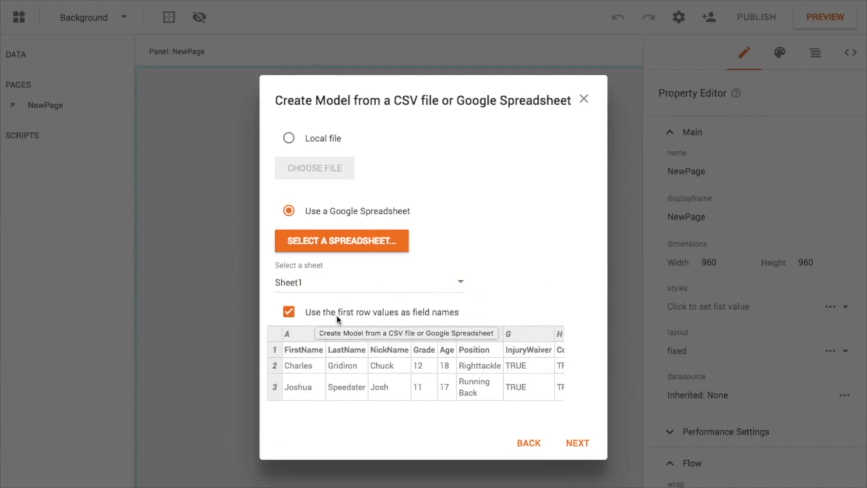
pyautogui.moveTo(434, 320)
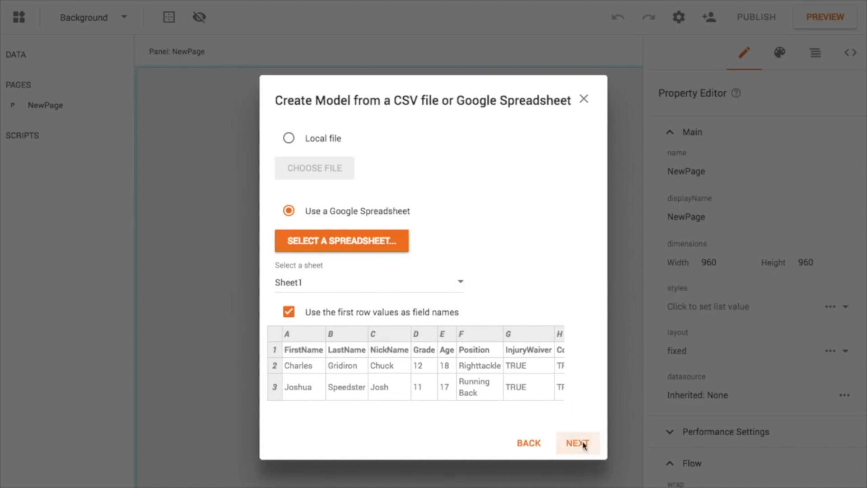
# - Load the roster headings, review fields FirstName through HonorAthlete, and create HillTopFootball
pyautogui.click(577, 443)
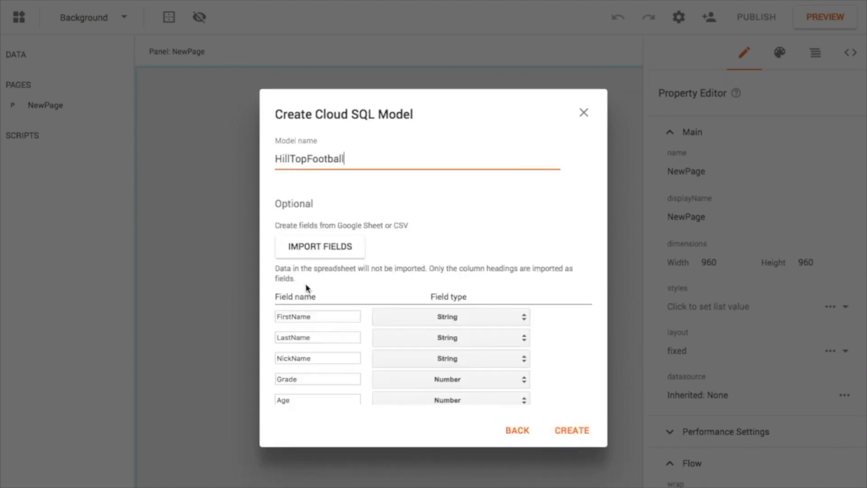
pyautogui.moveTo(304, 159)
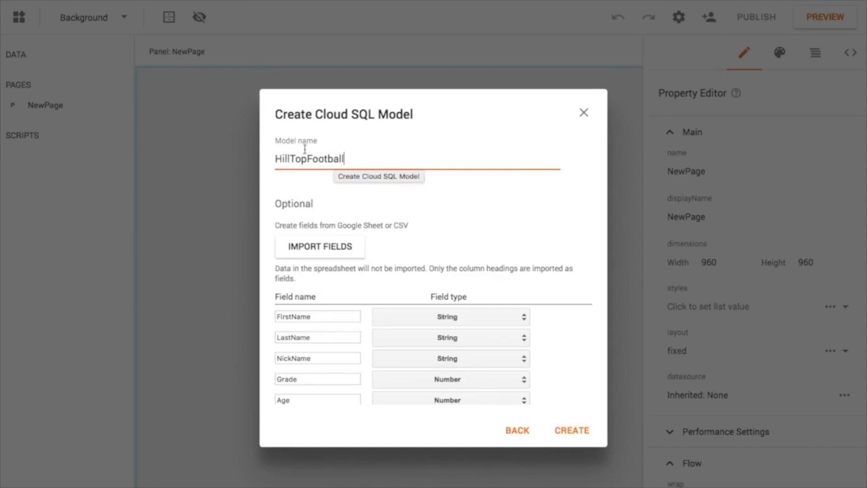
pyautogui.moveTo(370, 188)
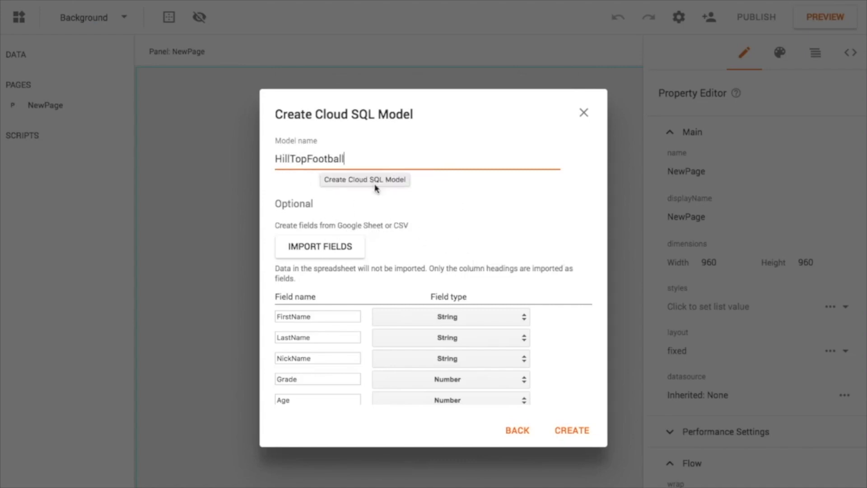
pyautogui.moveTo(354, 348)
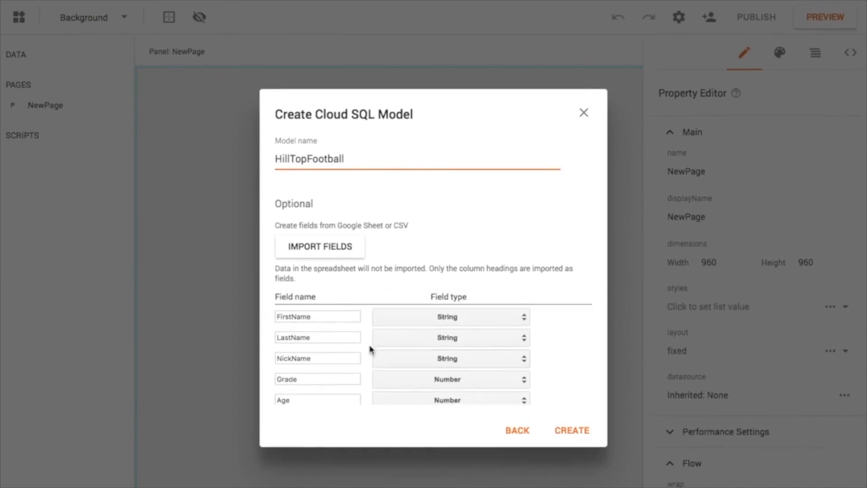
pyautogui.scroll(-3)
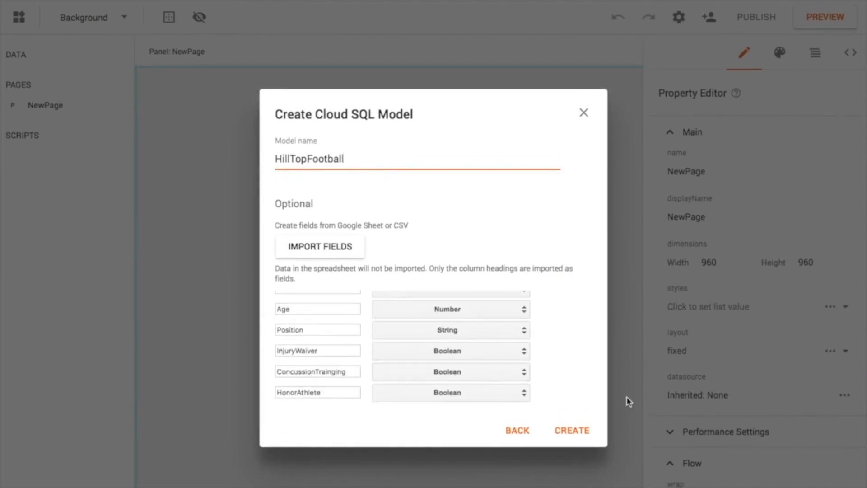
pyautogui.scroll(3)
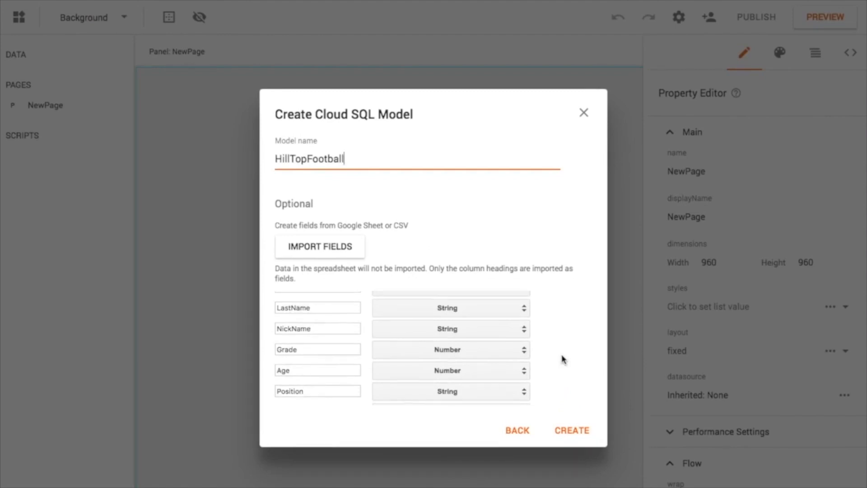
pyautogui.scroll(-3)
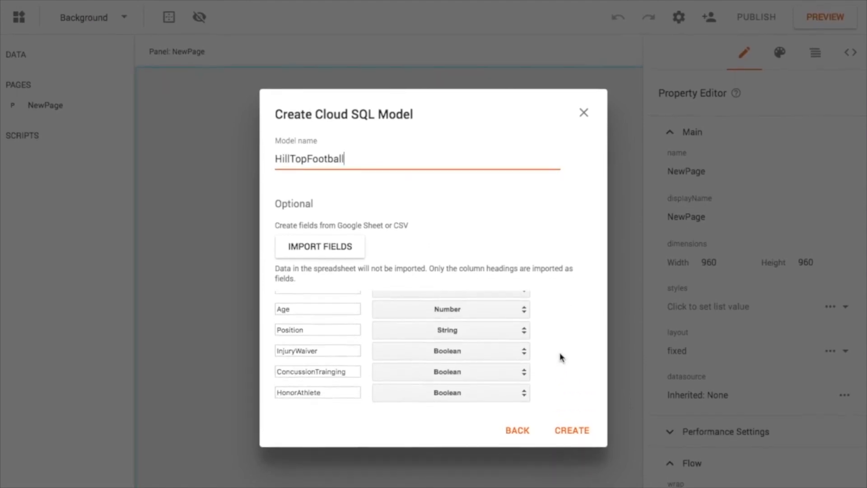
pyautogui.scroll(3)
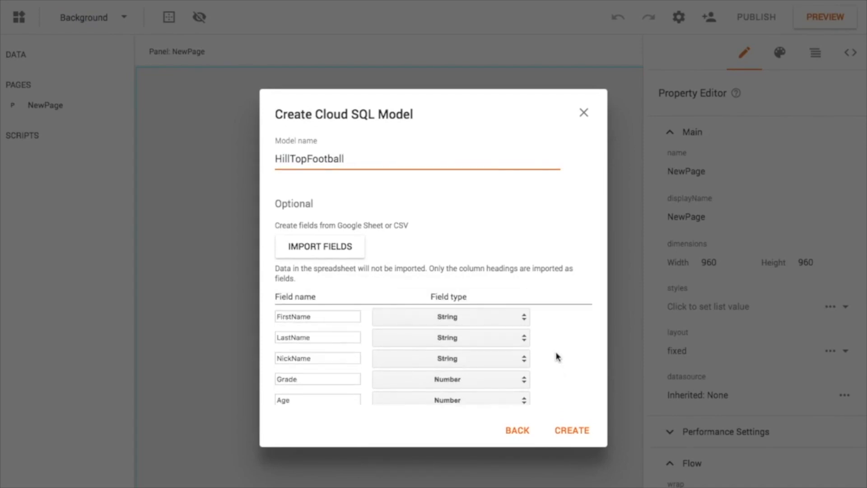
pyautogui.click(572, 431)
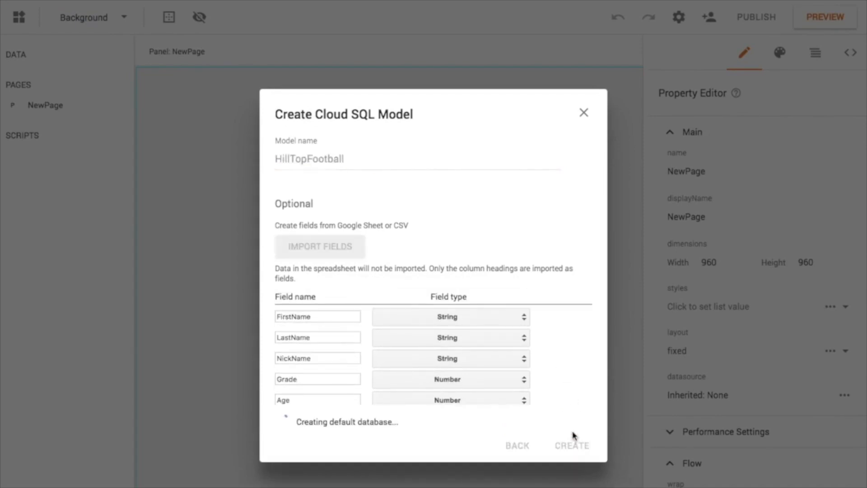
# - Review HillTopFootball's fields and start Import Data From Sheet for the model
pyautogui.click(572, 445)
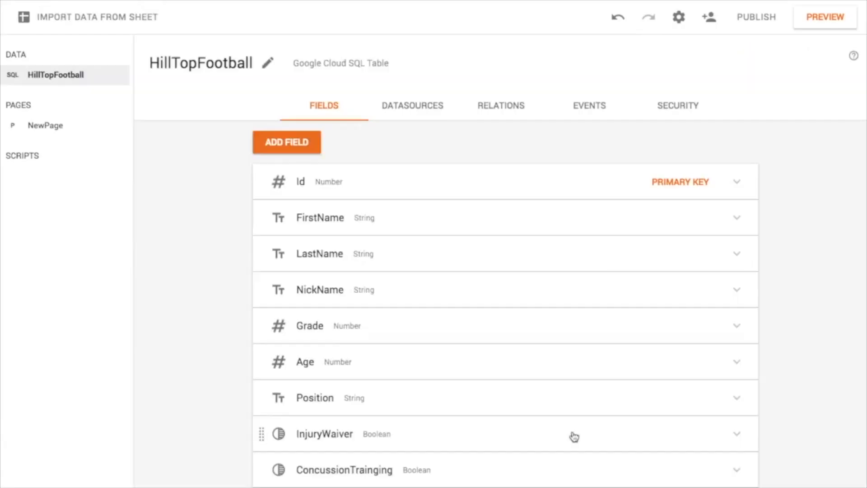
pyautogui.moveTo(319, 274)
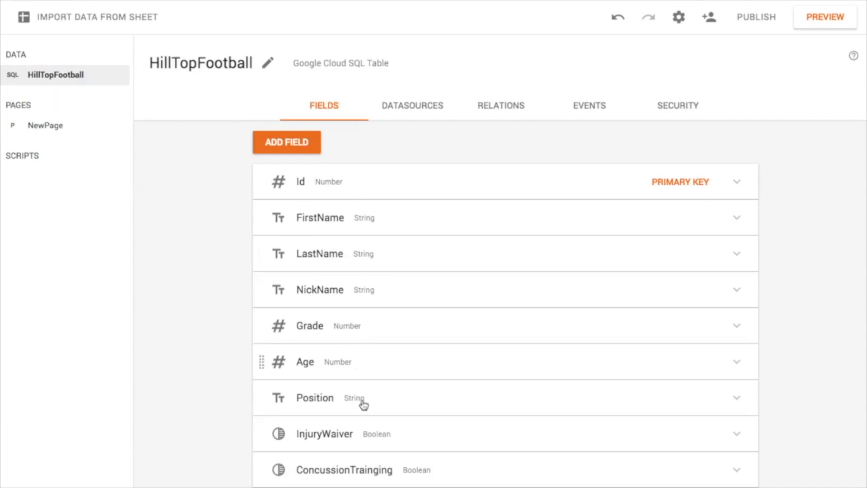
pyautogui.moveTo(231, 254)
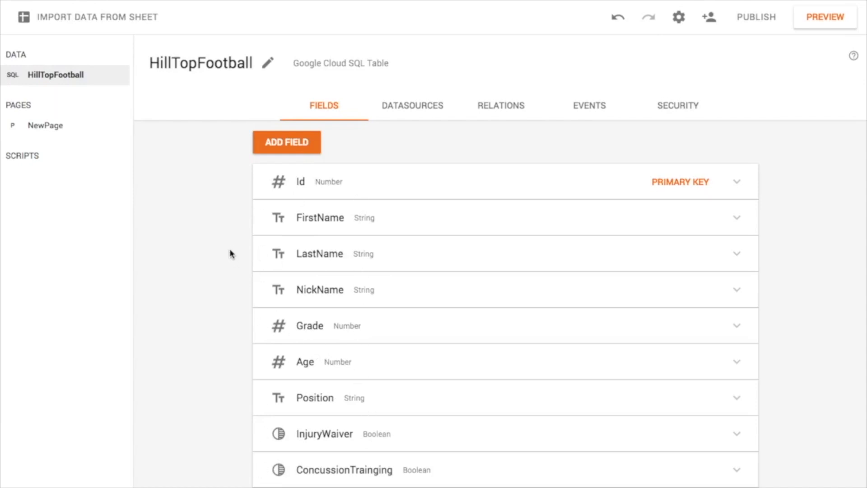
pyautogui.moveTo(222, 249)
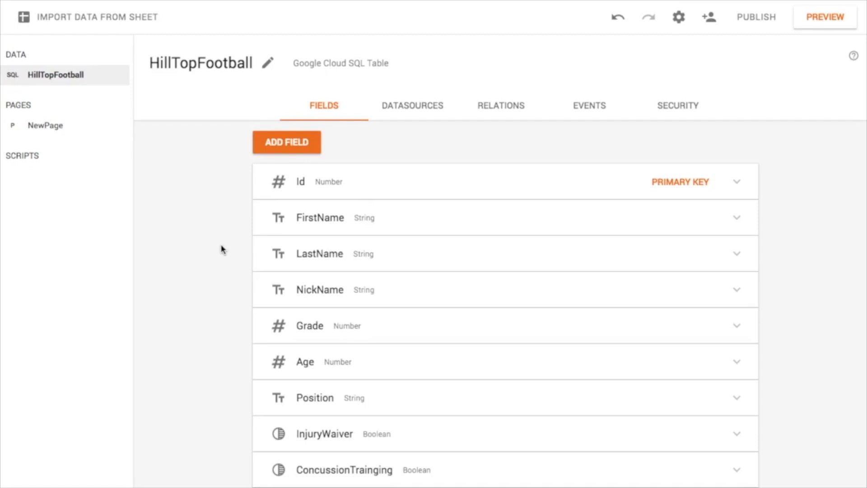
pyautogui.moveTo(381, 484)
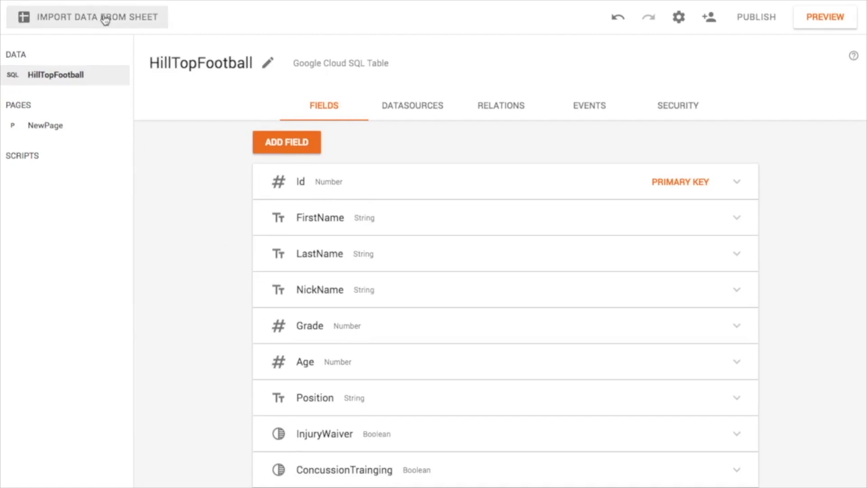
pyautogui.click(86, 17)
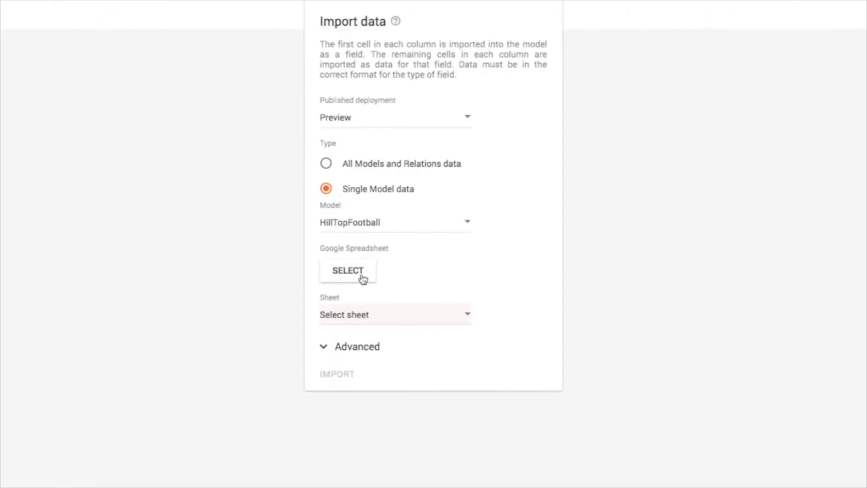
# - Import Sheet1 of the 2018 Season Roster spreadsheet into HillTopFootball
pyautogui.click(348, 270)
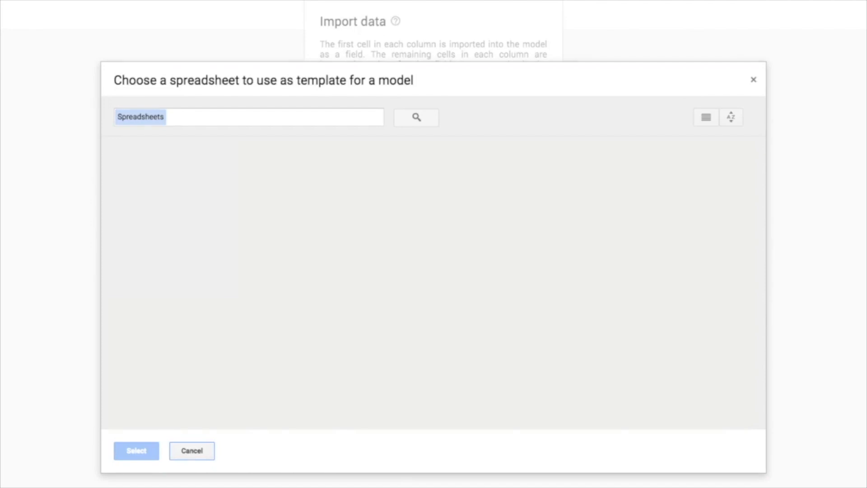
pyautogui.click(416, 117)
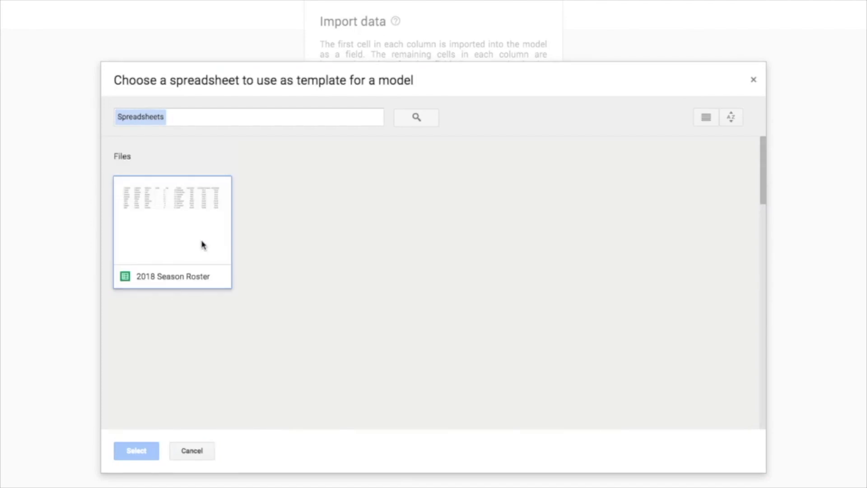
pyautogui.click(172, 277)
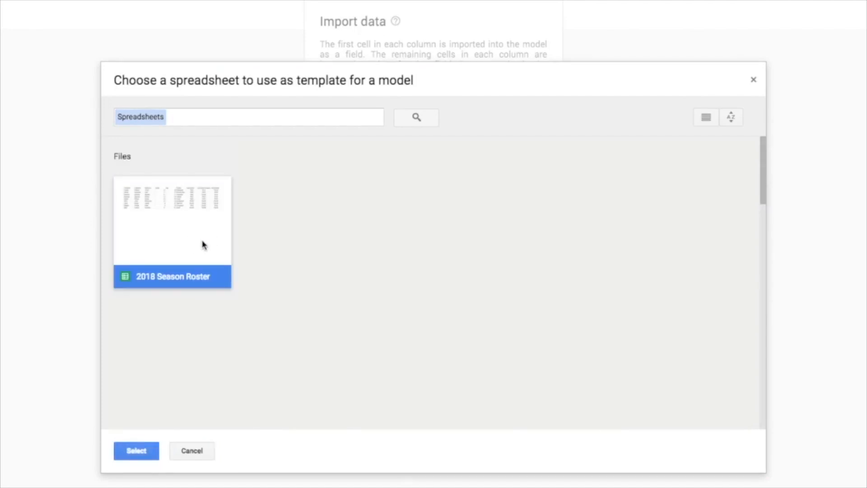
pyautogui.click(136, 450)
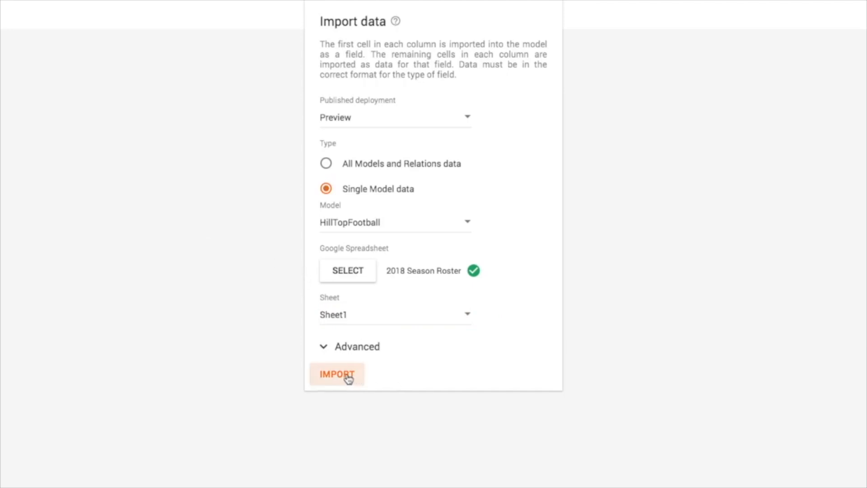
pyautogui.click(337, 374)
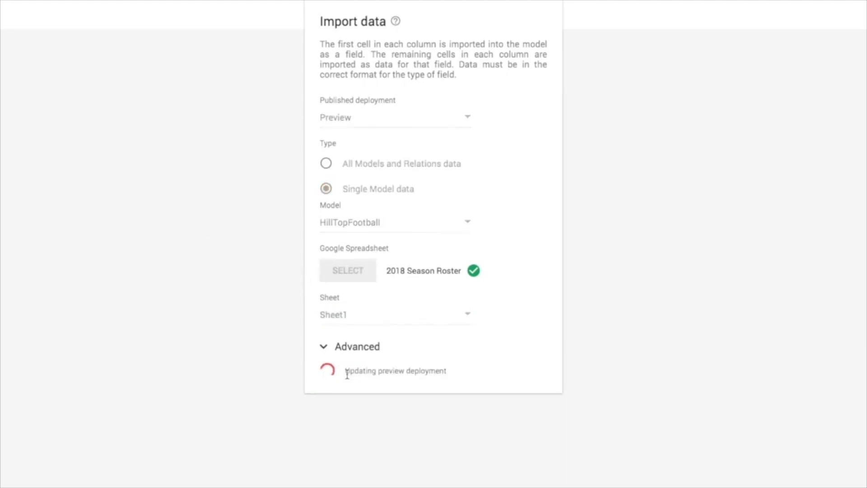
pyautogui.moveTo(633, 358)
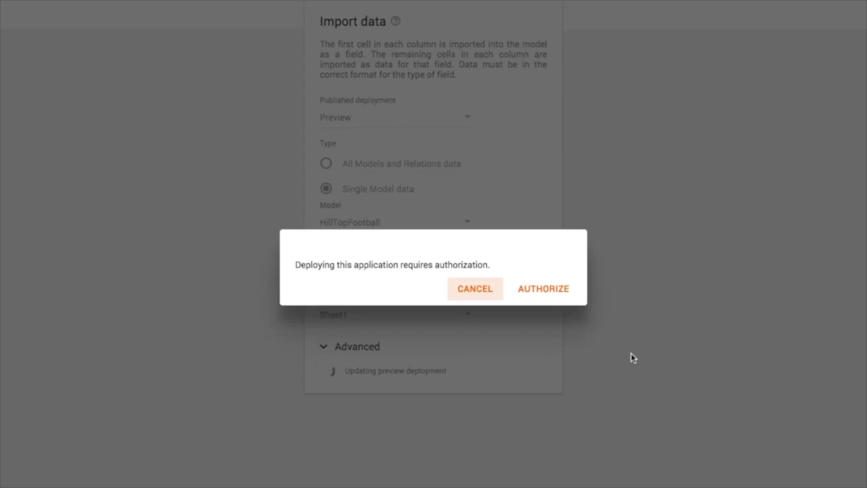
# - Authorize the app with your Google account for external connections and Drive spreadsheet access
pyautogui.click(542, 289)
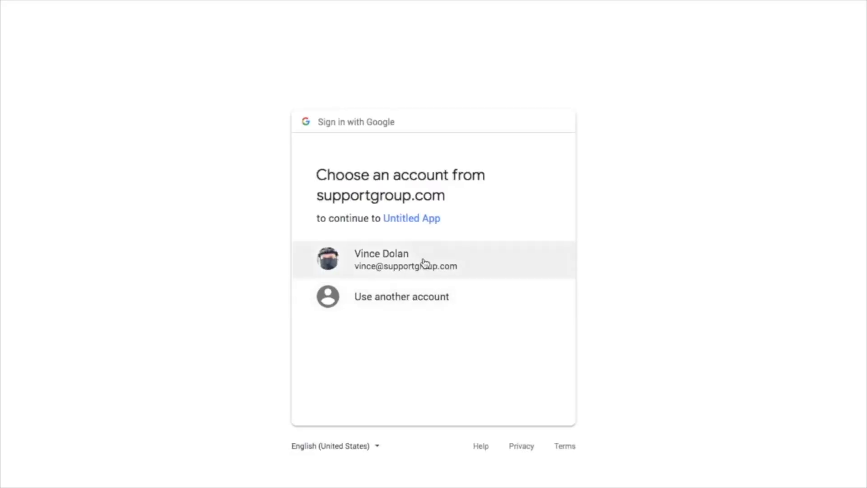
pyautogui.click(406, 260)
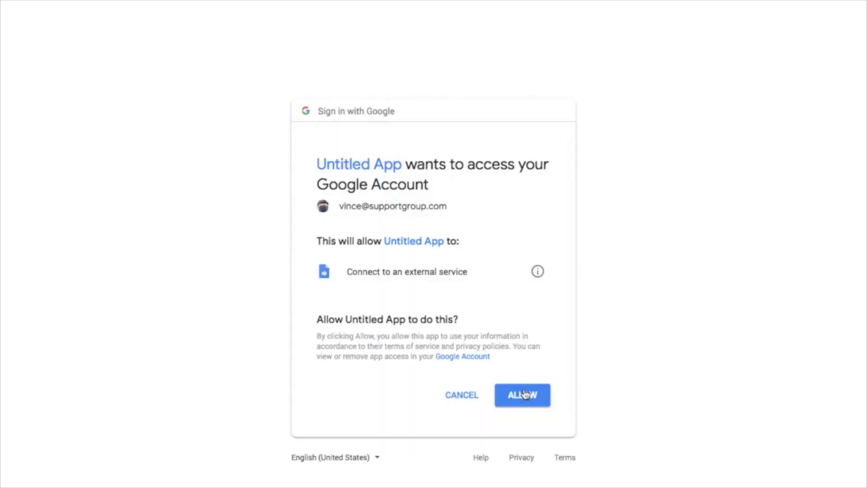
pyautogui.click(522, 395)
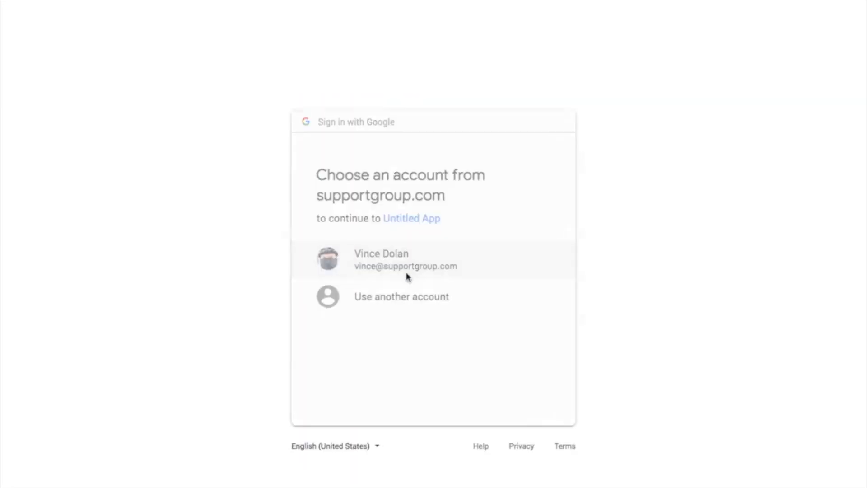
pyautogui.click(405, 259)
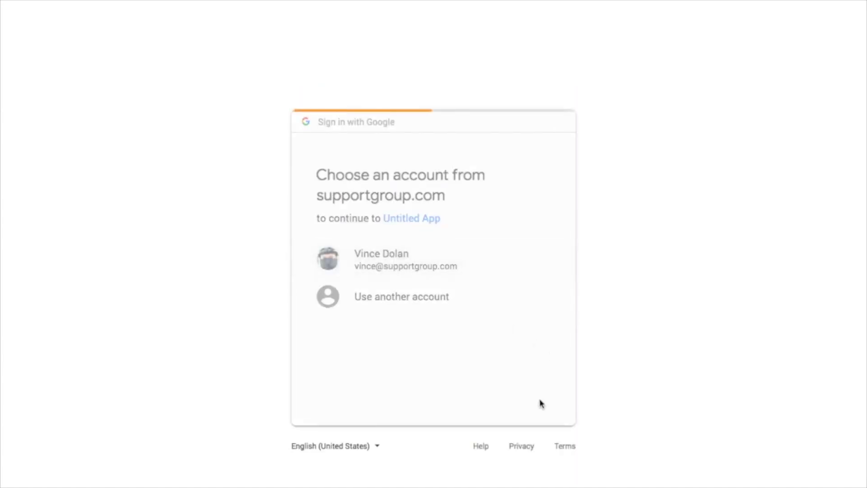
pyautogui.click(380, 260)
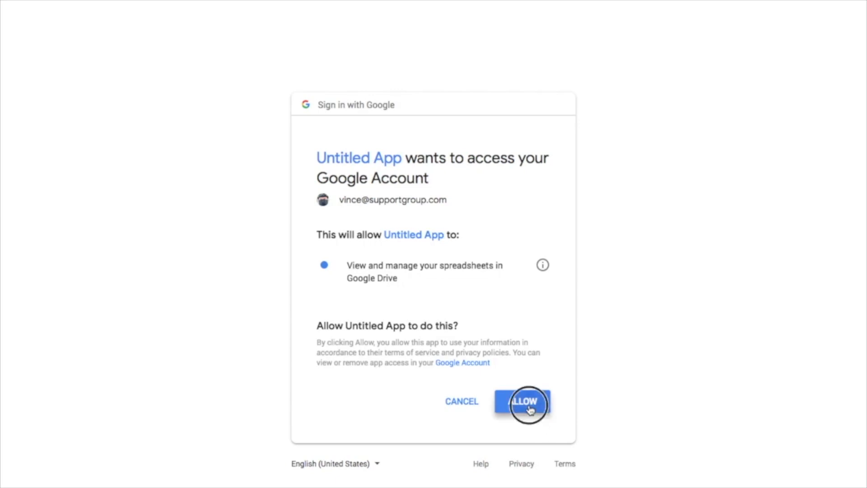
pyautogui.click(522, 401)
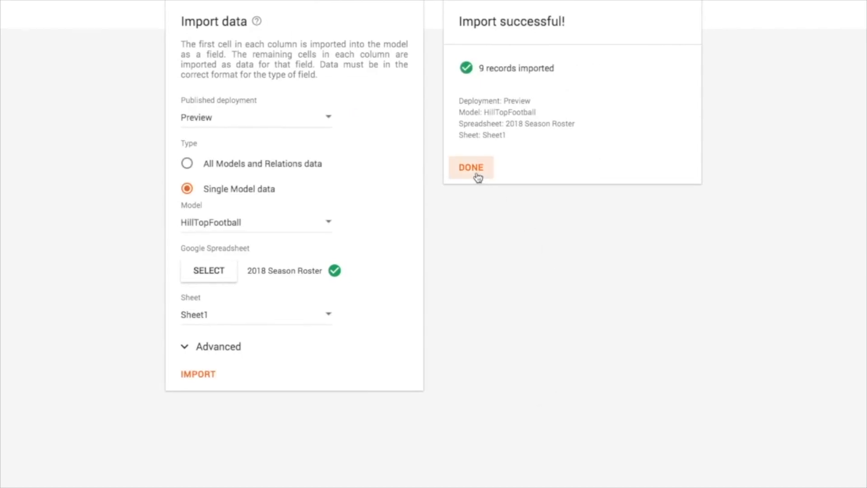
# - Dismiss the 9-record import success message, return to the editor, and open NewPage's options
pyautogui.click(470, 167)
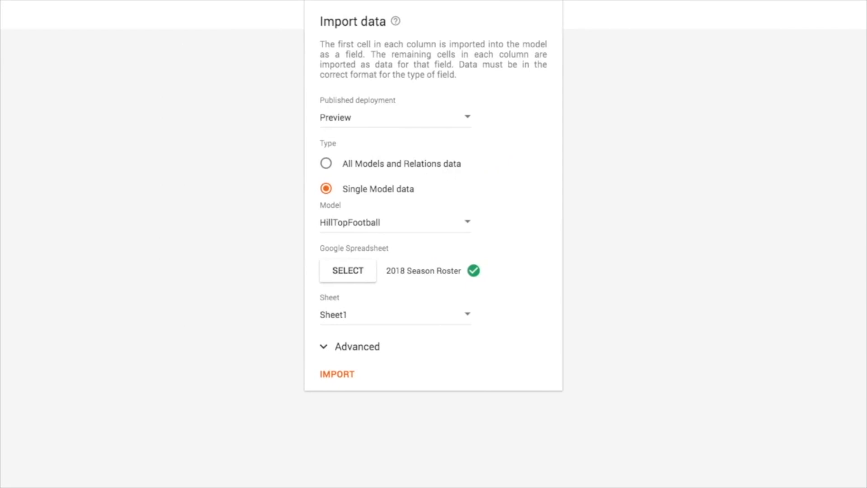
pyautogui.click(337, 374)
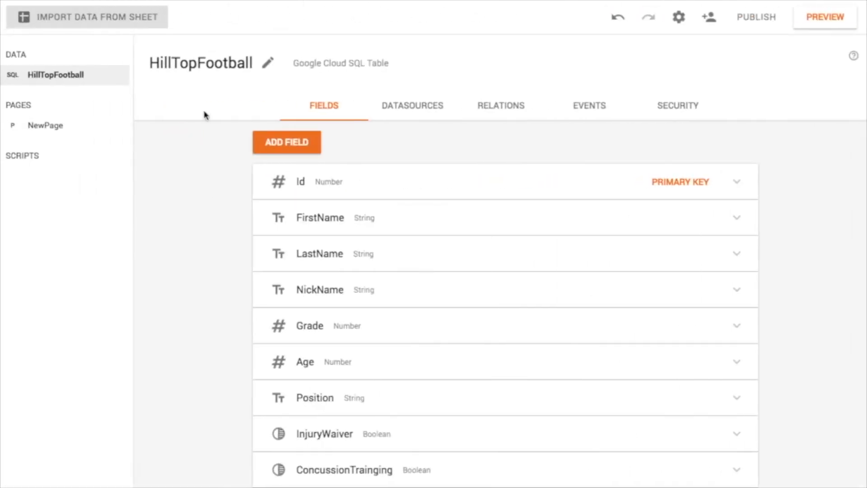
pyautogui.moveTo(347, 290)
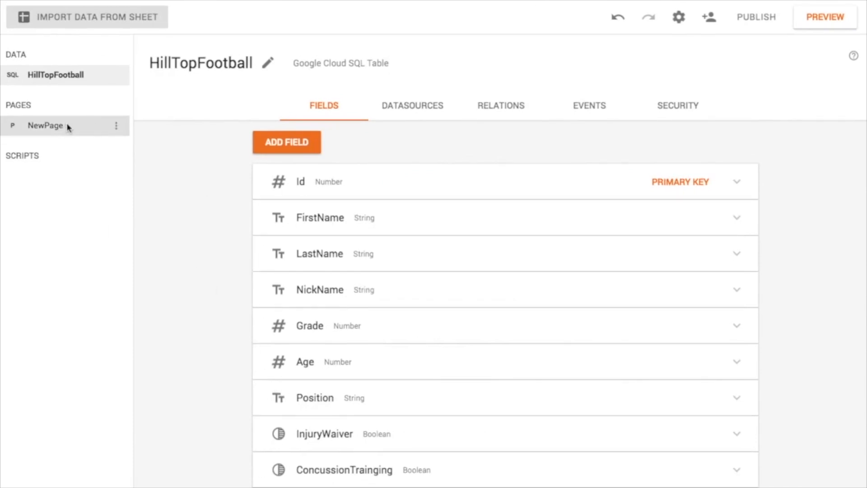
pyautogui.click(45, 125)
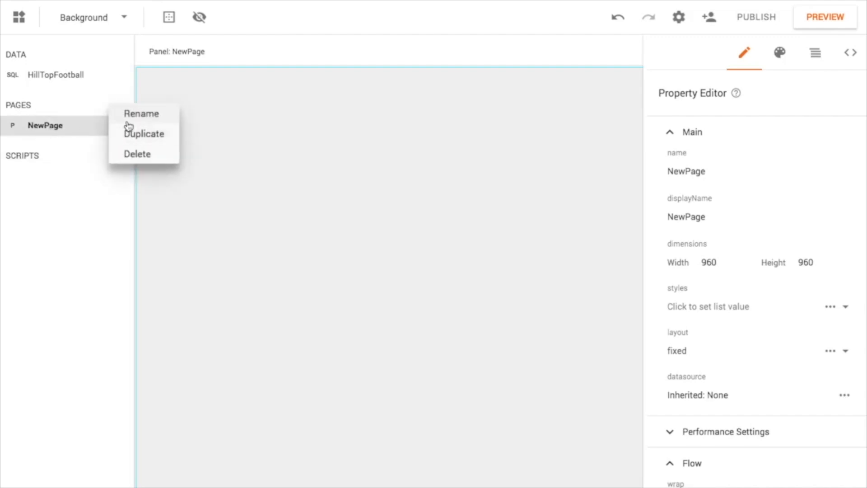
pyautogui.click(141, 114)
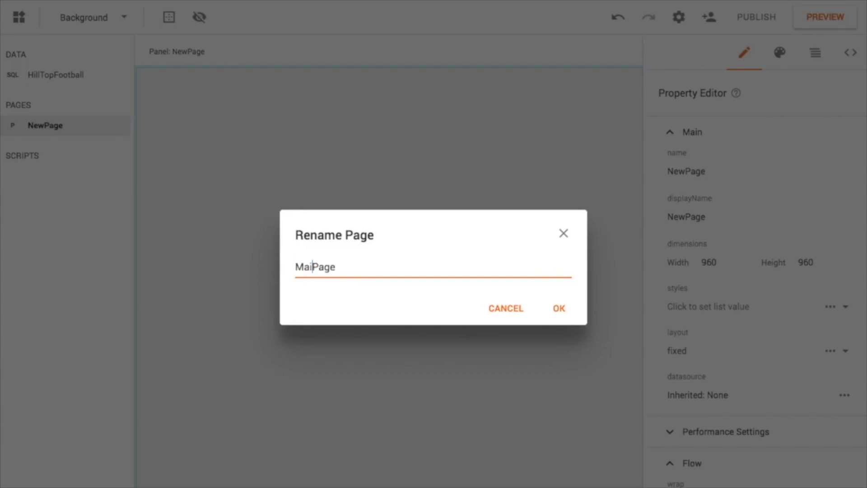
pyautogui.click(558, 309)
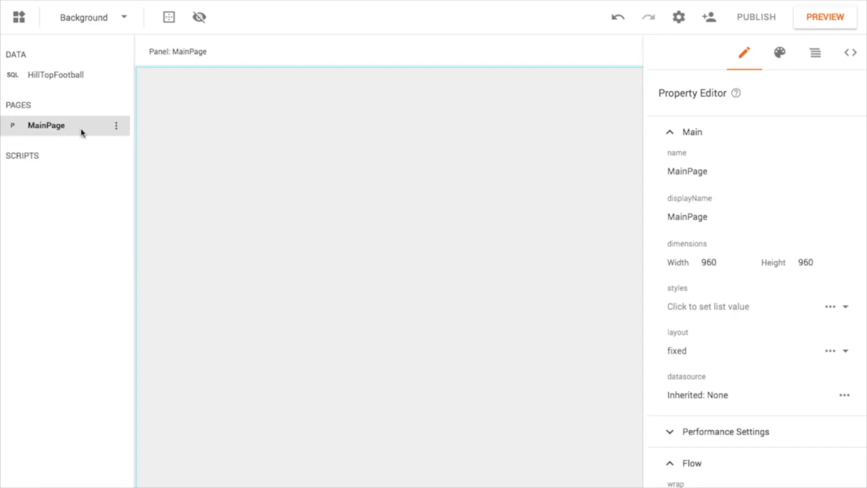
pyautogui.moveTo(352, 250)
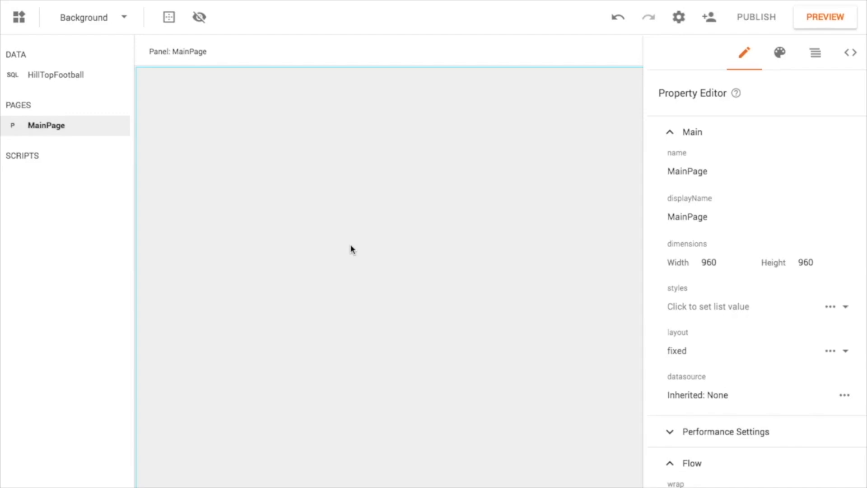
pyautogui.moveTo(18, 16)
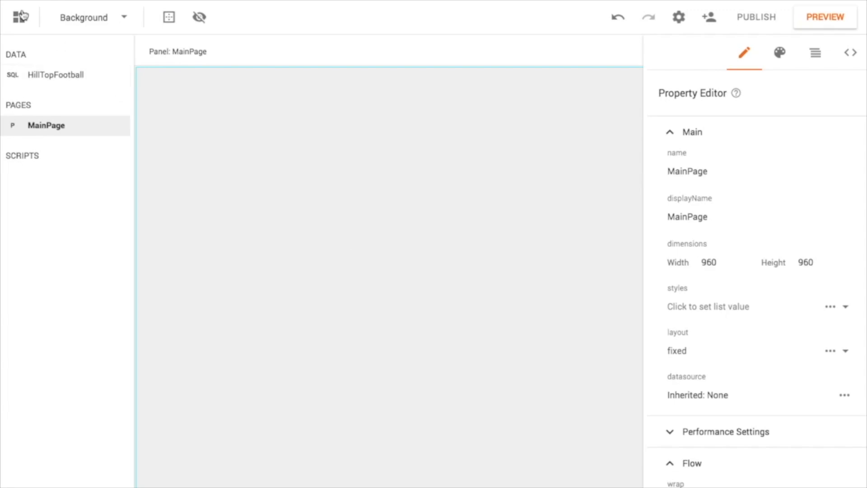
pyautogui.moveTo(17, 16)
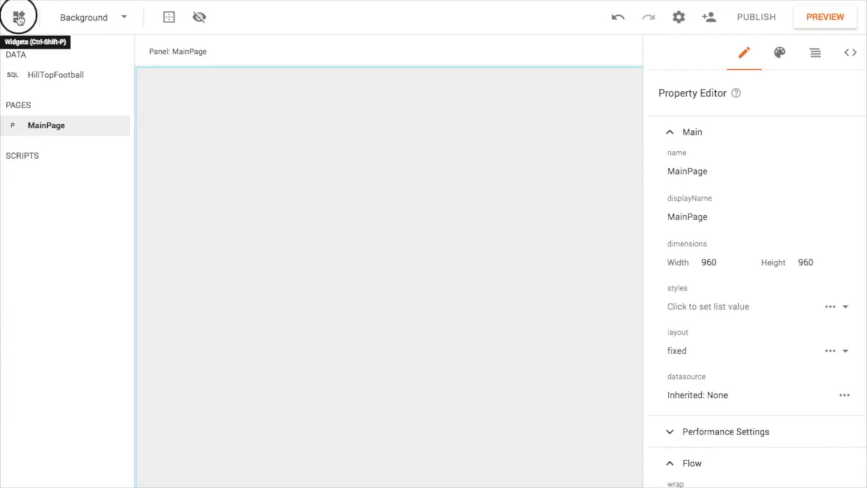
# - Open the Widgets palette, close and reopen it, and scroll through the available widgets
pyautogui.click(19, 17)
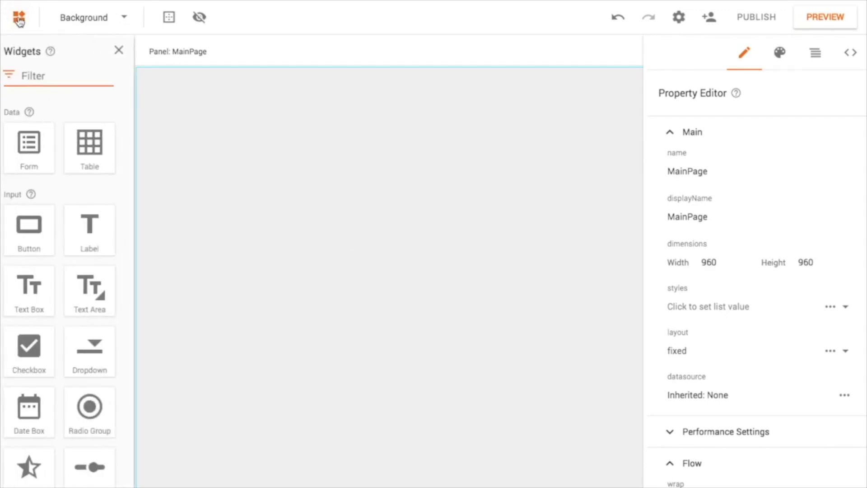
pyautogui.moveTo(89, 141)
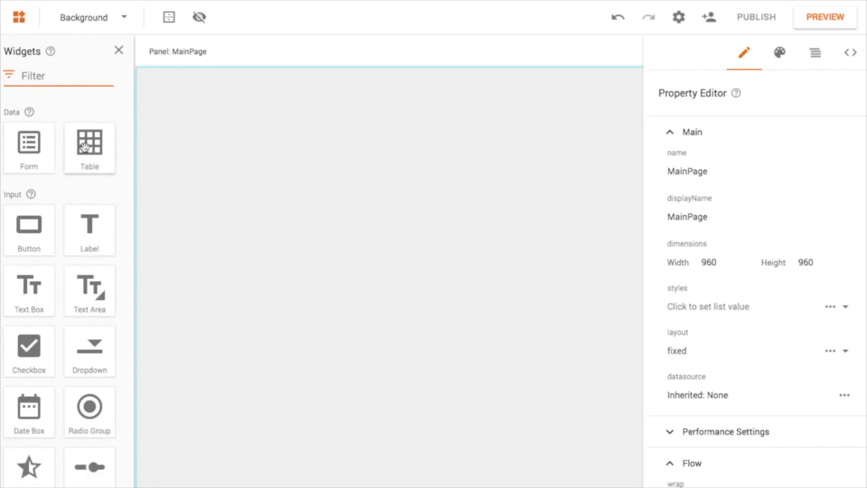
pyautogui.moveTo(4, 20)
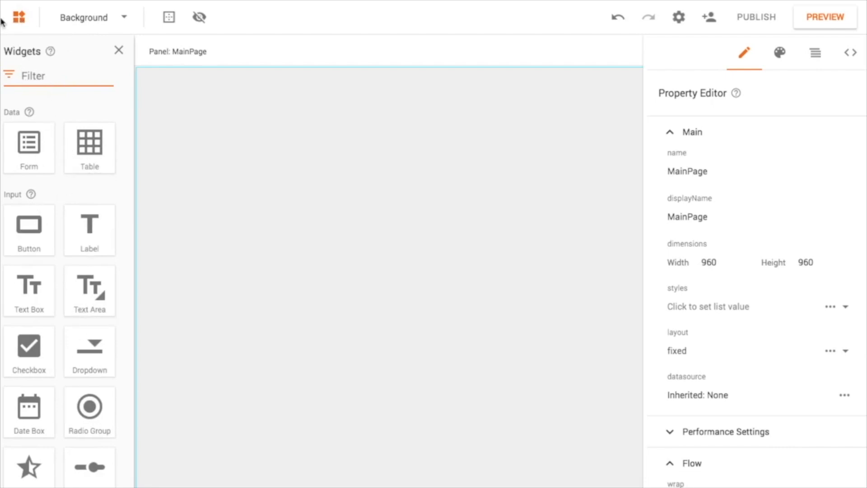
pyautogui.click(19, 17)
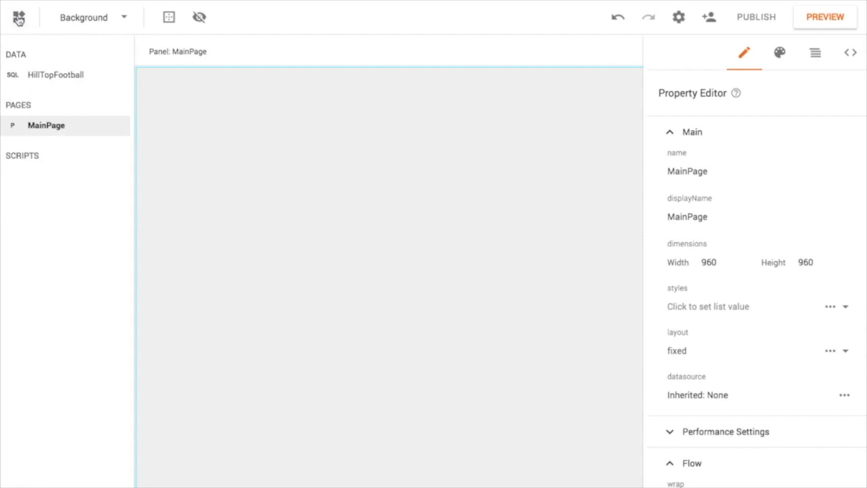
pyautogui.click(18, 17)
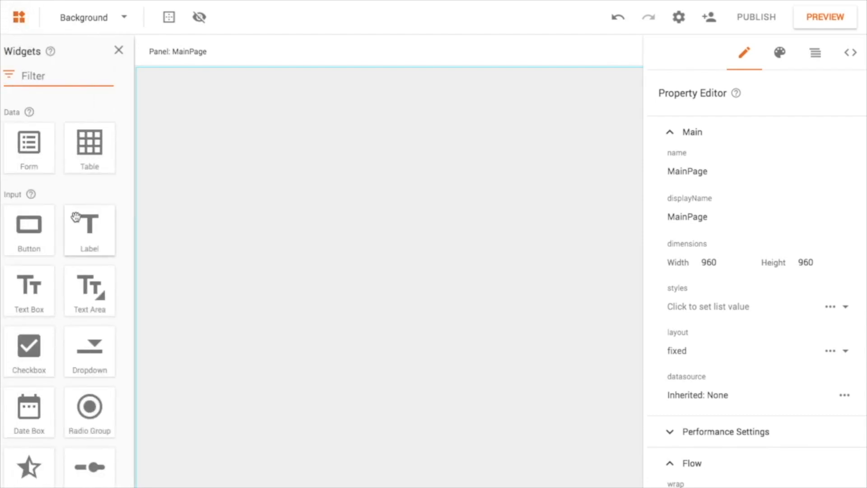
pyautogui.moveTo(29, 146)
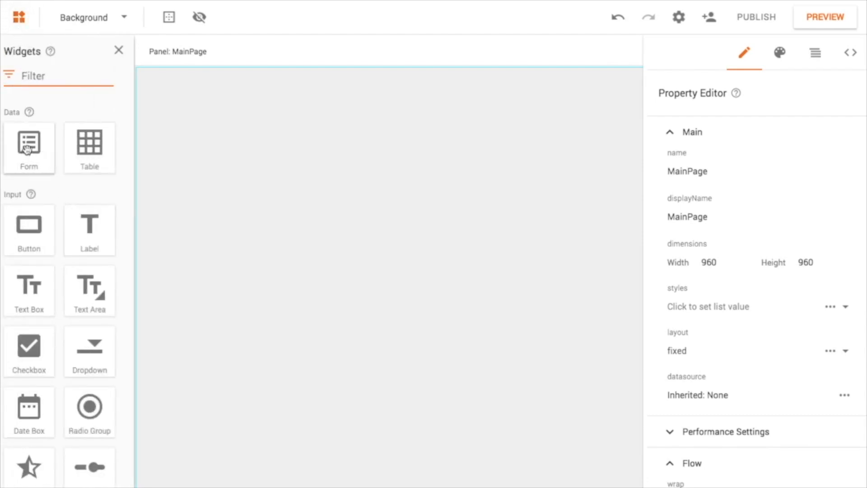
pyautogui.scroll(-3)
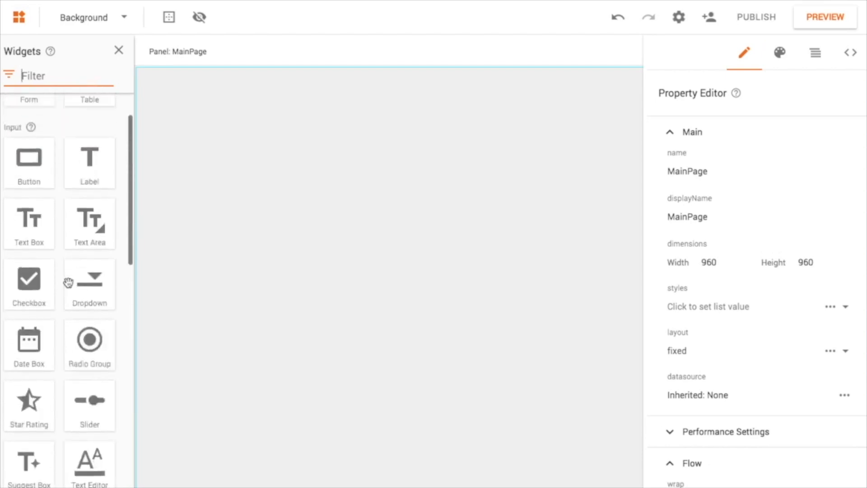
pyautogui.scroll(3)
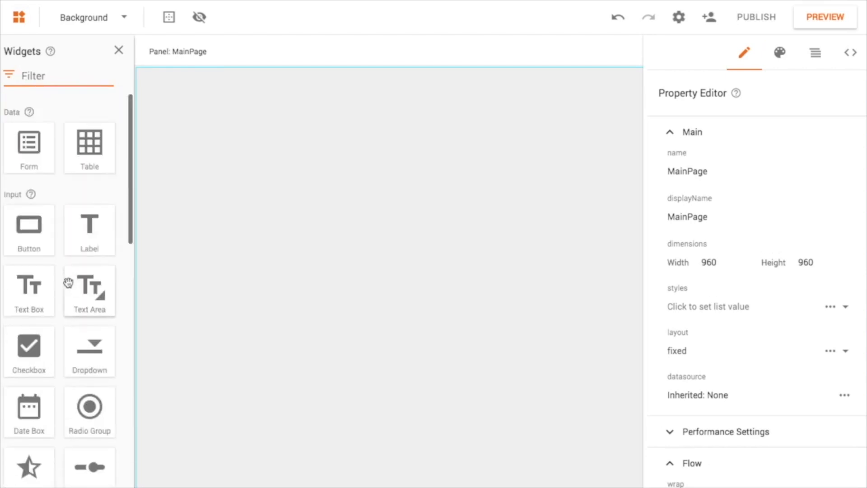
pyautogui.scroll(-3)
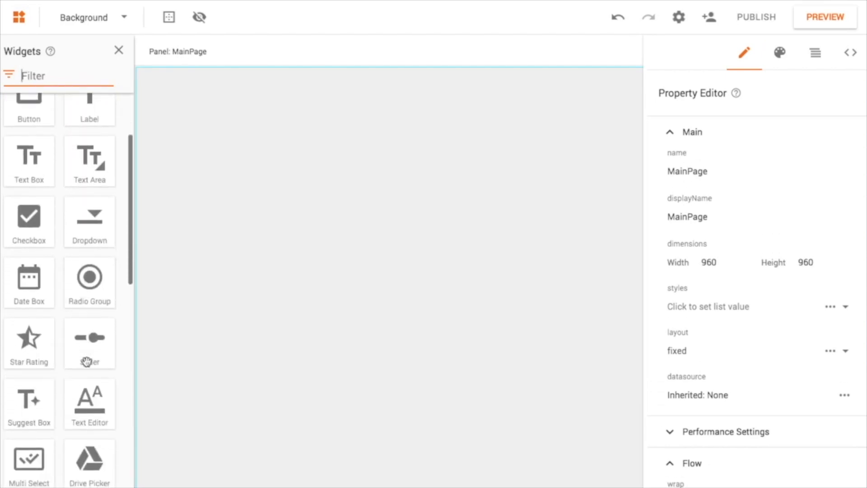
pyautogui.scroll(3)
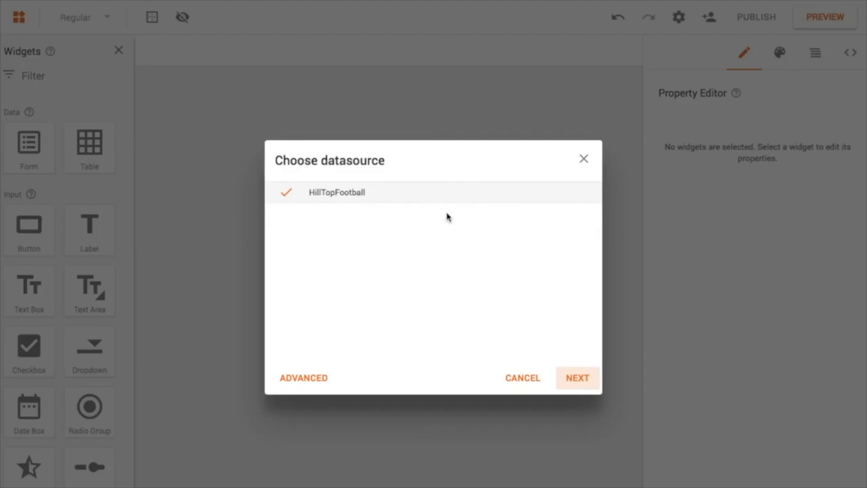
pyautogui.moveTo(317, 192)
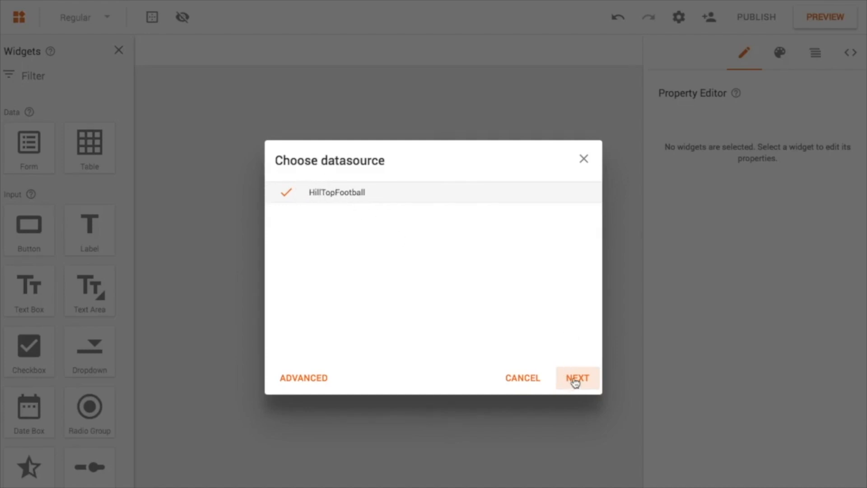
# - Keep HillTopFootball as the form's datasource and choose the Edit form type
pyautogui.click(575, 378)
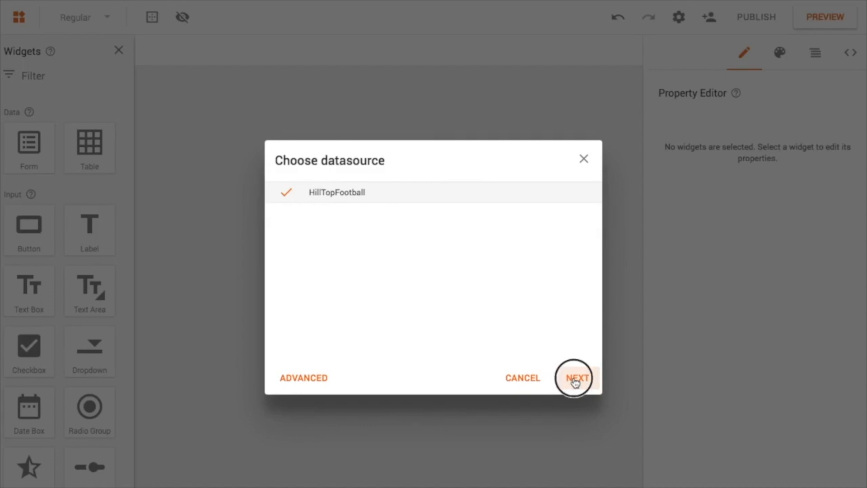
pyautogui.click(575, 378)
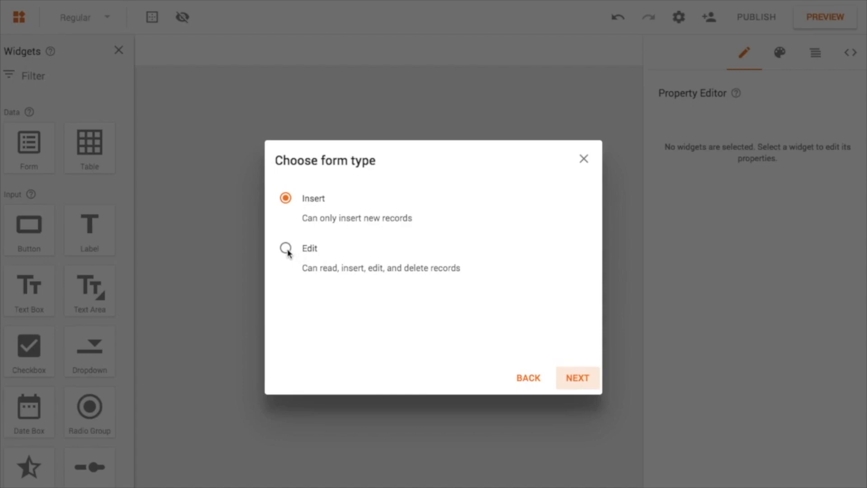
pyautogui.click(285, 248)
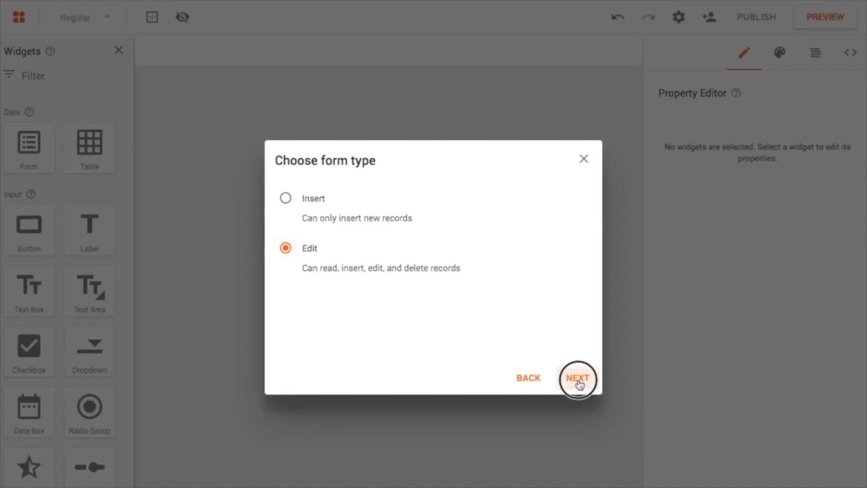
# - Create Form1 with every field except Id, Age and Injury Waiver
pyautogui.click(578, 378)
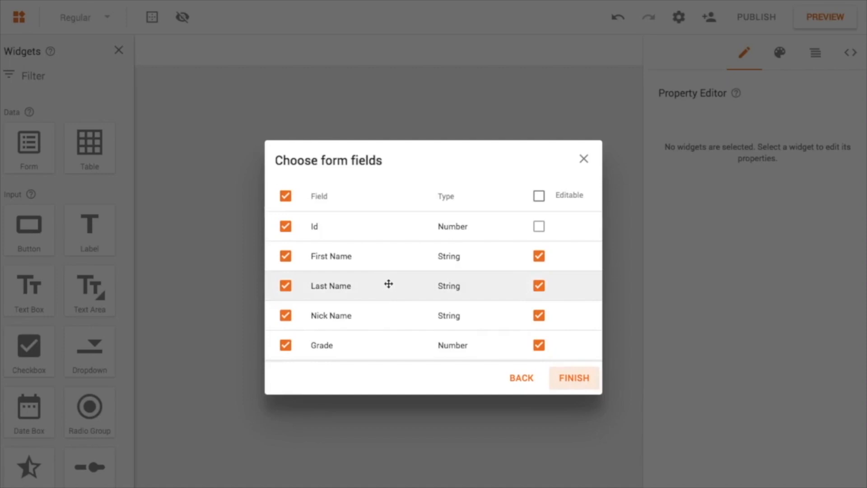
pyautogui.scroll(-3)
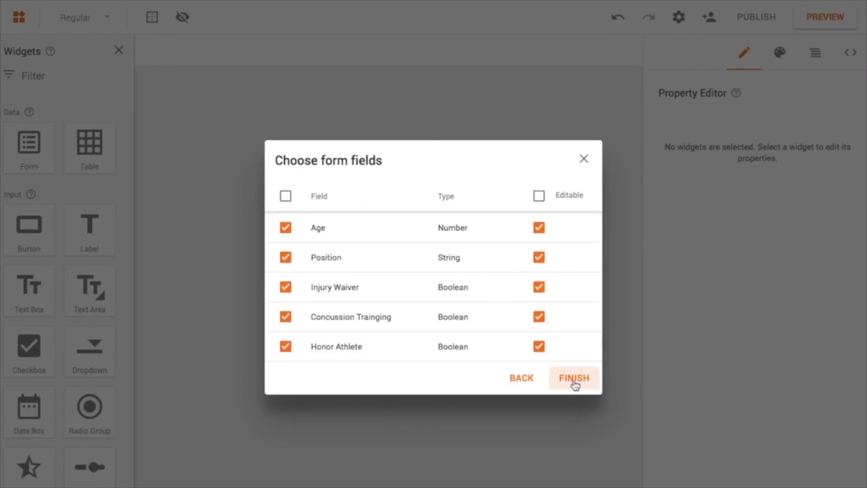
pyautogui.click(285, 286)
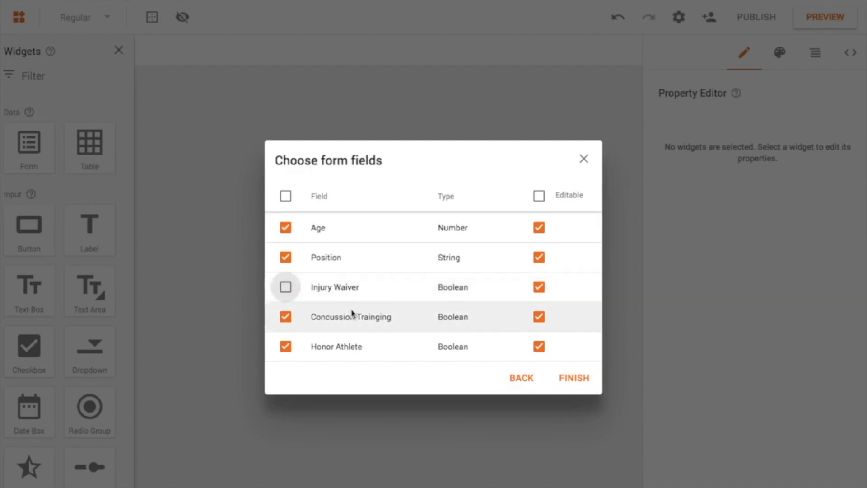
pyautogui.scroll(3)
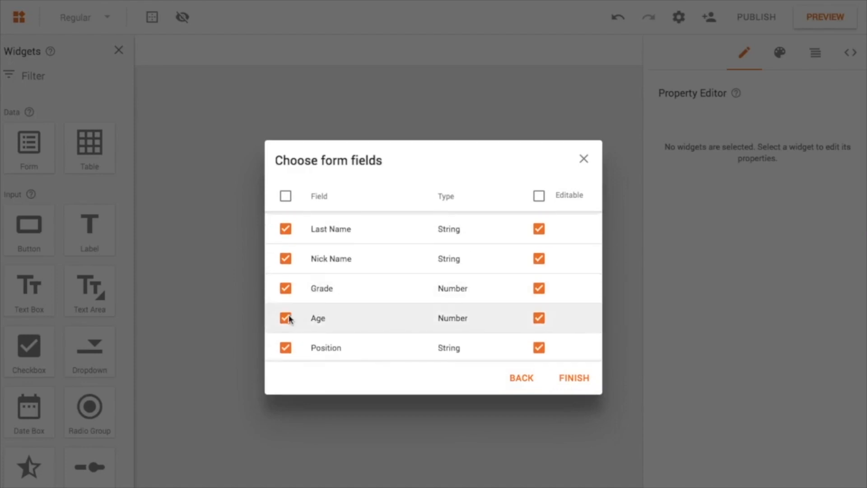
pyautogui.click(285, 318)
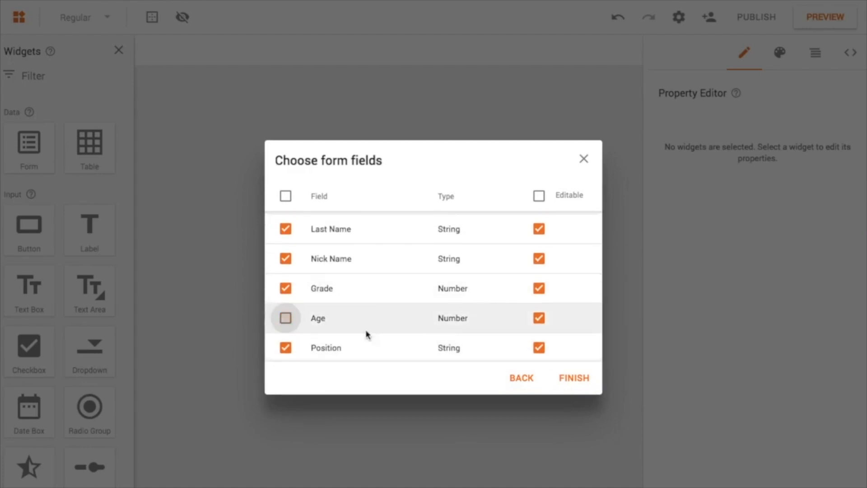
pyautogui.scroll(3)
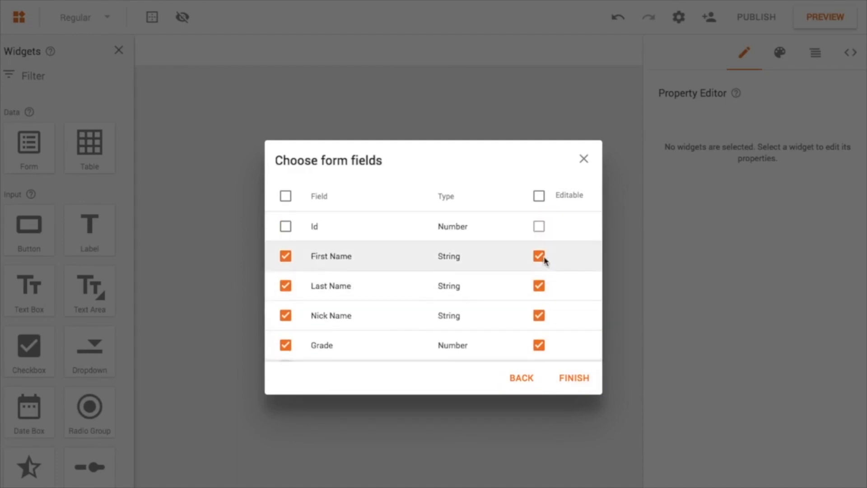
pyautogui.scroll(-3)
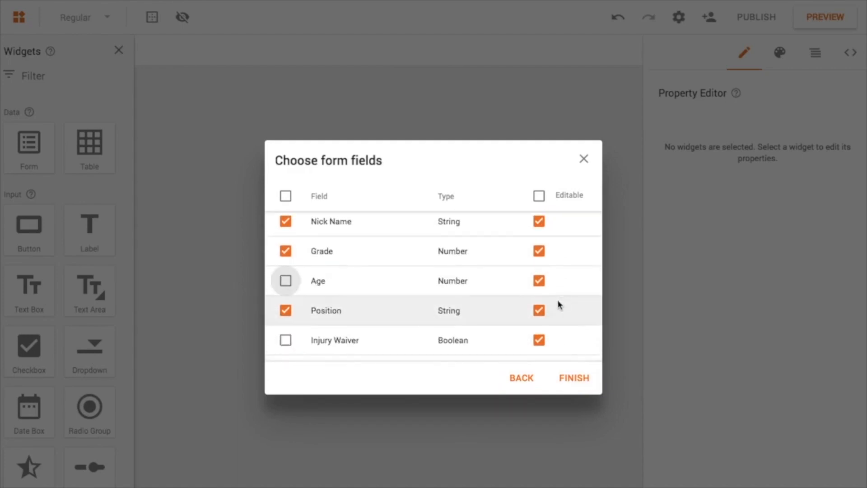
pyautogui.moveTo(544, 304)
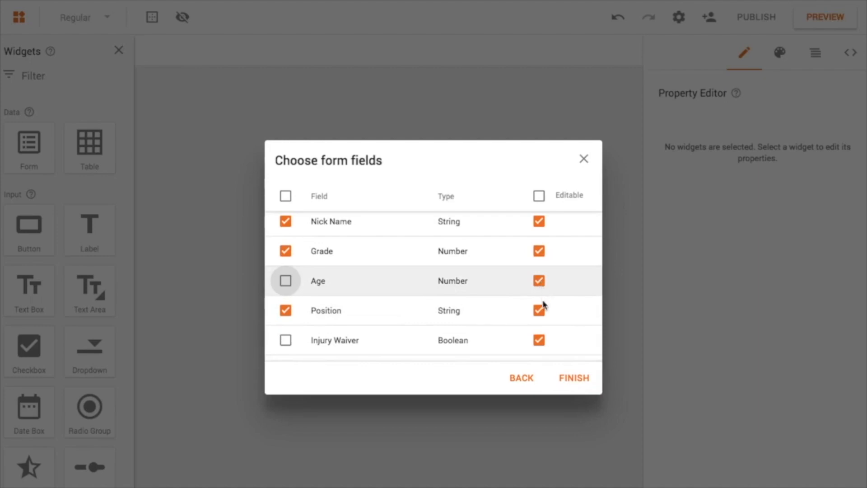
pyautogui.scroll(3)
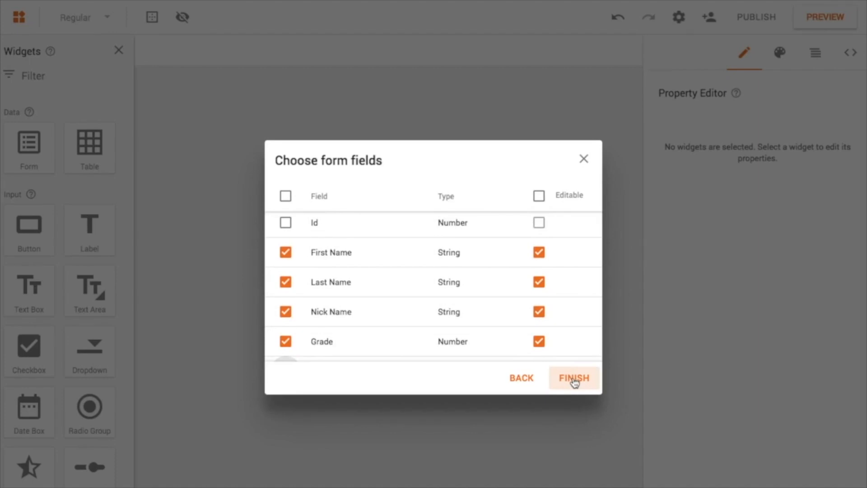
pyautogui.click(574, 378)
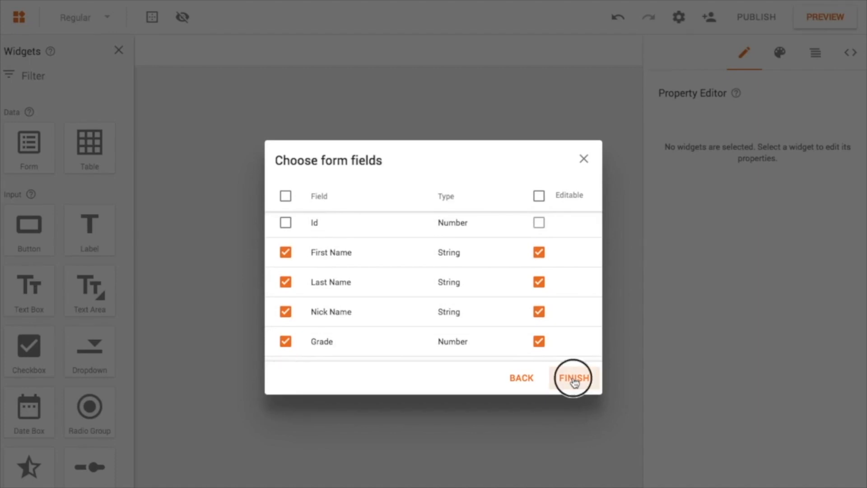
pyautogui.click(574, 378)
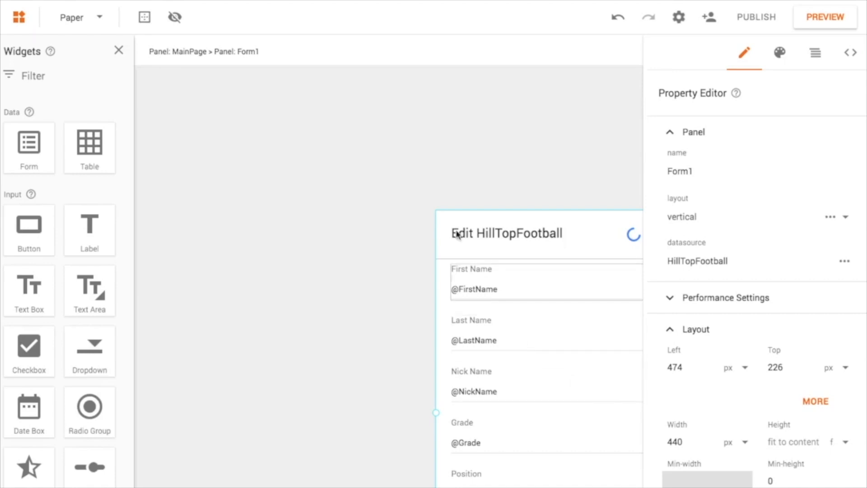
pyautogui.moveTo(536, 216)
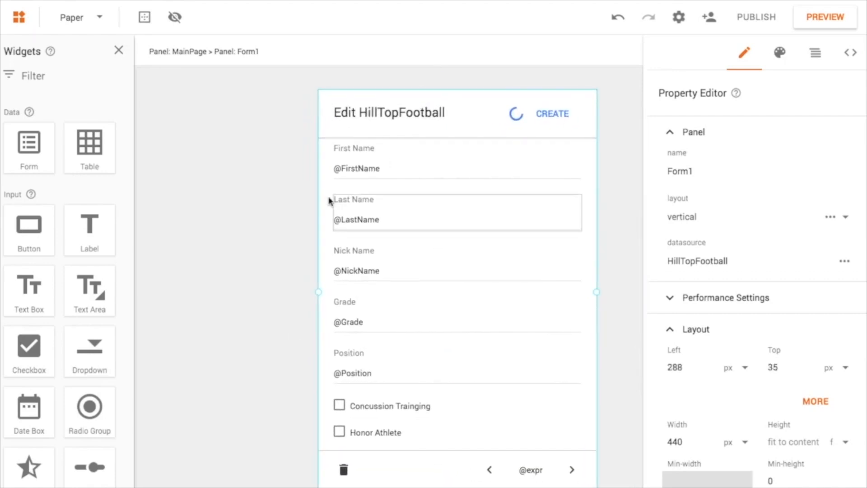
# - Select Form1 on the canvas and launch the app preview
pyautogui.click(275, 234)
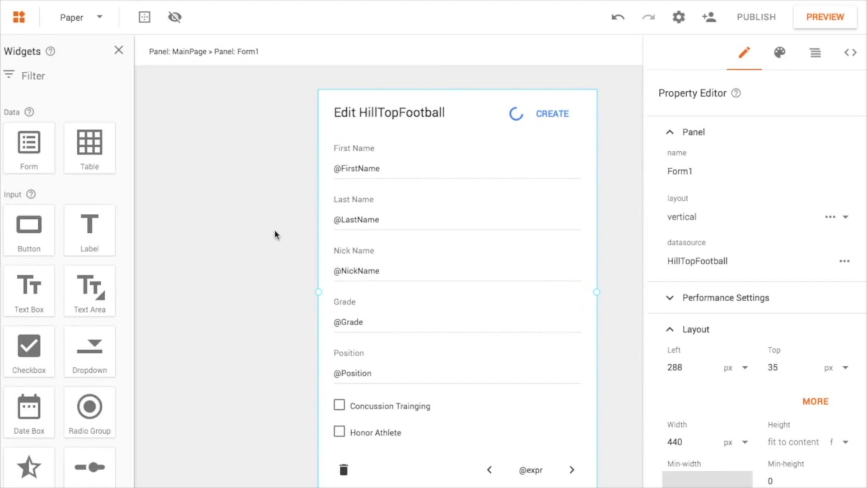
pyautogui.click(825, 16)
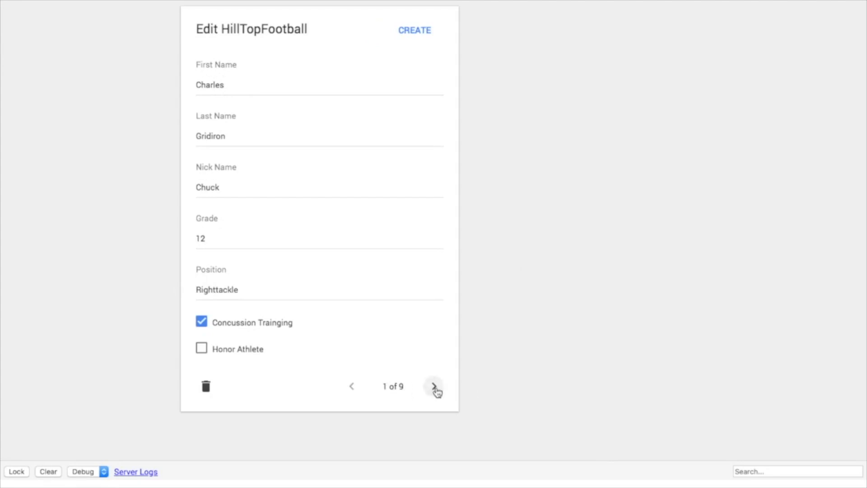
# - Page forward through four player records in the preview
pyautogui.click(434, 386)
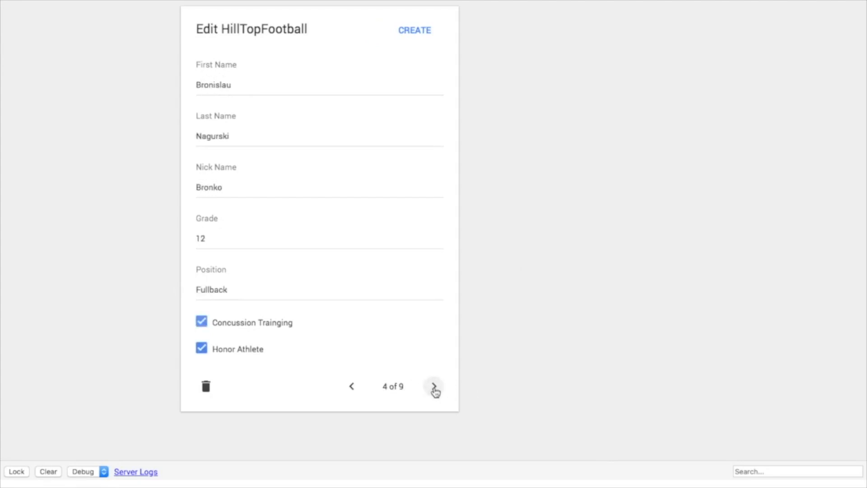
pyautogui.click(433, 387)
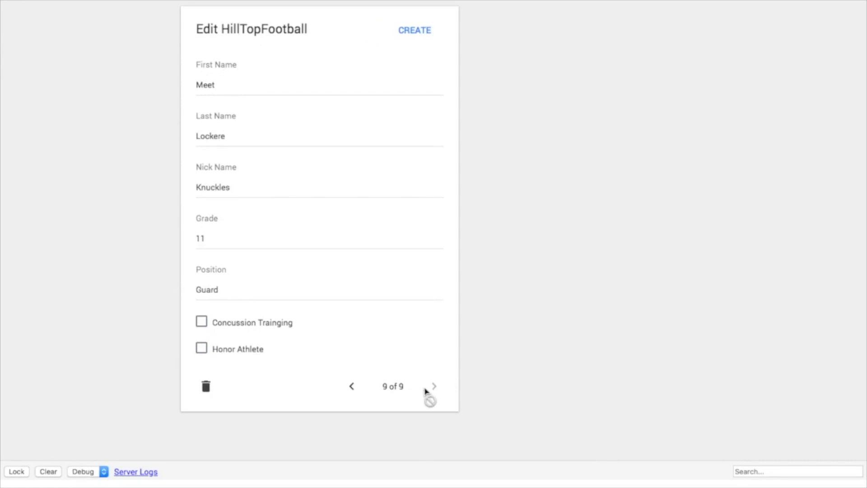
pyautogui.click(433, 386)
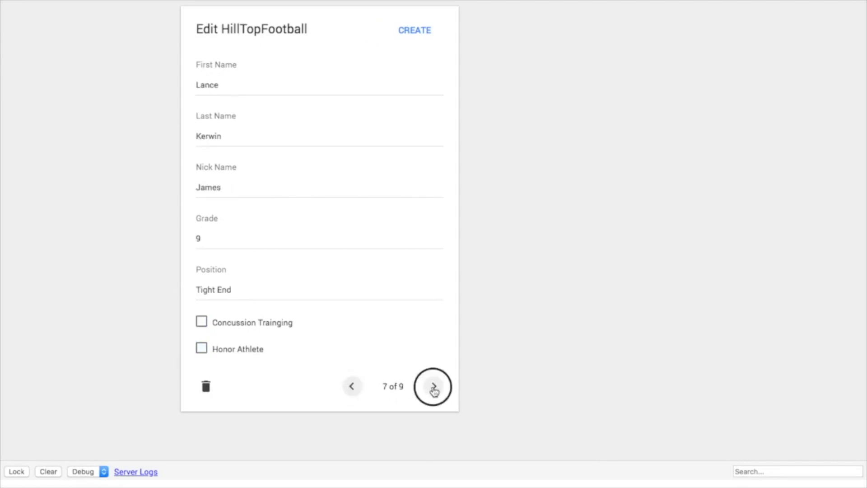
pyautogui.click(434, 386)
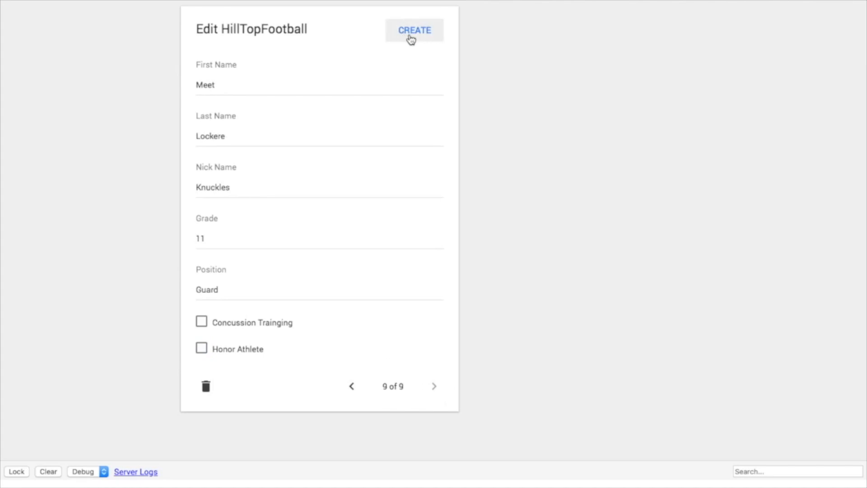
pyautogui.moveTo(414, 30)
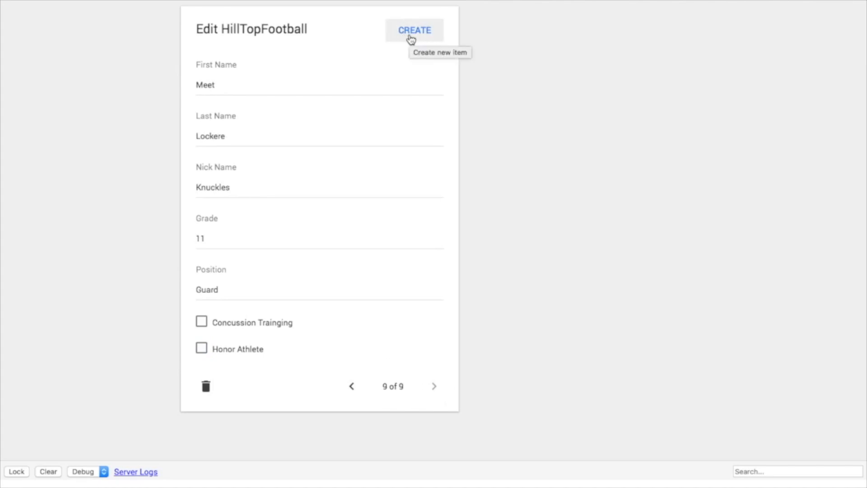
pyautogui.moveTo(212, 359)
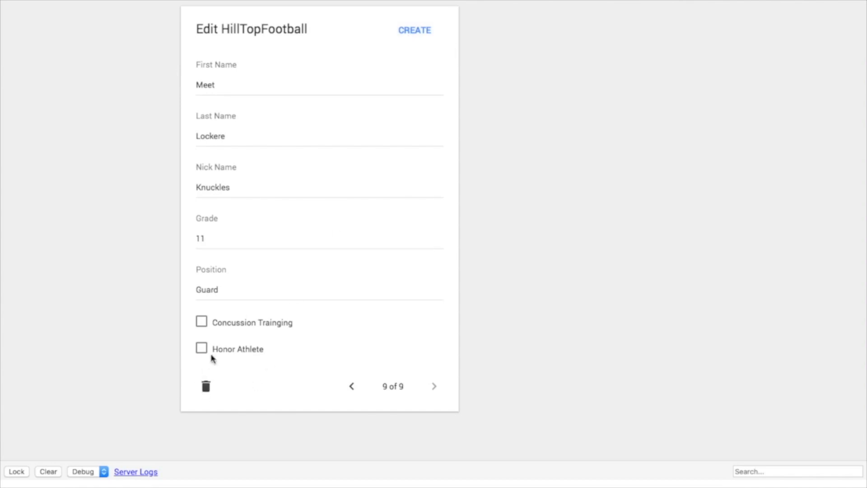
pyautogui.moveTo(314, 353)
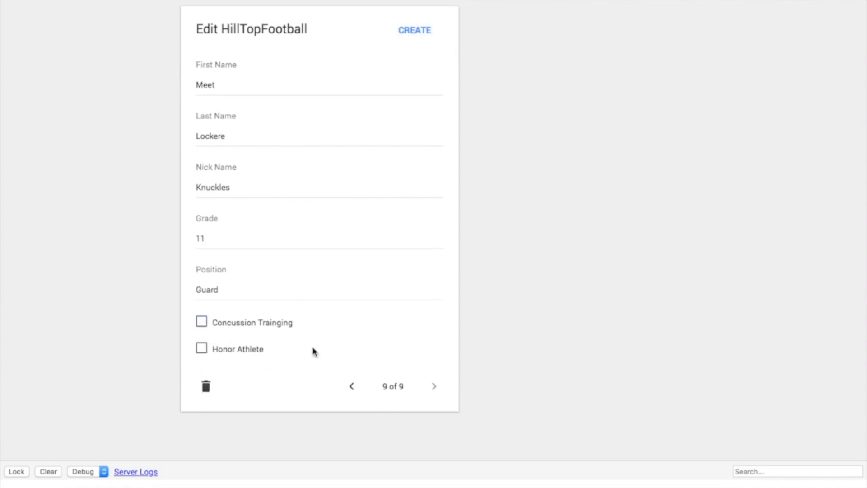
pyautogui.moveTo(227, 336)
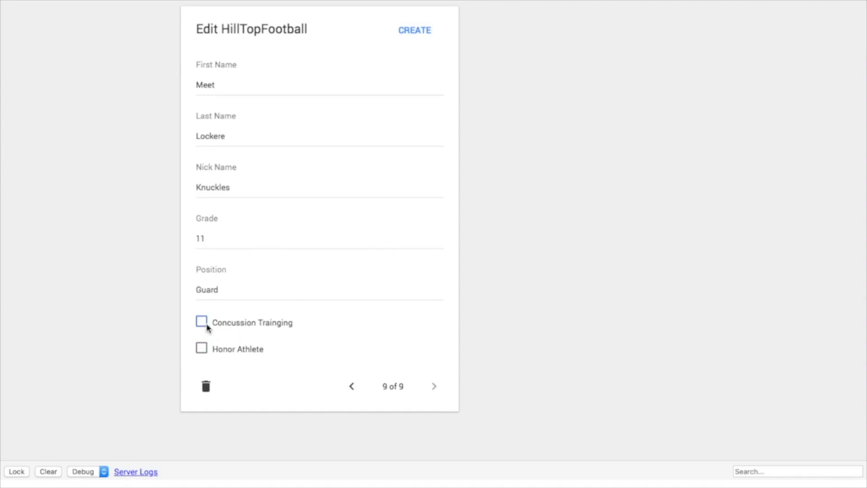
pyautogui.moveTo(148, 51)
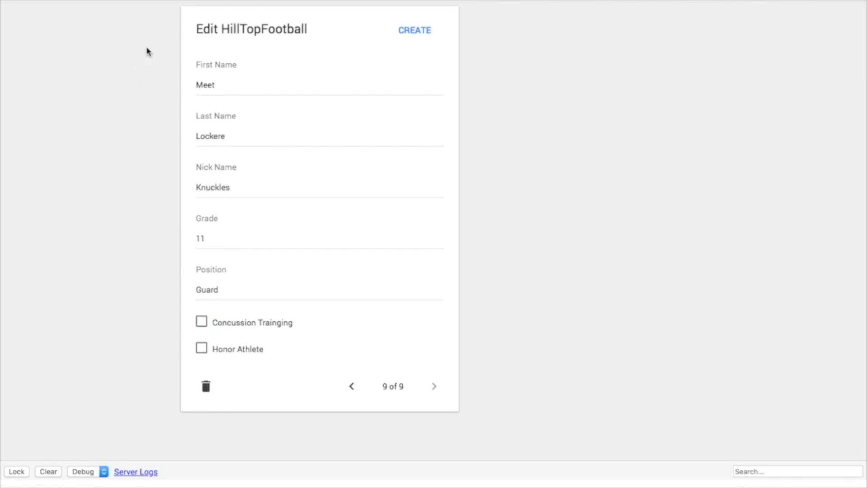
pyautogui.moveTo(434, 386)
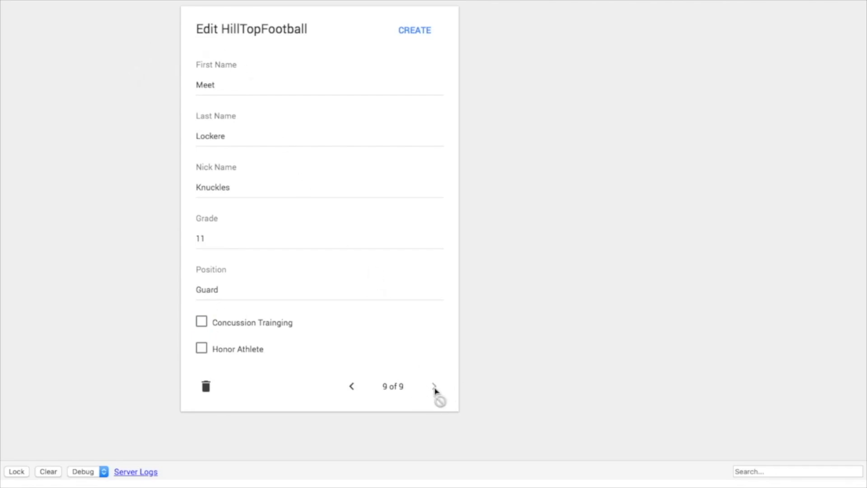
# - Page back three records, then return to the MainPage editor
pyautogui.click(352, 386)
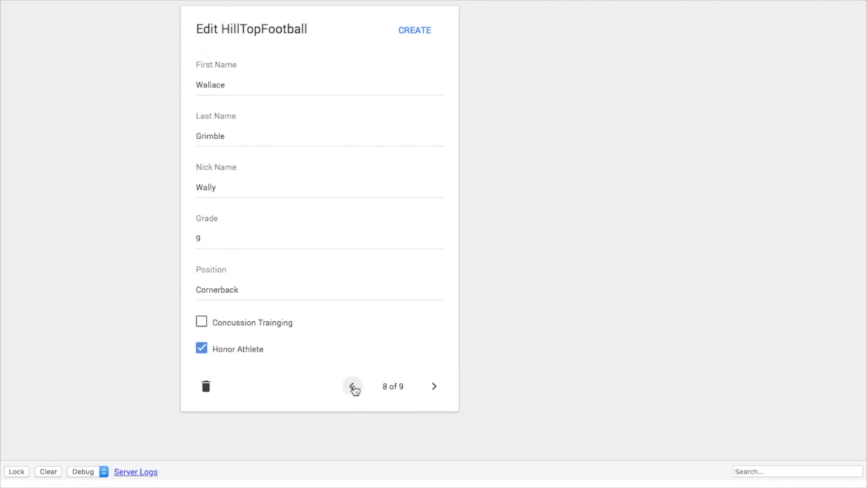
pyautogui.click(353, 386)
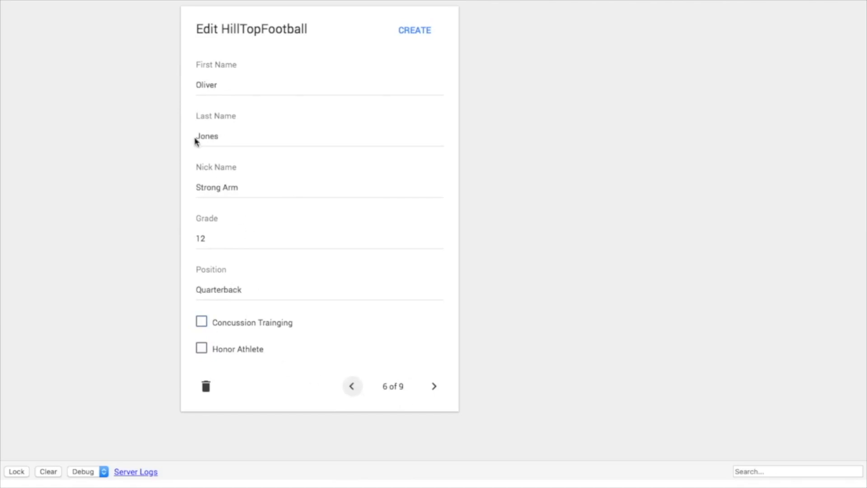
pyautogui.click(352, 386)
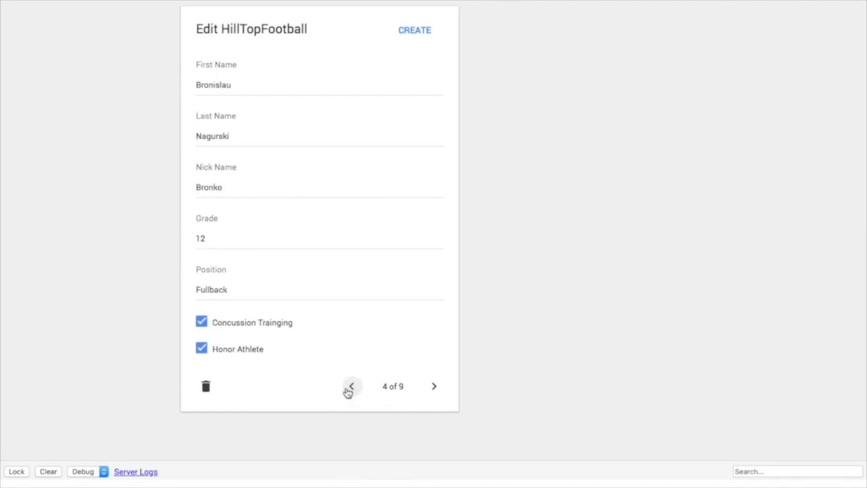
pyautogui.click(825, 17)
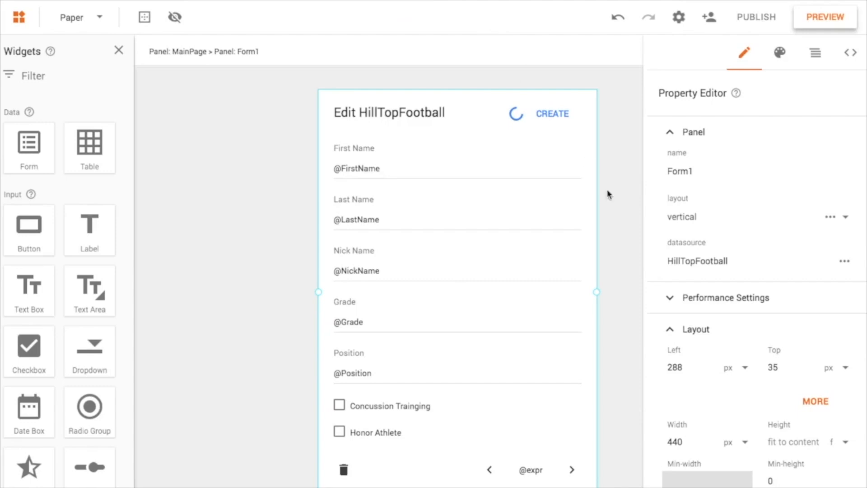
# - Select MainPage and drag a new Table widget onto it
pyautogui.click(229, 237)
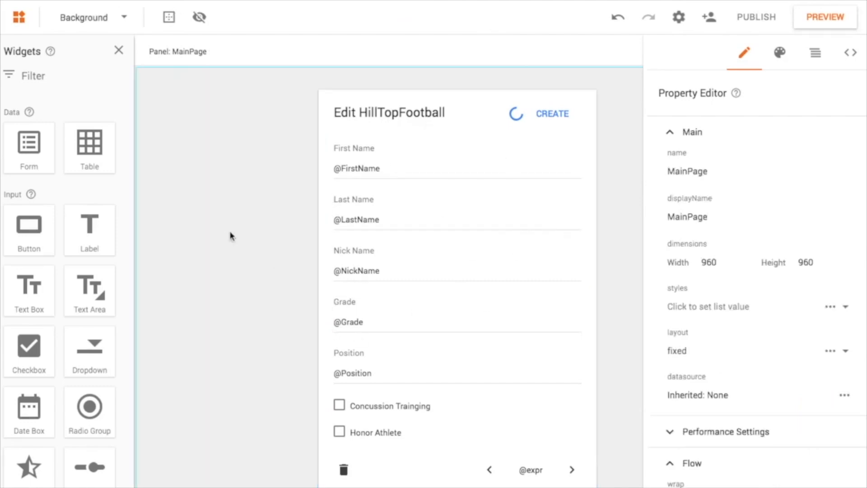
pyautogui.moveTo(583, 216)
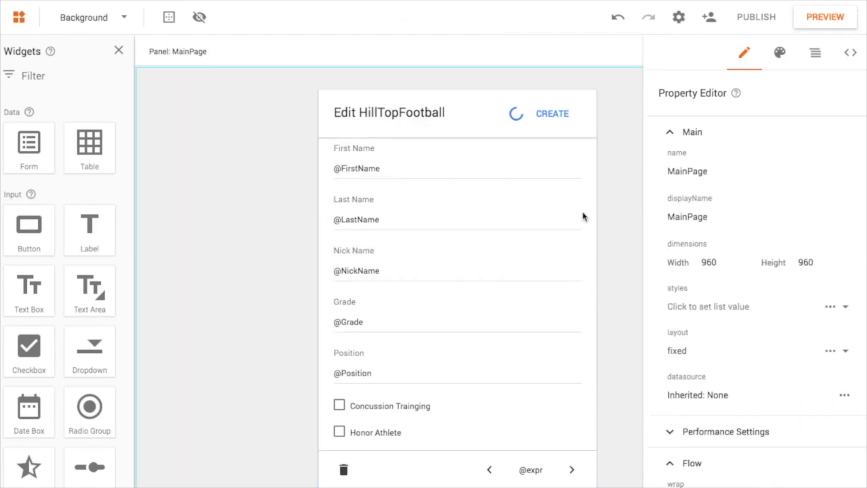
pyautogui.moveTo(283, 133)
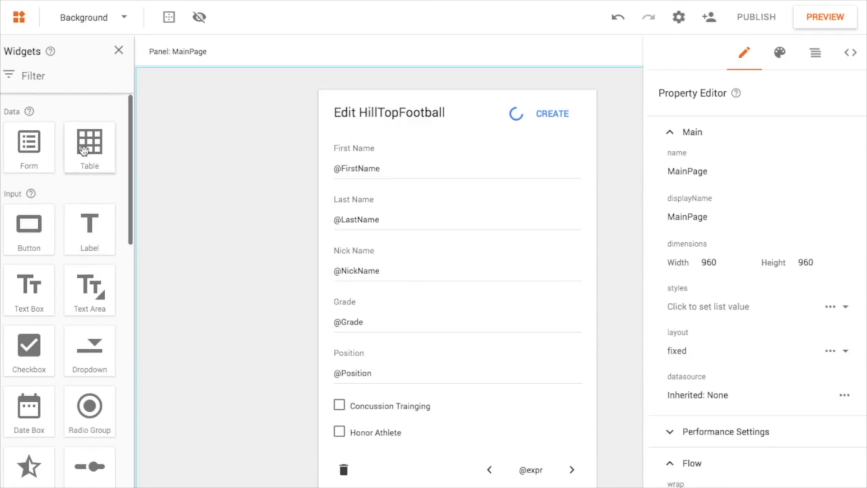
pyautogui.moveTo(89, 146); pyautogui.dragTo(208, 144)
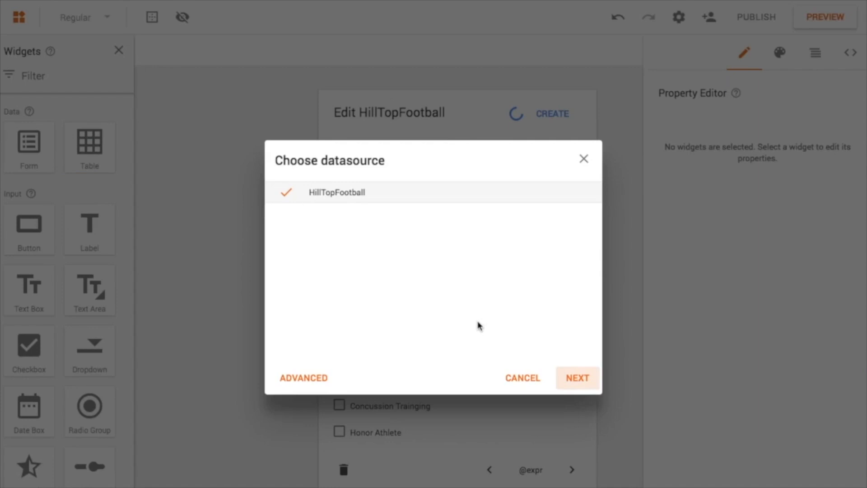
pyautogui.moveTo(584, 380)
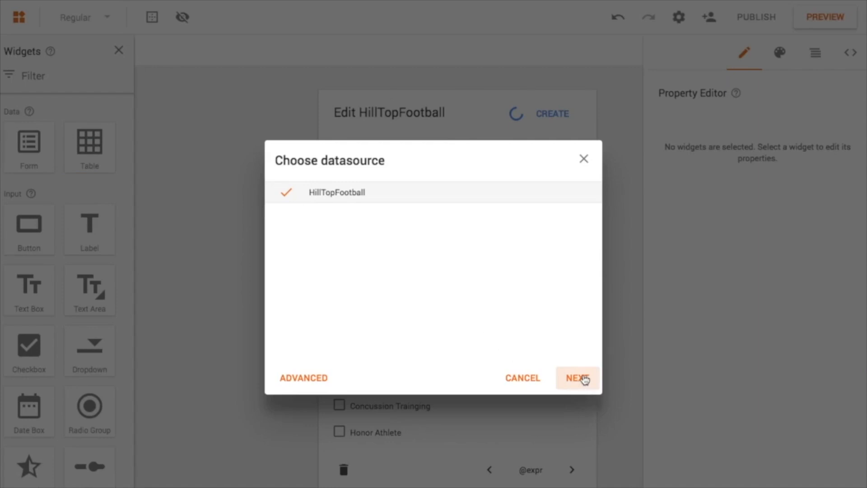
# - Base the table on HillTopFootball and clear the column selection down to Nick Name
pyautogui.click(577, 378)
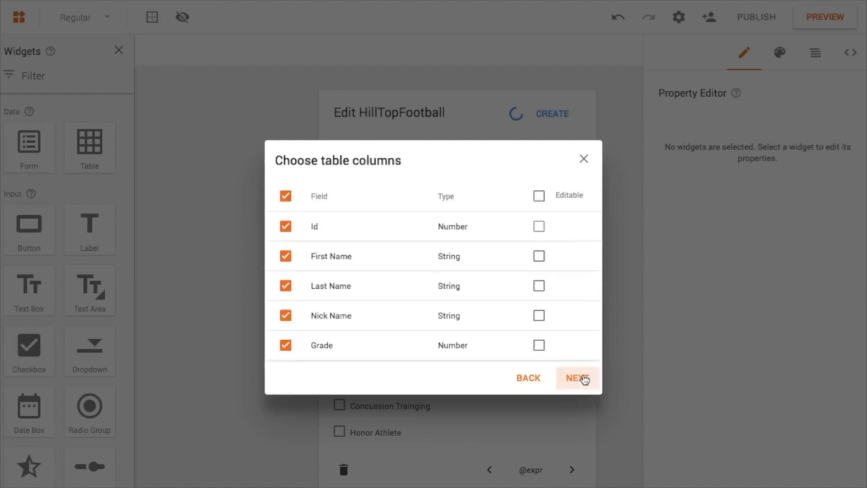
pyautogui.moveTo(288, 235)
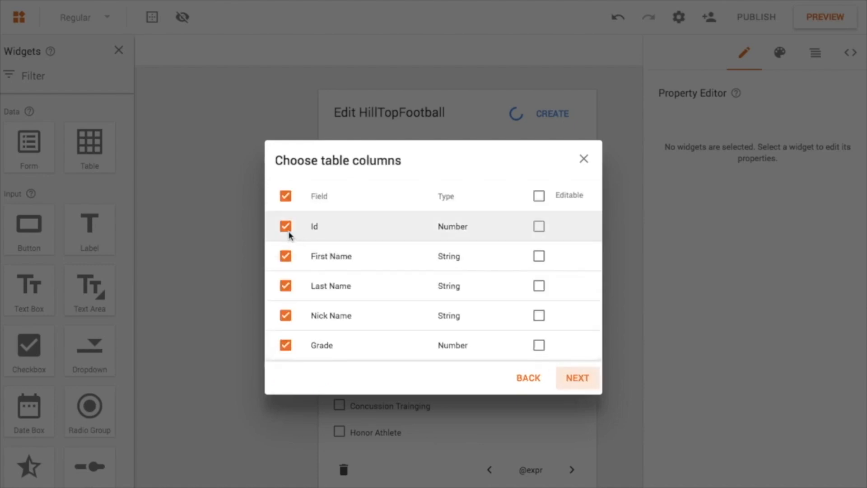
pyautogui.scroll(-3)
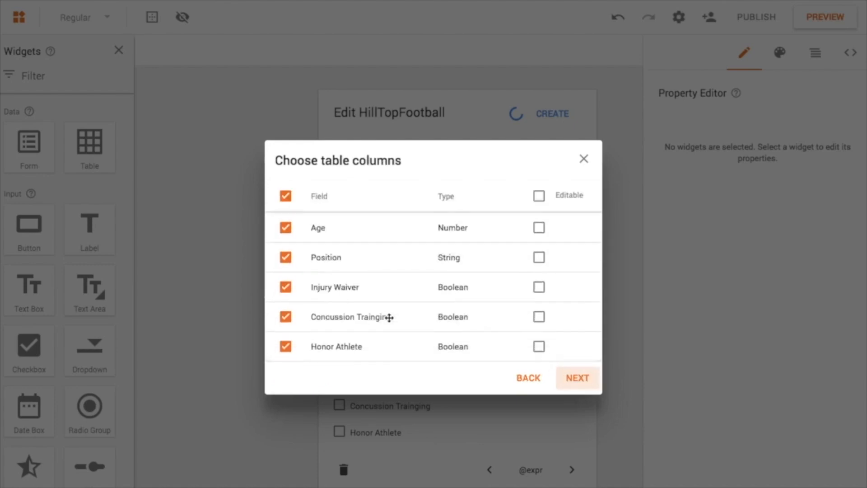
pyautogui.scroll(3)
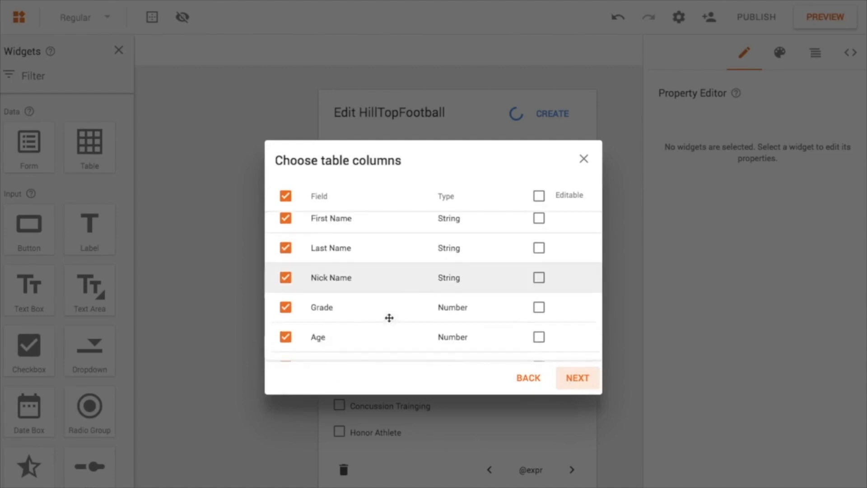
pyautogui.scroll(3)
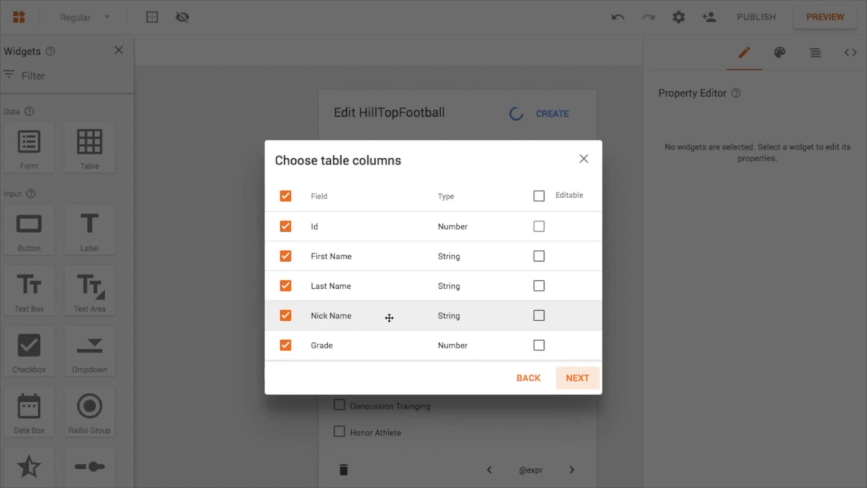
pyautogui.moveTo(384, 327)
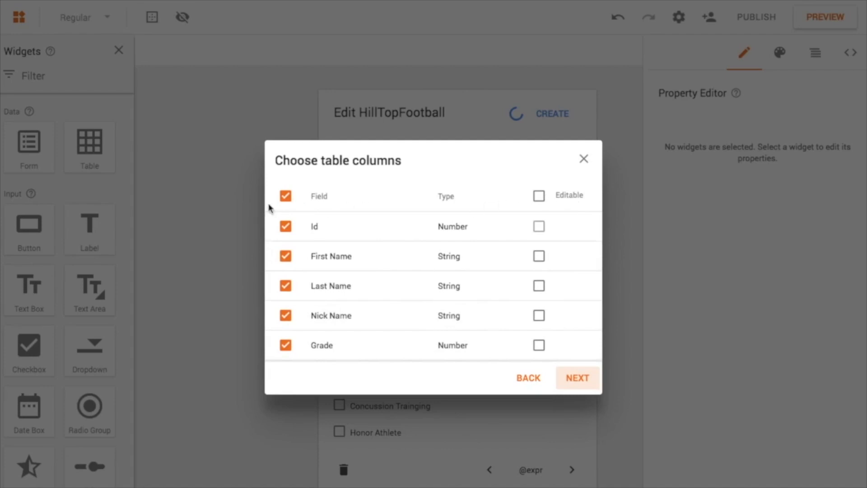
pyautogui.click(286, 196)
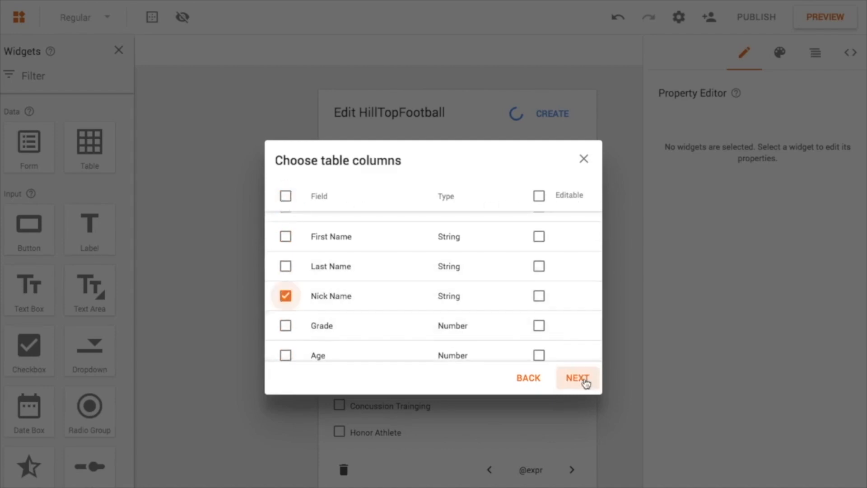
pyautogui.click(577, 379)
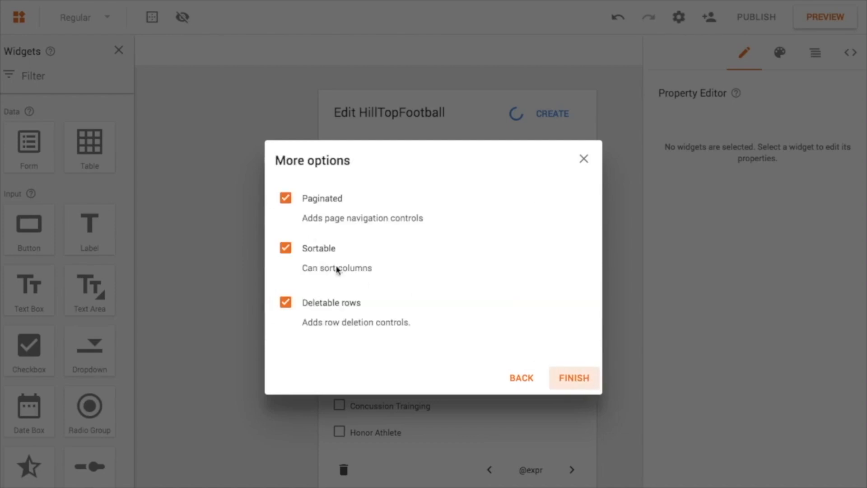
pyautogui.moveTo(472, 253)
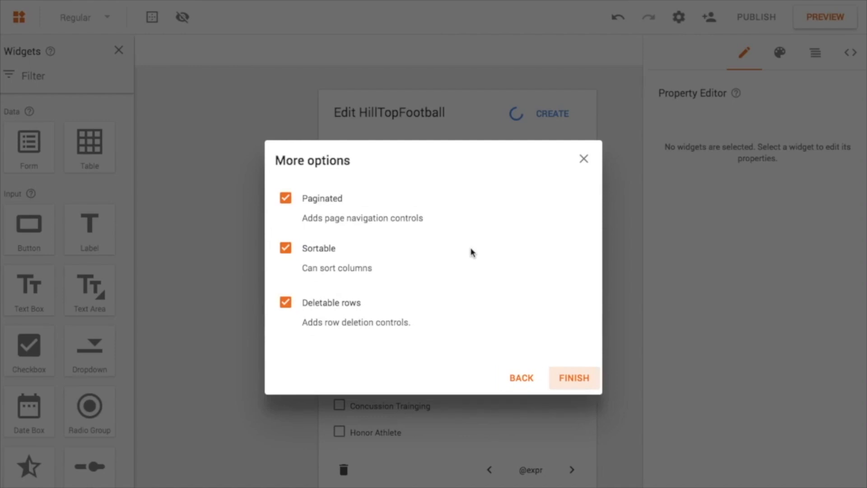
pyautogui.moveTo(233, 201)
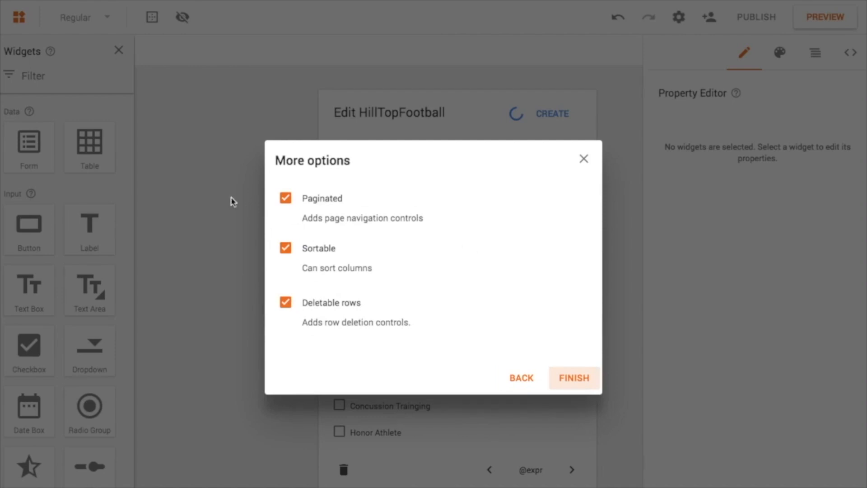
pyautogui.moveTo(520, 459)
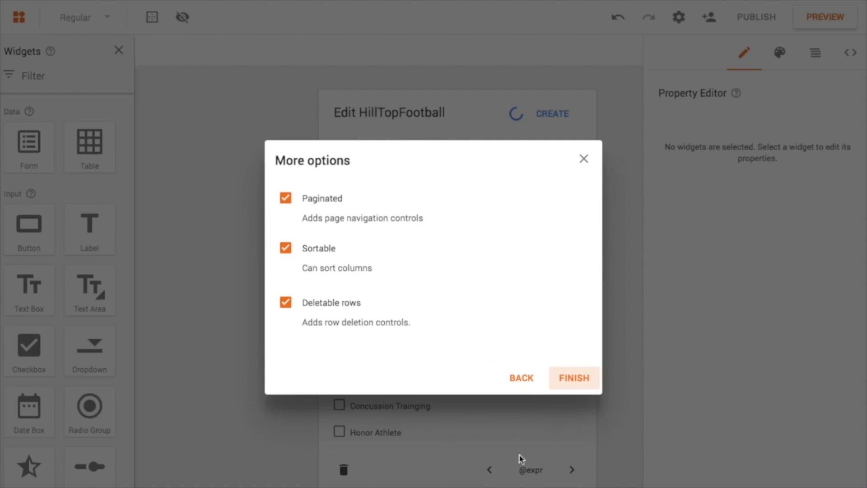
pyautogui.moveTo(310, 207)
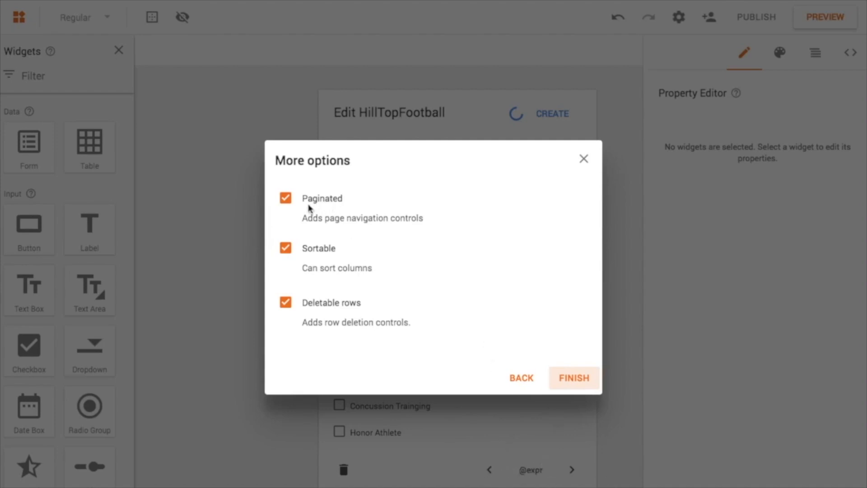
# - Turn off table pagination, keeping sorting and row deletion, and finish the table
pyautogui.click(285, 198)
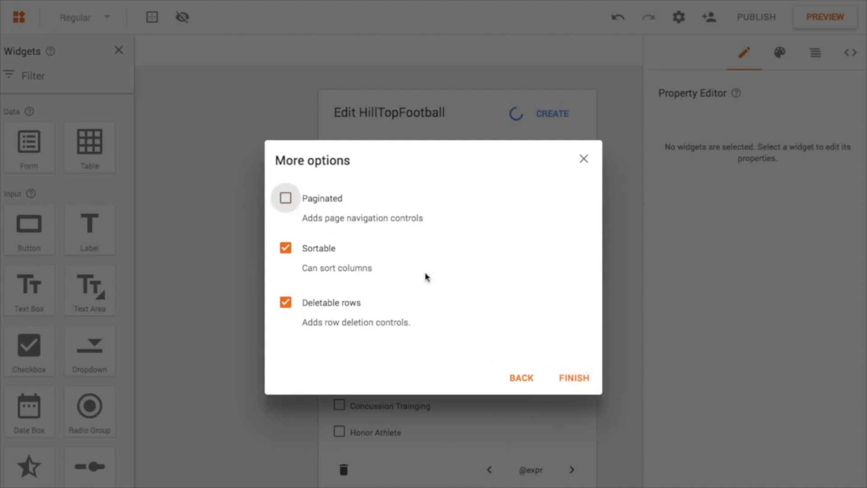
pyautogui.moveTo(338, 260)
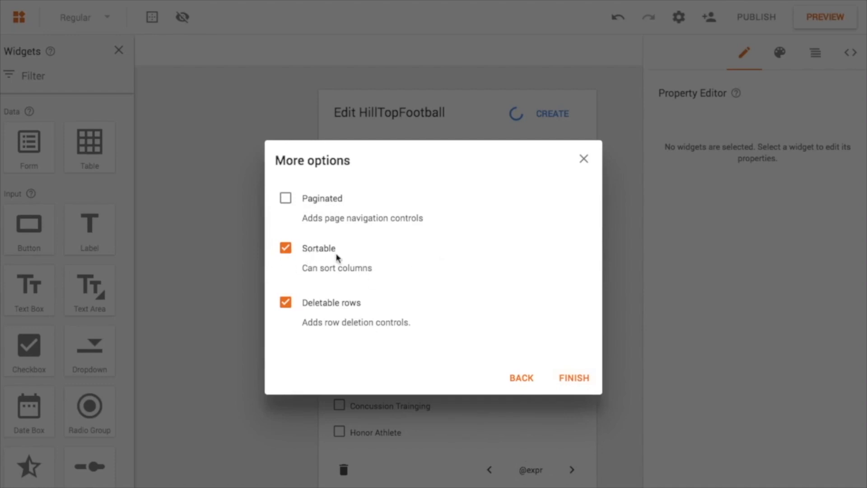
pyautogui.moveTo(268, 320)
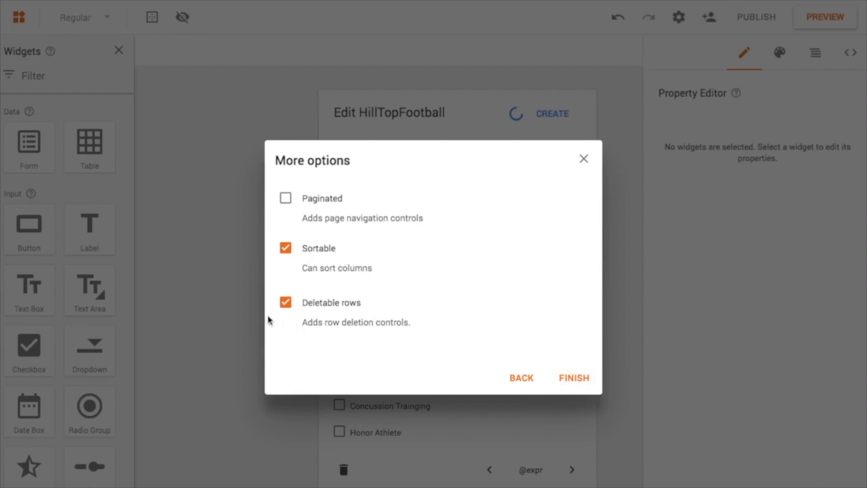
pyautogui.moveTo(286, 338)
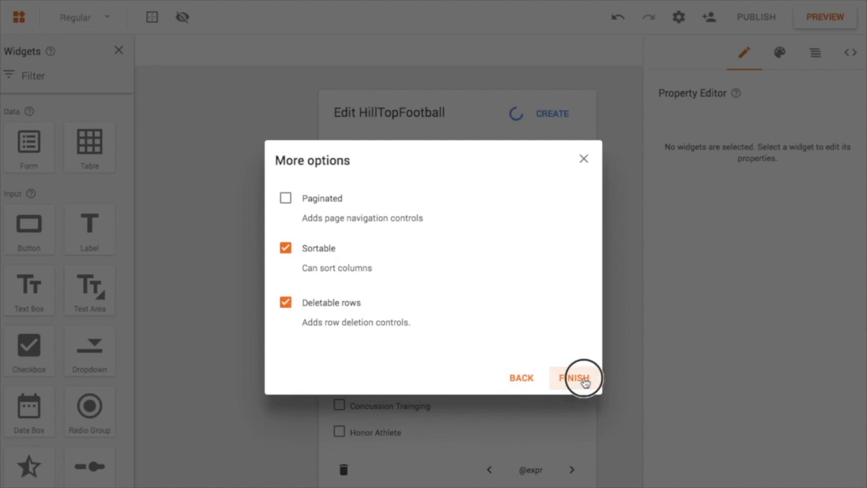
pyautogui.click(574, 378)
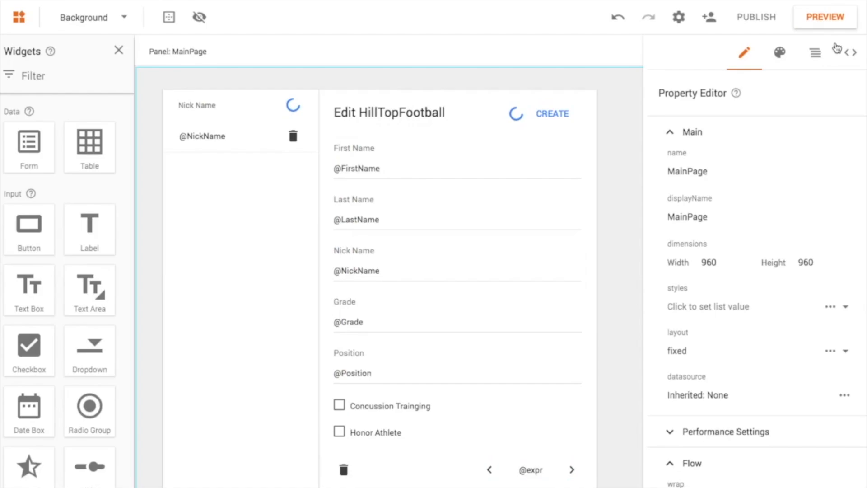
# - Run the app preview showing the Nick Name list beside the edit form
pyautogui.click(825, 17)
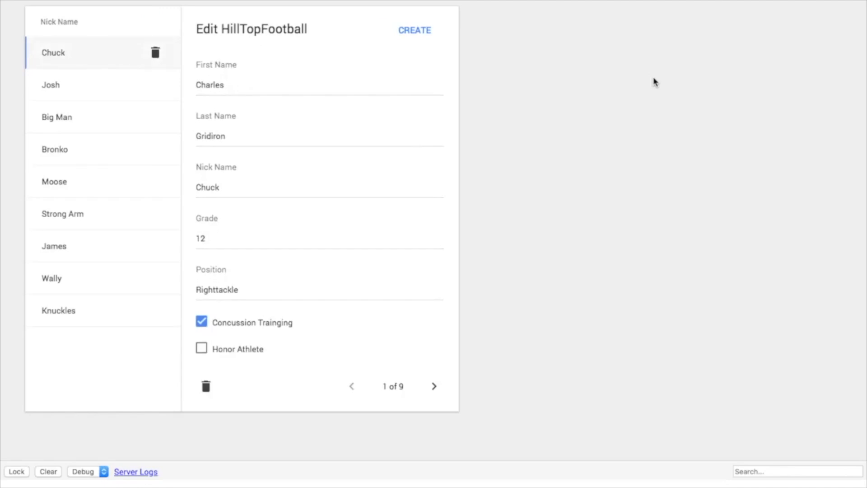
pyautogui.moveTo(225, 254)
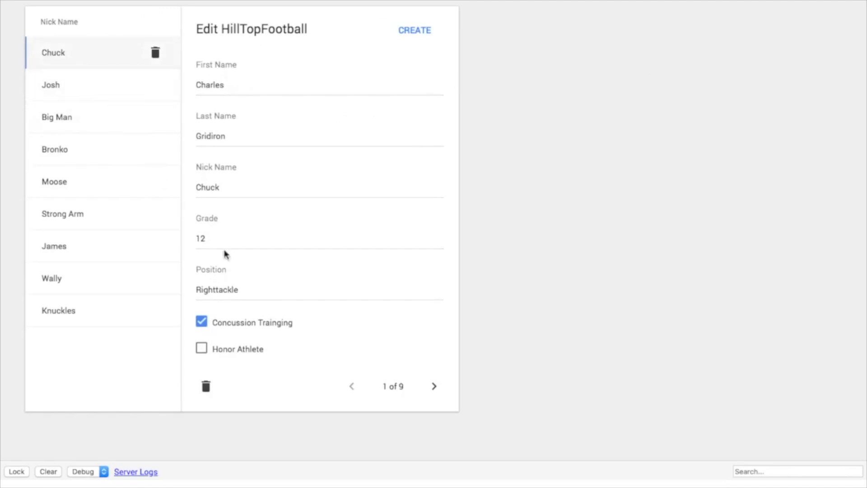
# - Open Big Man's and then Moose's records from the nickname list
pyautogui.click(57, 116)
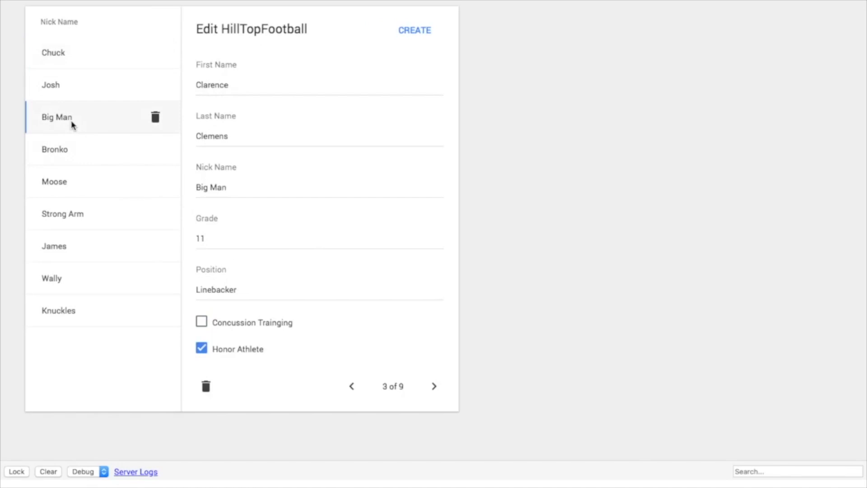
pyautogui.click(55, 149)
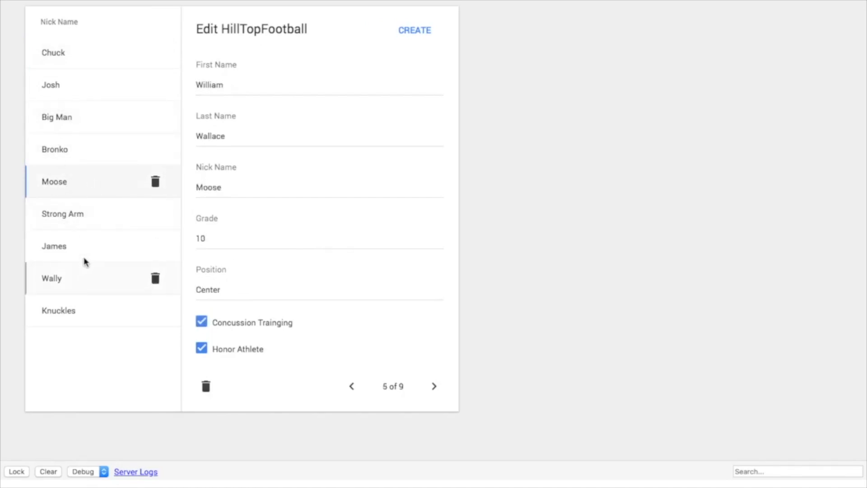
pyautogui.moveTo(360, 150)
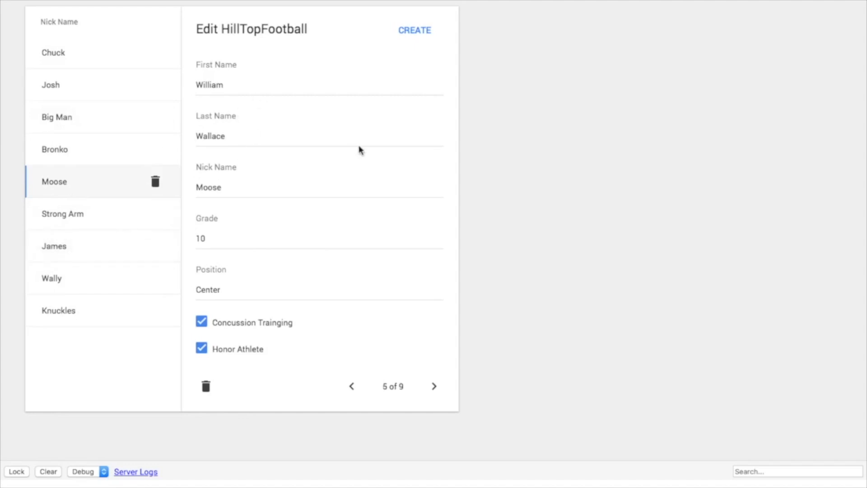
pyautogui.moveTo(447, 360)
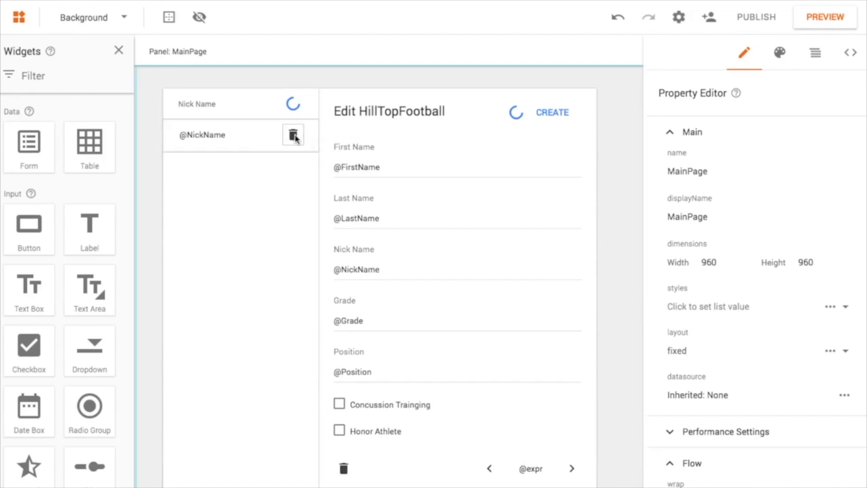
# - Delete the row's delete icon, the Form1 pager and the header loading spinner
pyautogui.click(293, 135)
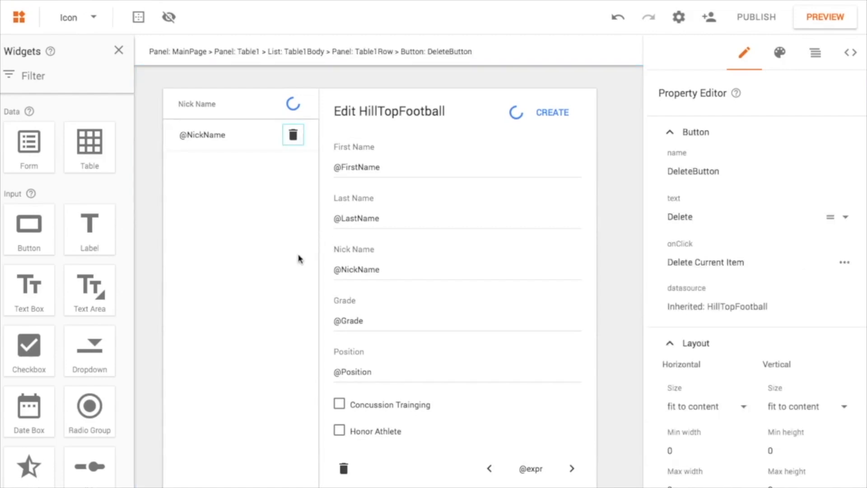
pyautogui.click(401, 306)
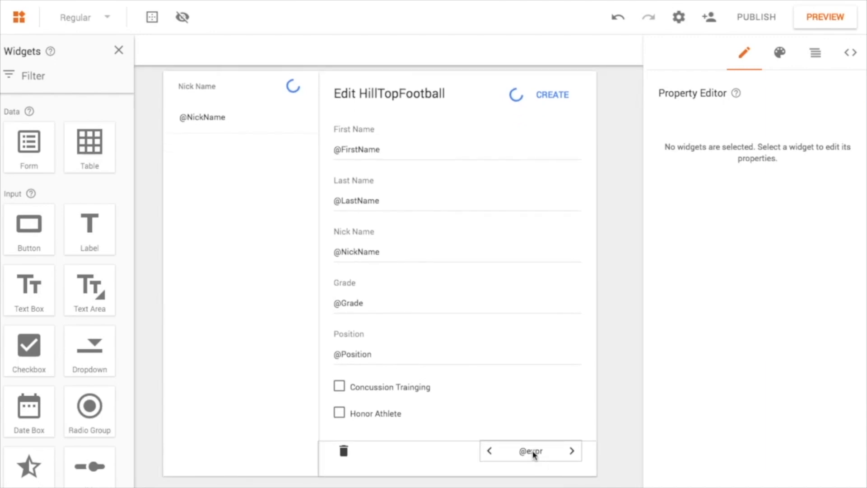
pyautogui.click(530, 451)
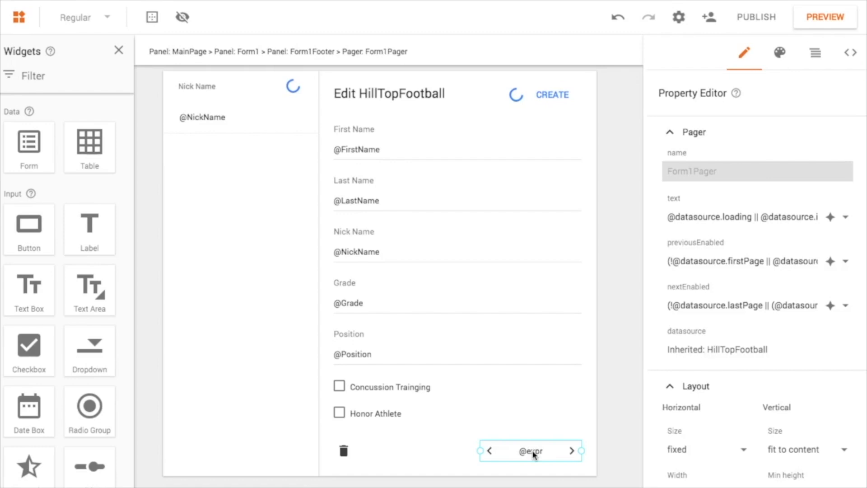
pyautogui.moveTo(251, 267)
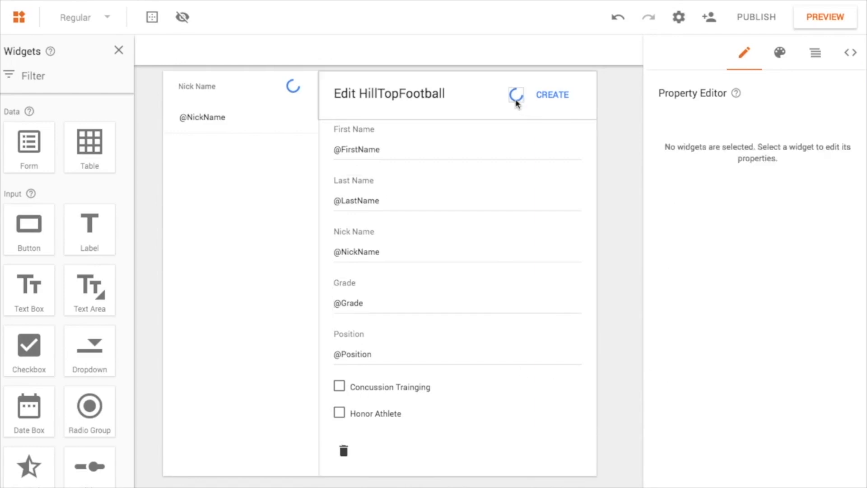
pyautogui.click(515, 95)
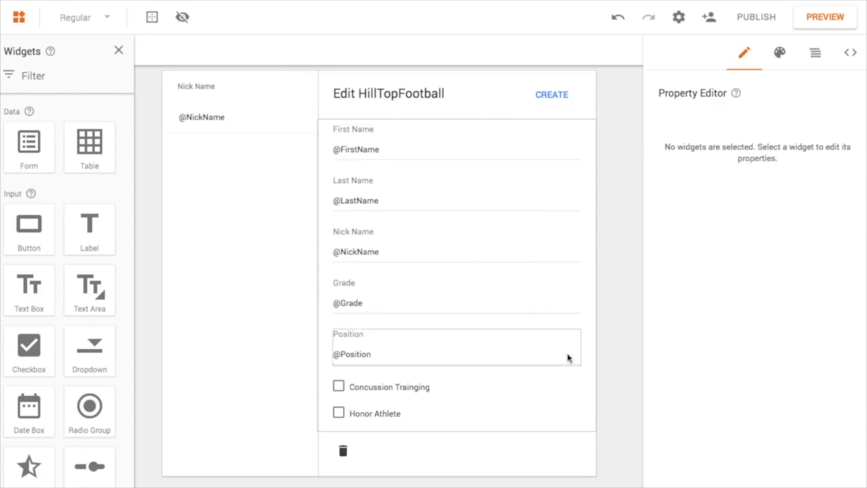
pyautogui.click(468, 126)
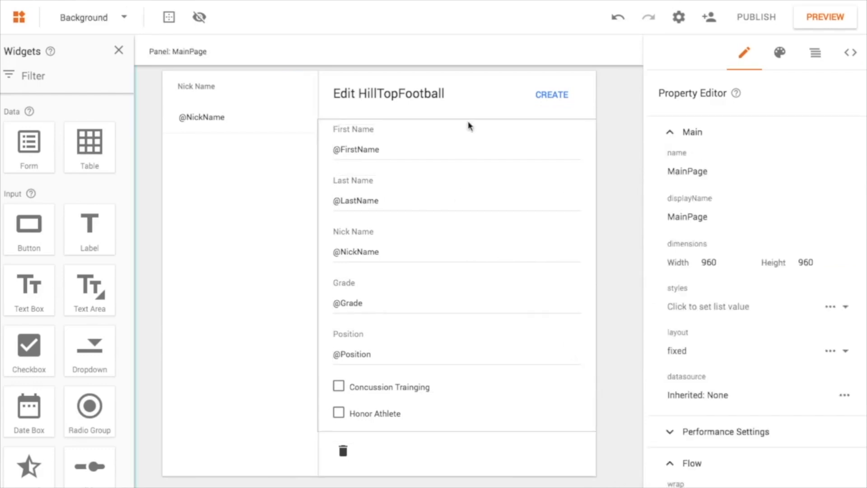
# - Select the CREATE button in the Edit HillTopFootball form header
pyautogui.click(551, 94)
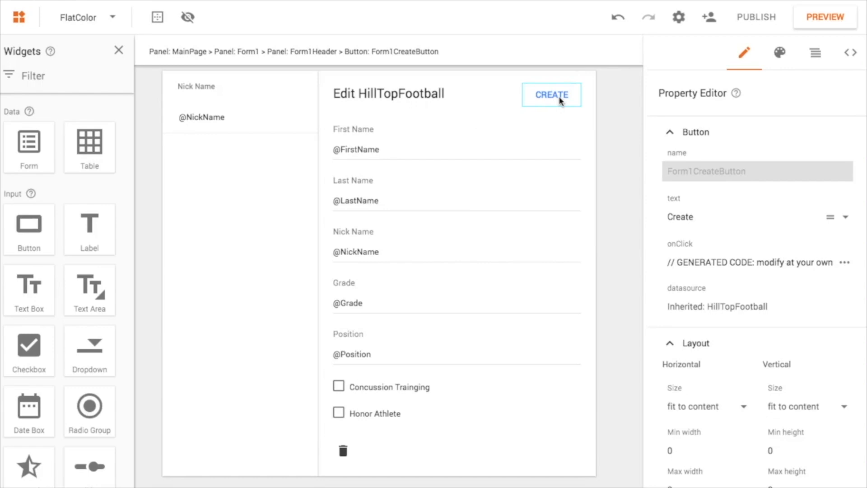
pyautogui.moveTo(441, 279)
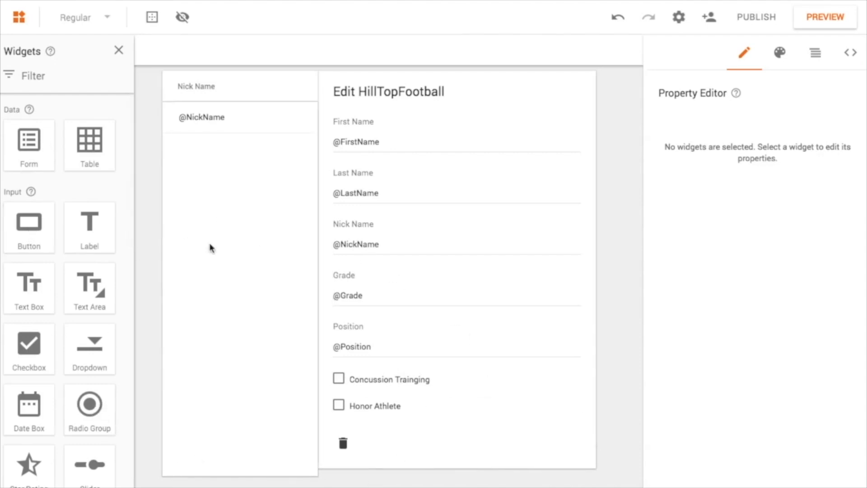
pyautogui.moveTo(29, 227)
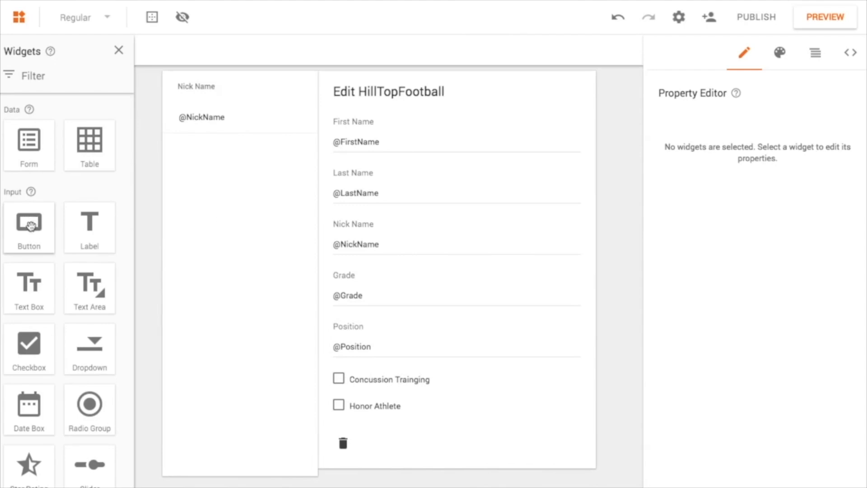
pyautogui.moveTo(38, 349)
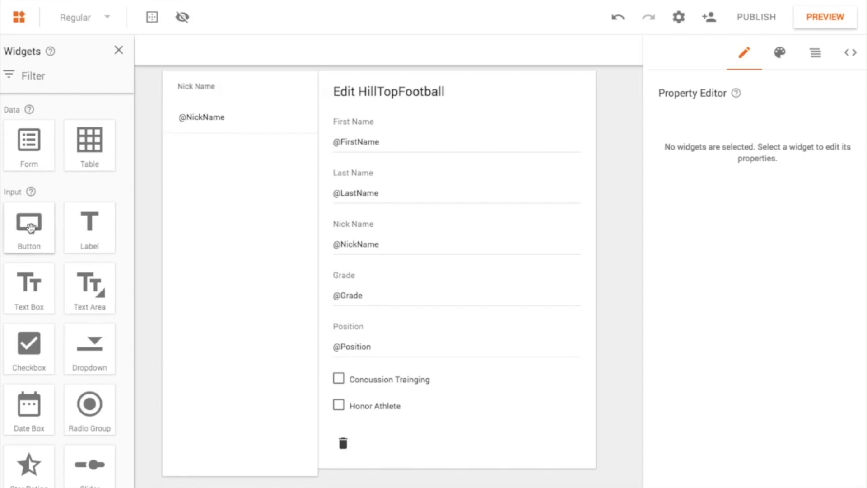
# - Place a button in the Nick Name list header with onClick set to Create New Item
pyautogui.moveTo(29, 221); pyautogui.dragTo(279, 106)
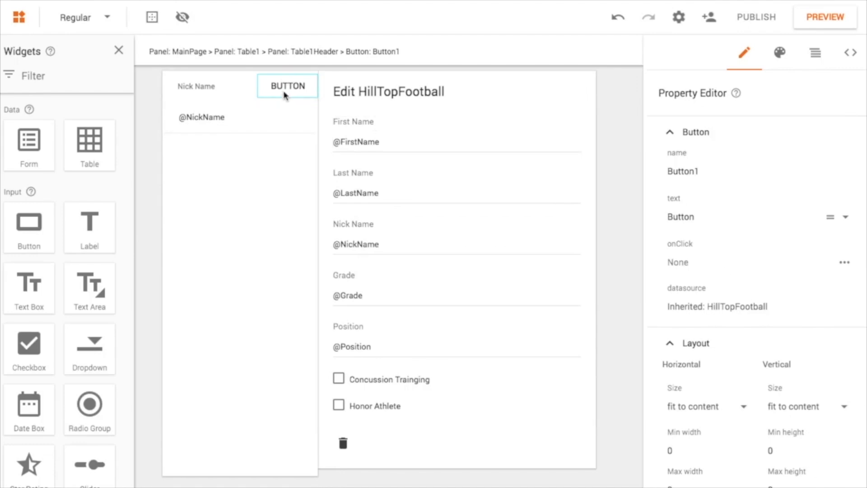
pyautogui.moveTo(779, 337)
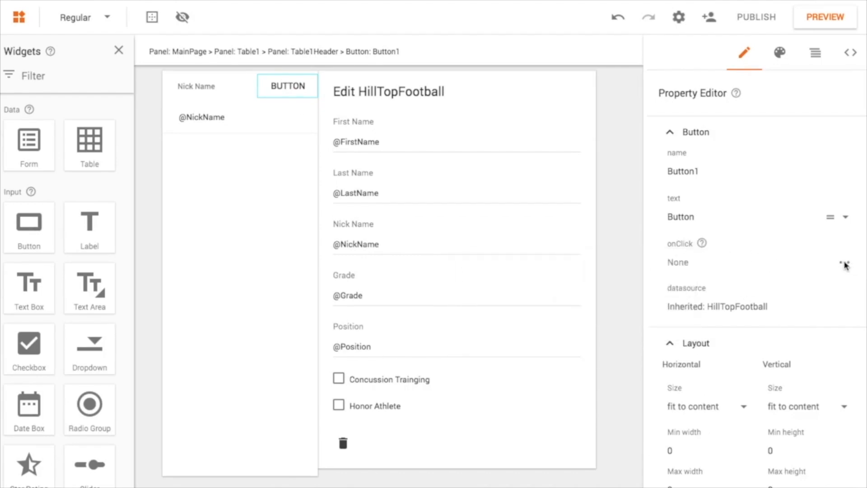
pyautogui.click(843, 262)
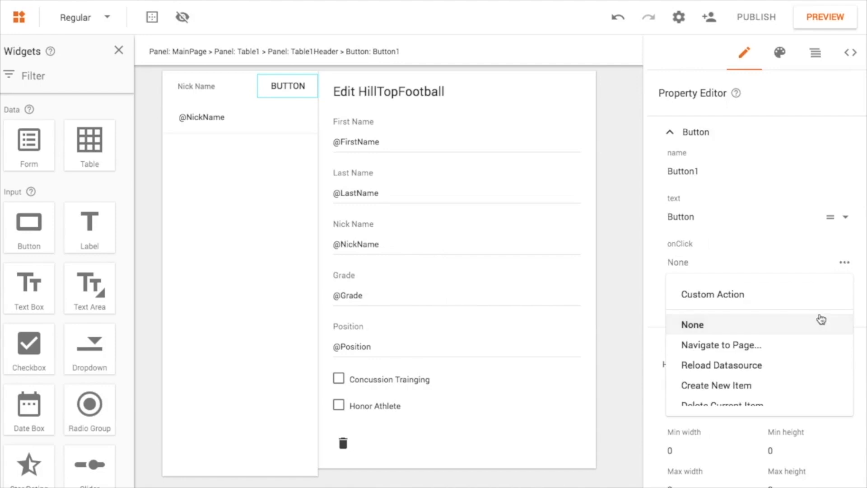
pyautogui.click(715, 386)
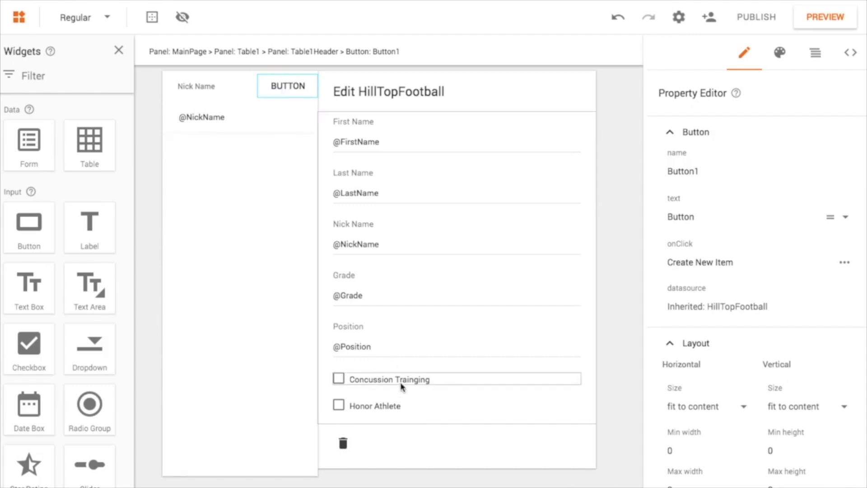
# - Relabel the new header button 'Add' and launch the app preview
pyautogui.click(285, 476)
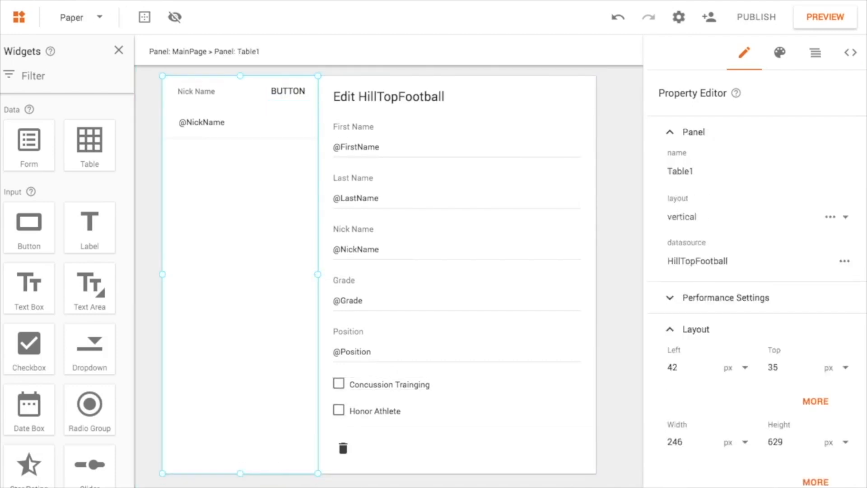
pyautogui.click(287, 91)
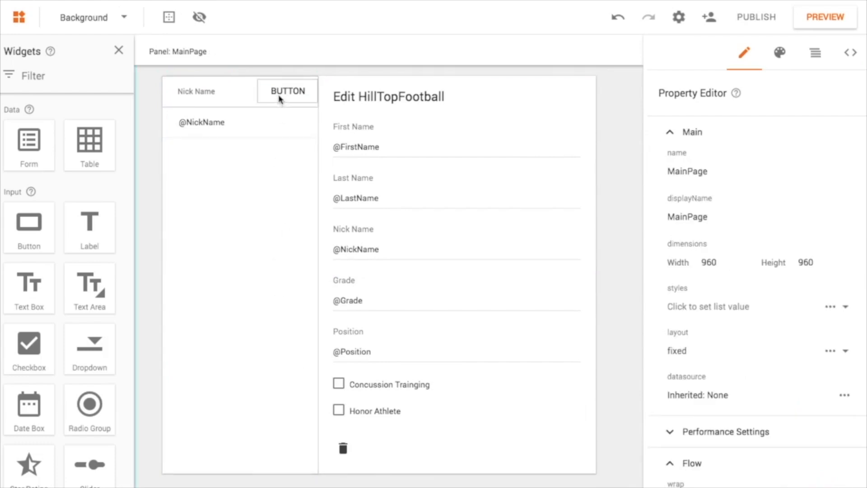
pyautogui.doubleClick(287, 91)
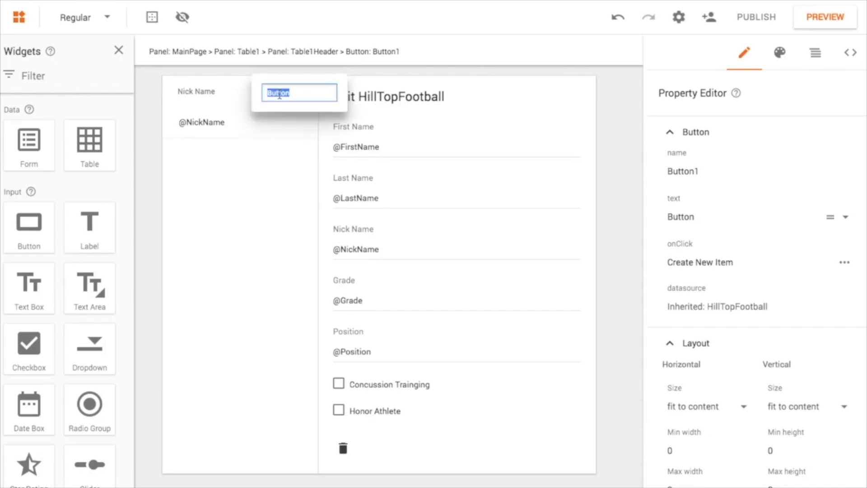
pyautogui.write('Add')
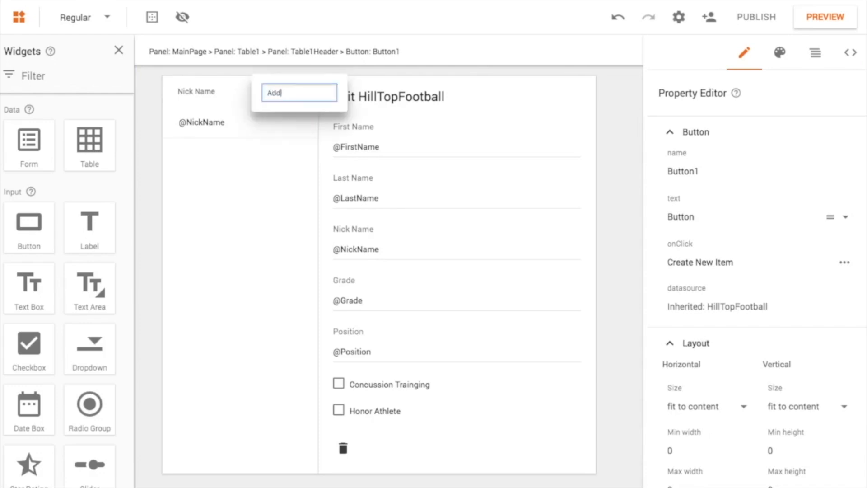
pyautogui.click(393, 262)
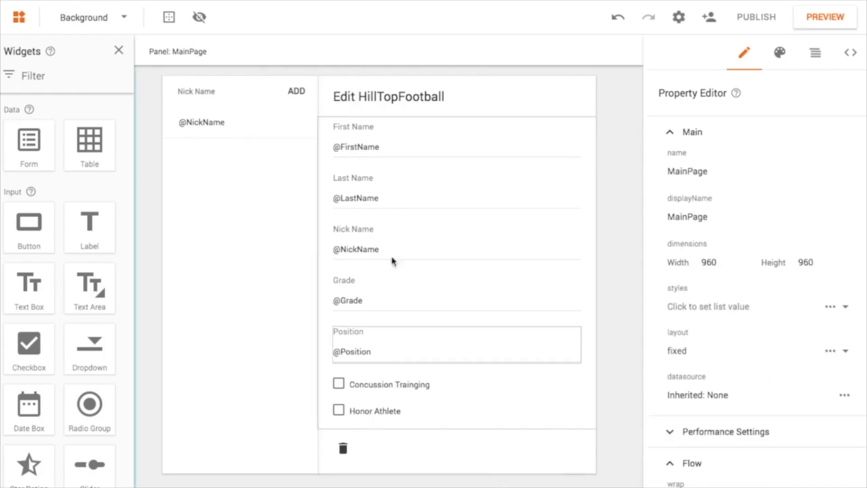
pyautogui.click(456, 242)
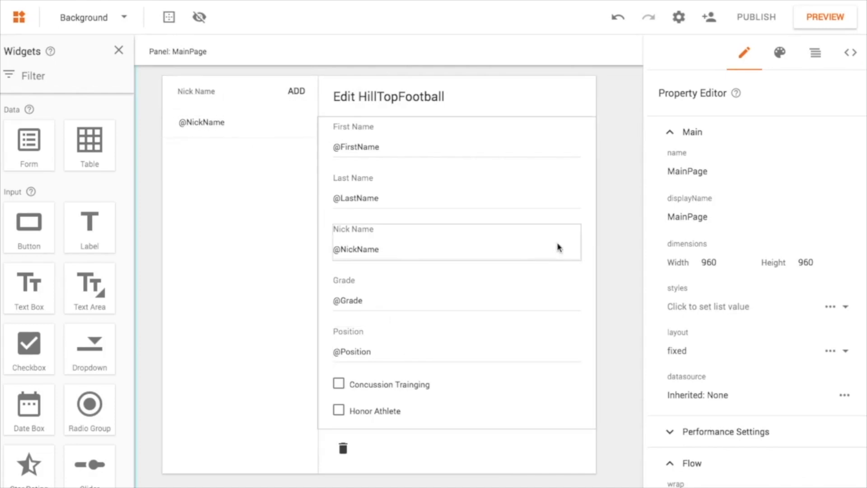
pyautogui.click(824, 17)
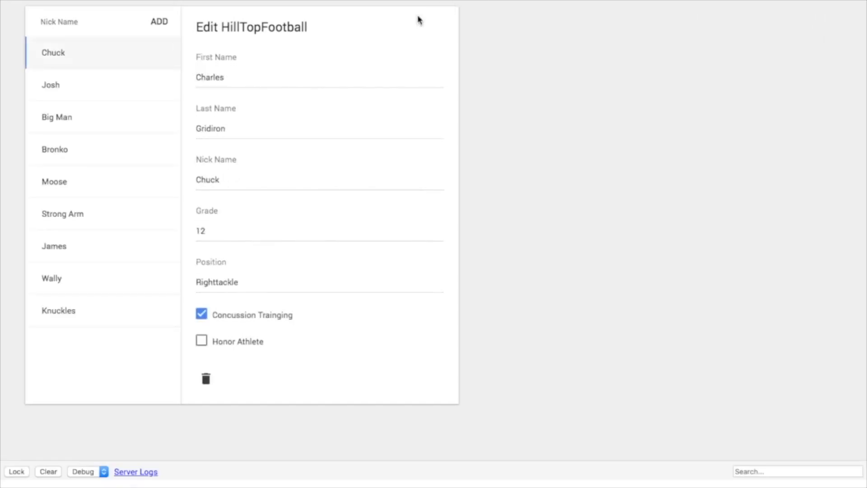
pyautogui.moveTo(161, 138)
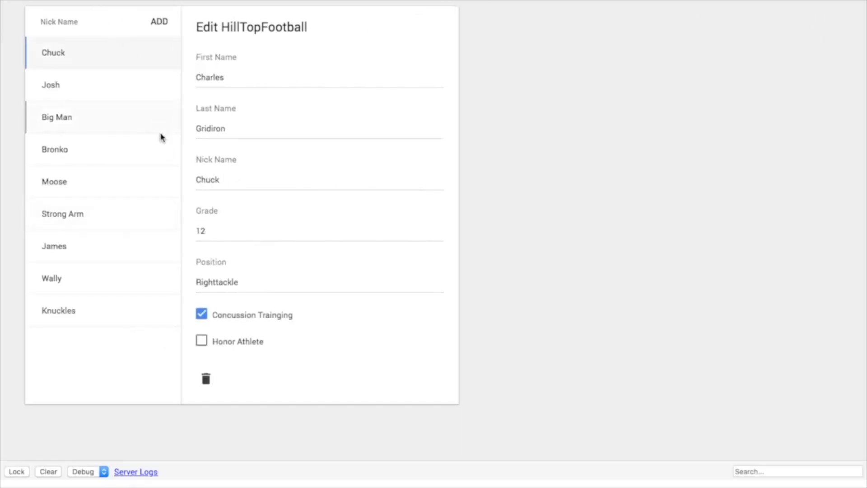
pyautogui.moveTo(160, 22)
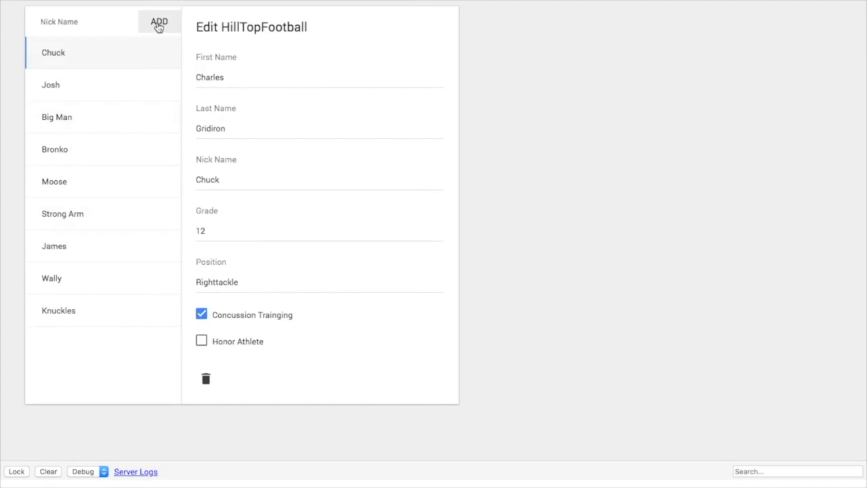
# - Enter Tom Smith, nickname Smithy, grade 12, position Center, and tick Honor Athlete
pyautogui.click(158, 22)
pyautogui.write('S')
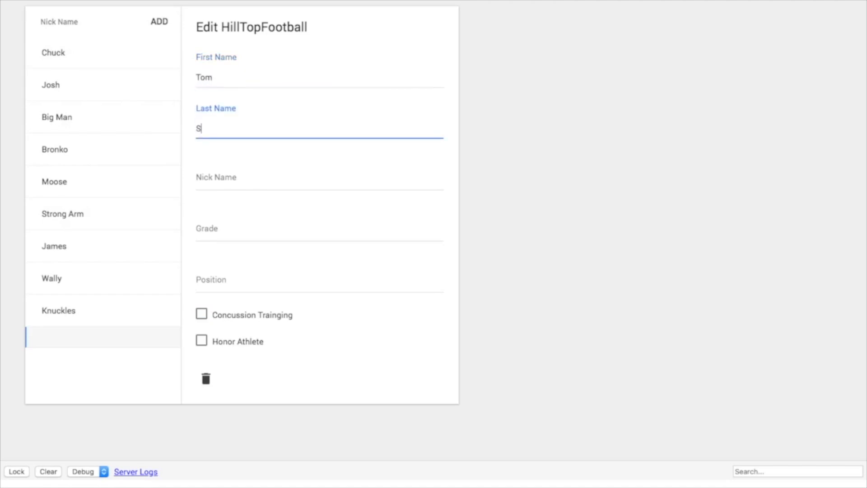
pyautogui.write('mo')
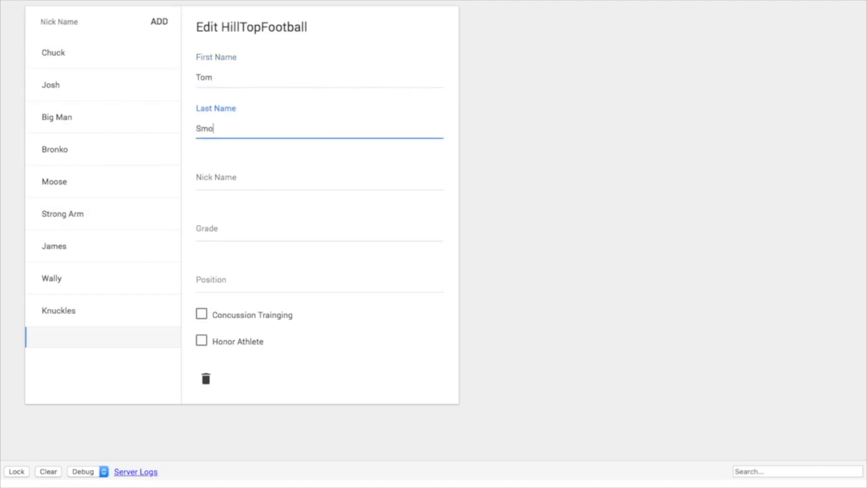
pyautogui.click(319, 177)
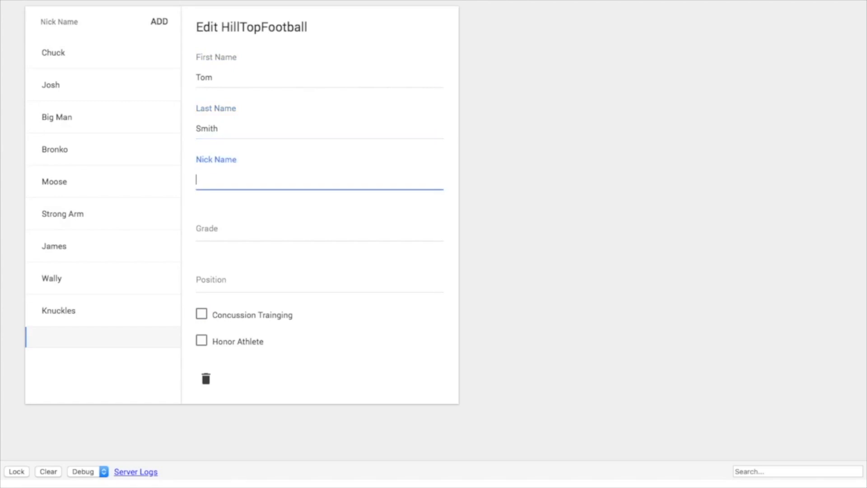
pyautogui.write('Smithy')
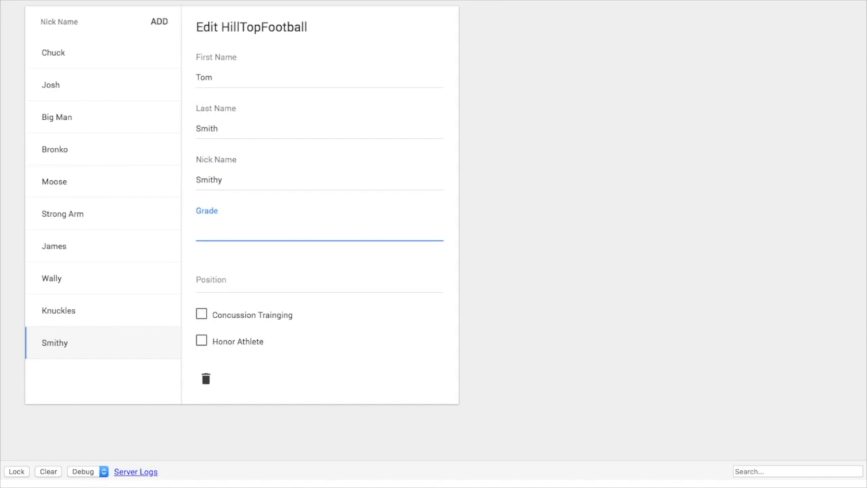
pyautogui.write('12')
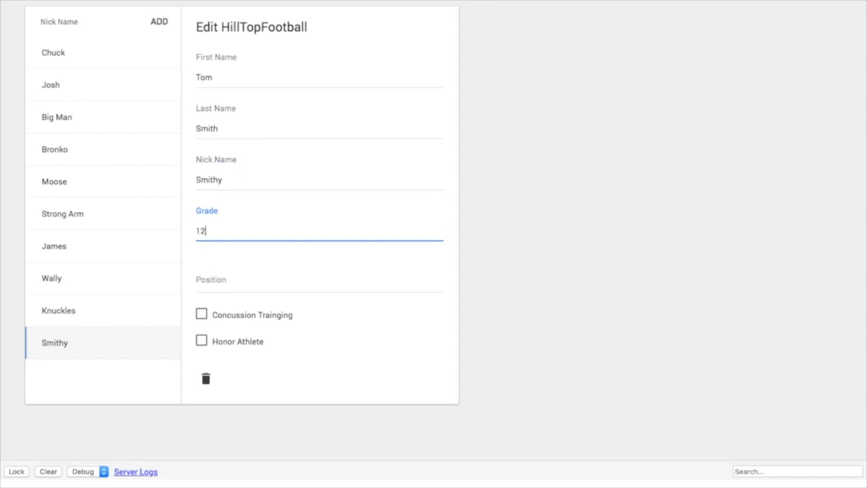
pyautogui.click(319, 279)
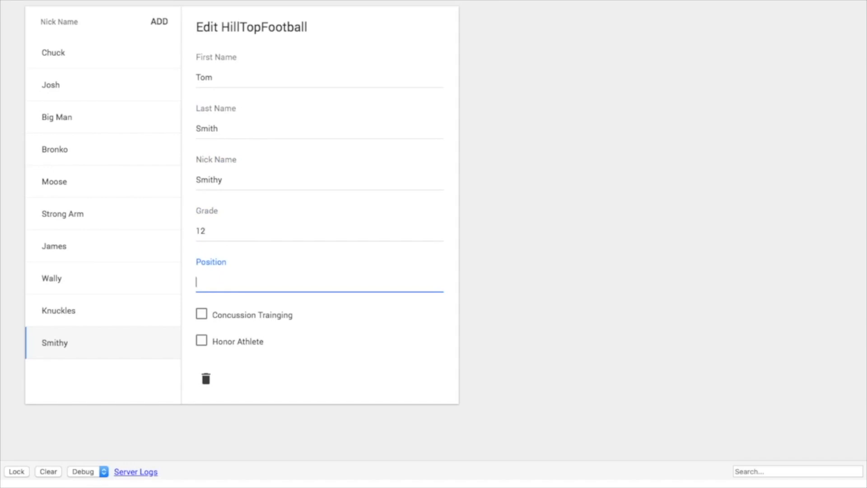
pyautogui.write('Center')
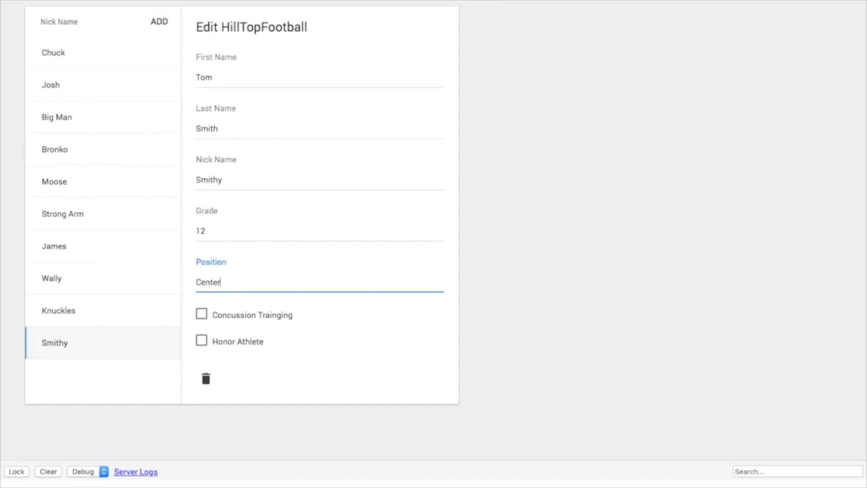
pyautogui.click(212, 308)
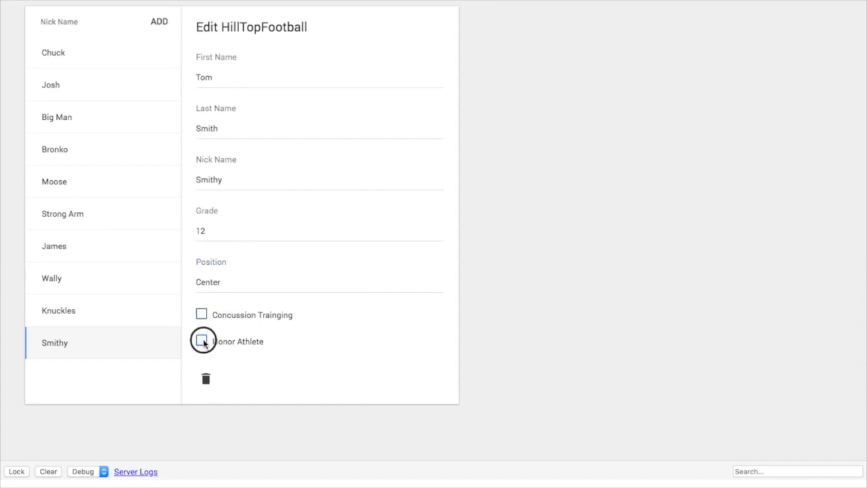
pyautogui.click(201, 341)
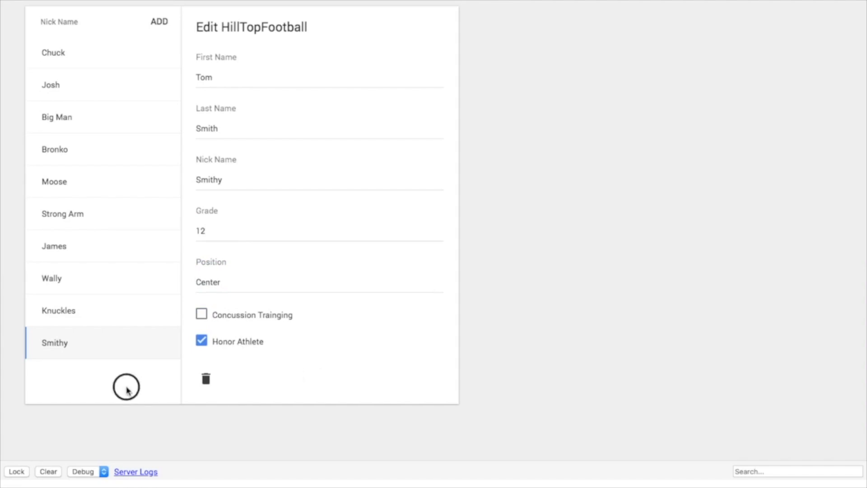
# - View the Wally, Knuckles, Smithy, Strong Arm, Moose, Big Man, Josh and Bronko records, then return to the editor
pyautogui.click(52, 278)
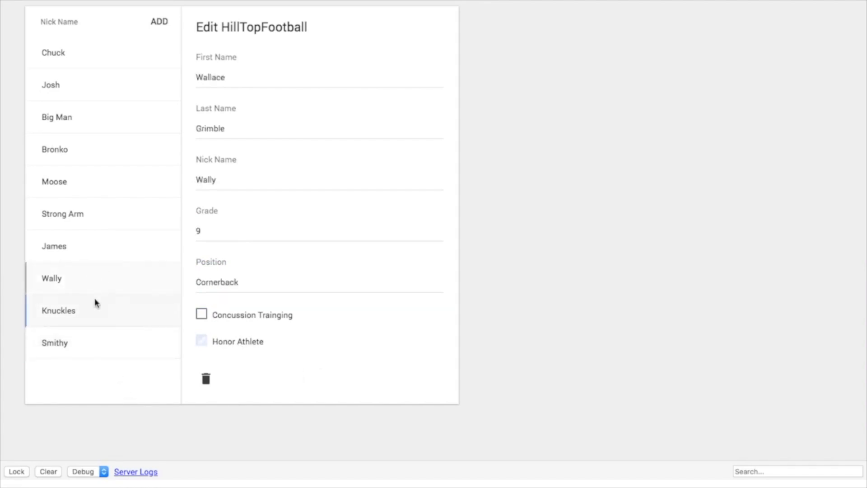
pyautogui.click(58, 310)
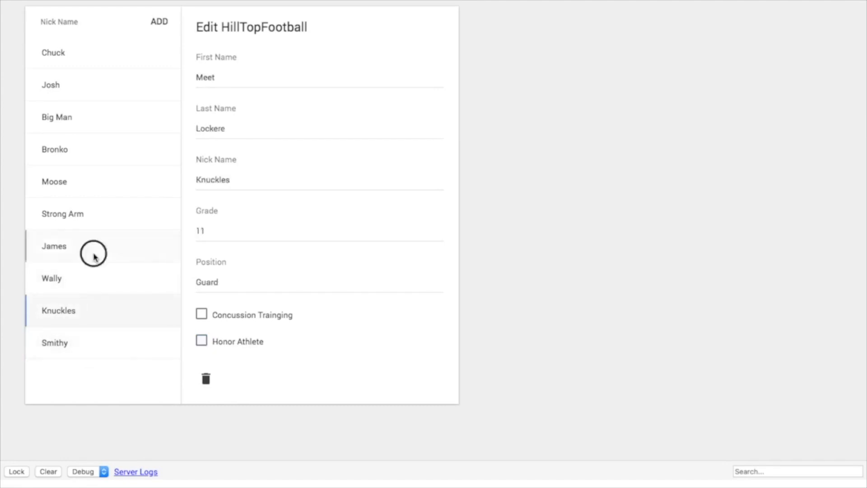
pyautogui.moveTo(88, 338)
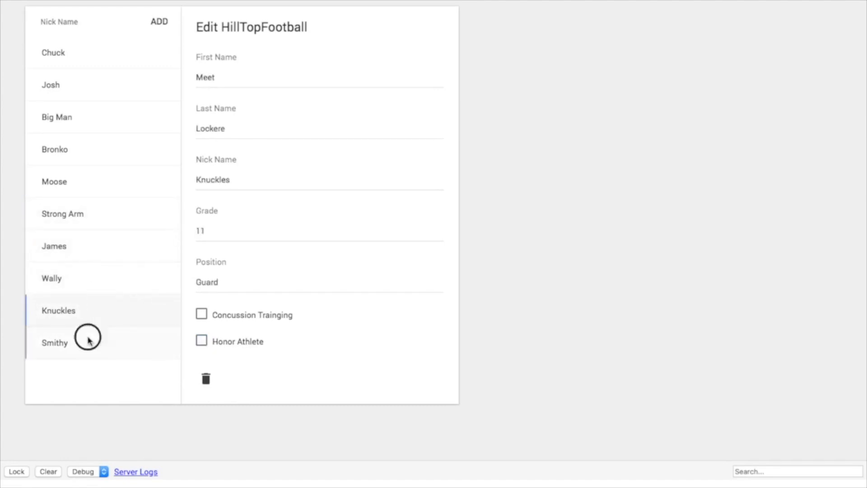
pyautogui.click(54, 343)
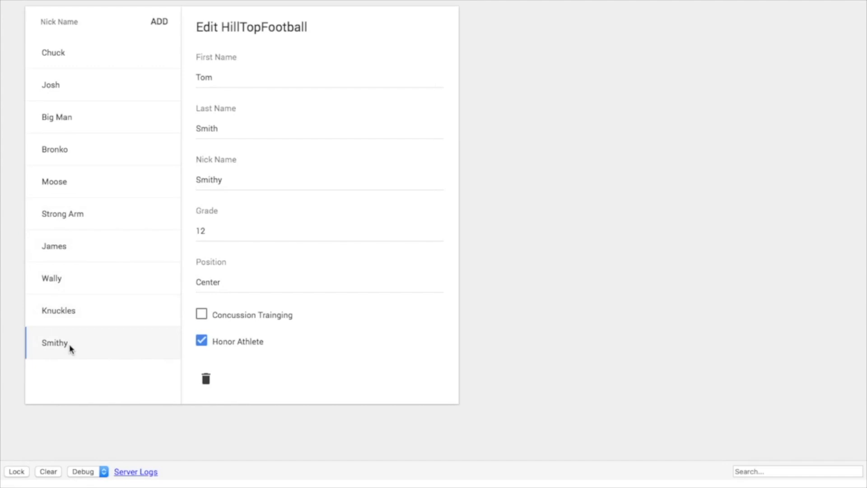
pyautogui.moveTo(96, 344)
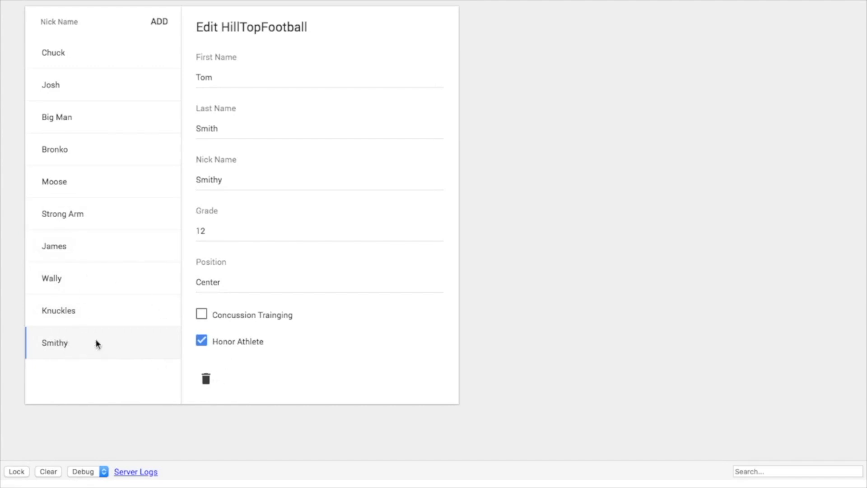
pyautogui.moveTo(222, 370)
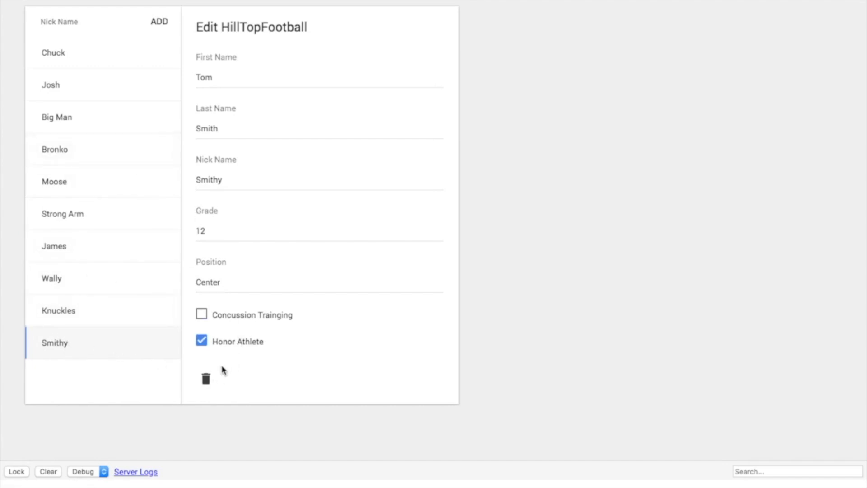
pyautogui.click(63, 213)
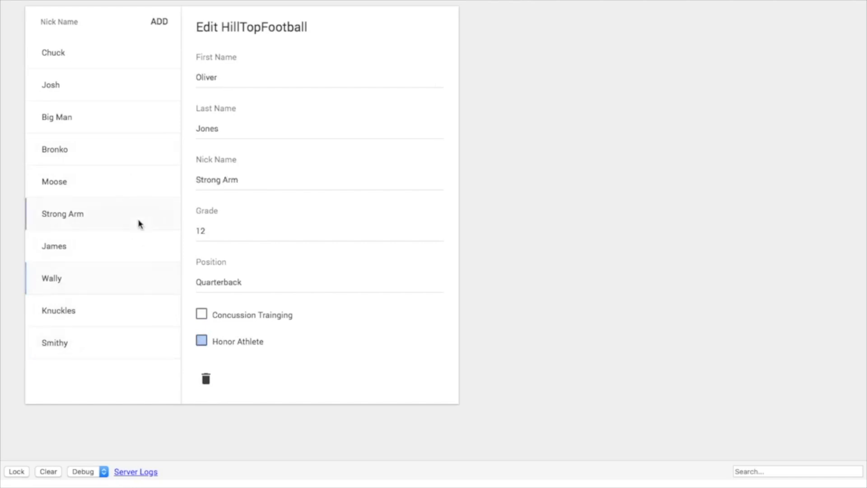
pyautogui.click(54, 181)
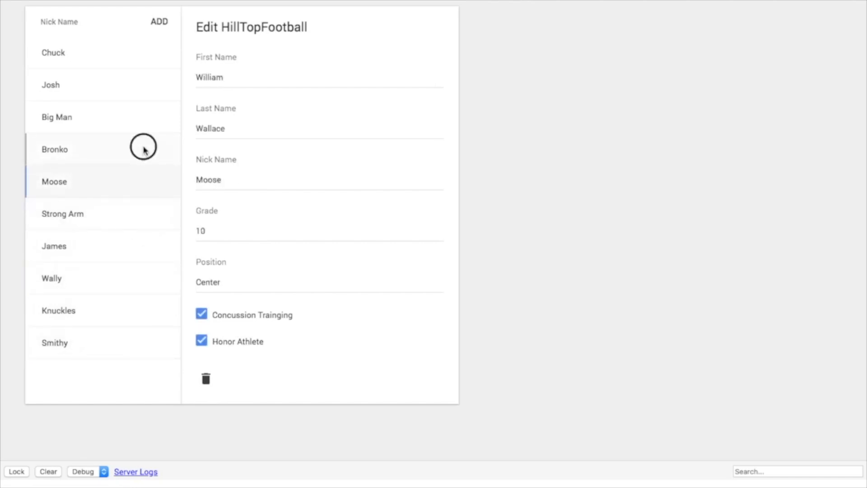
pyautogui.click(57, 117)
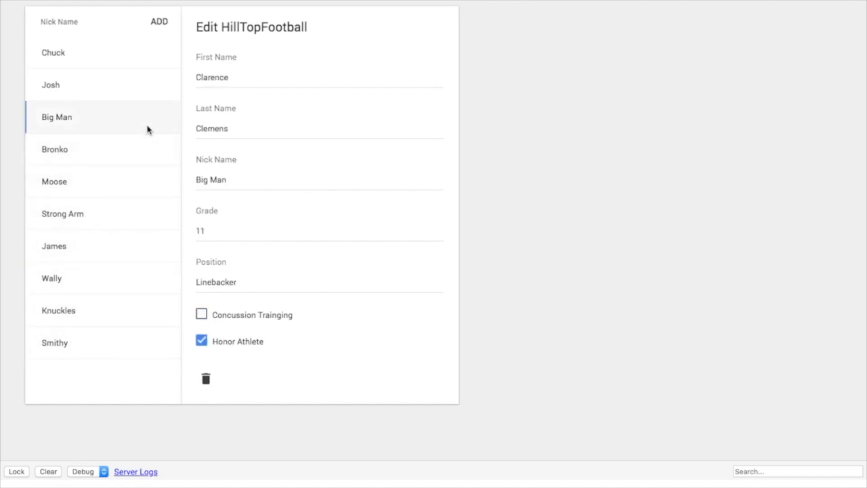
pyautogui.click(50, 84)
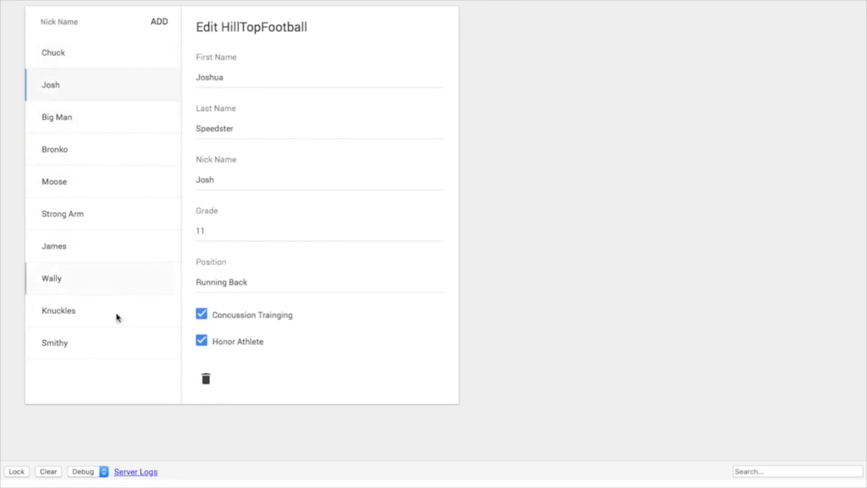
pyautogui.moveTo(138, 303)
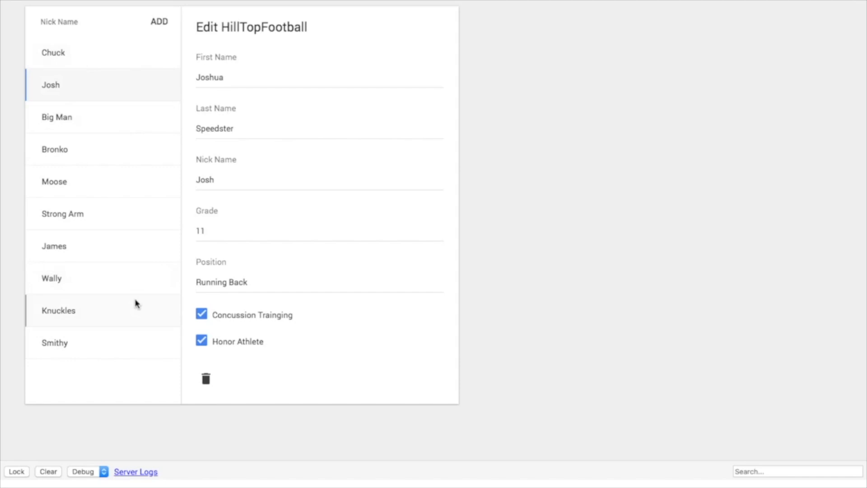
pyautogui.click(54, 149)
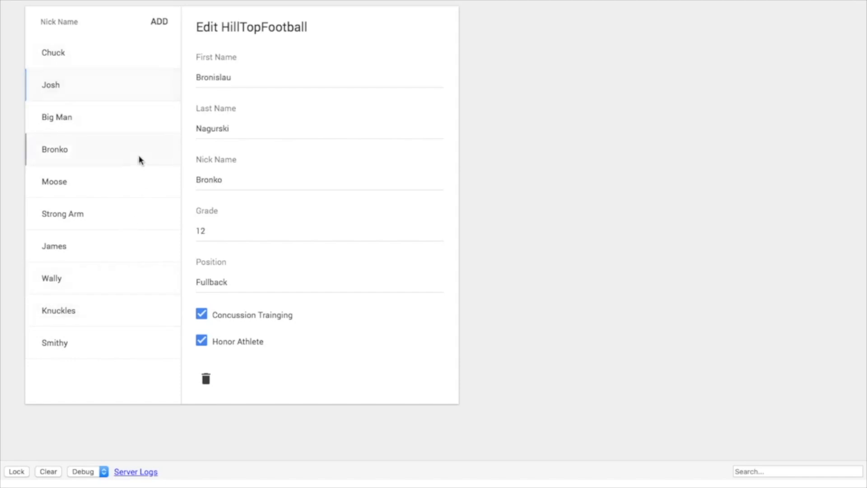
pyautogui.click(54, 182)
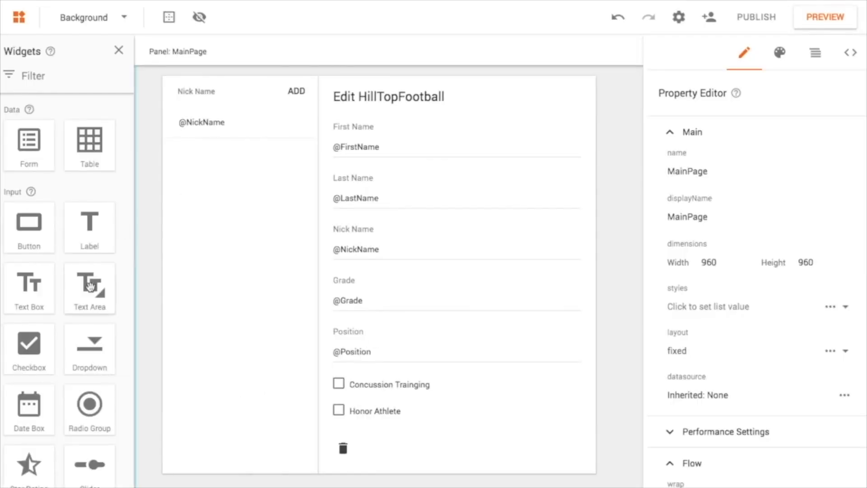
pyautogui.moveTo(100, 304)
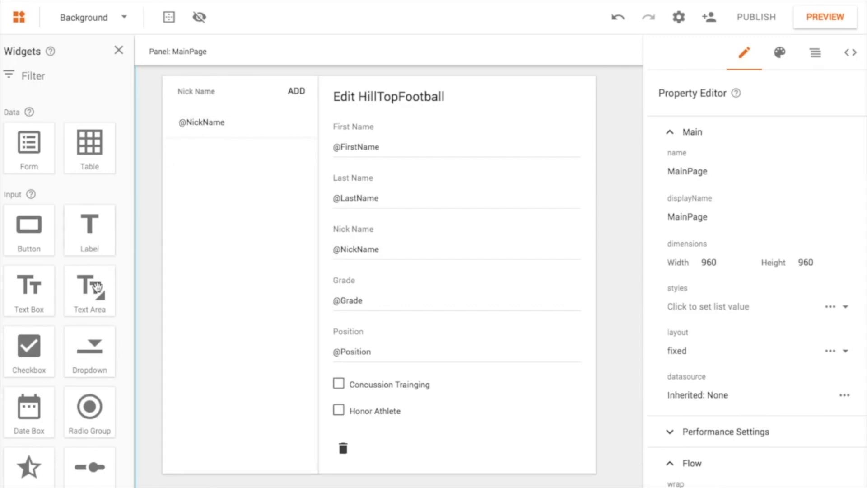
pyautogui.moveTo(29, 288)
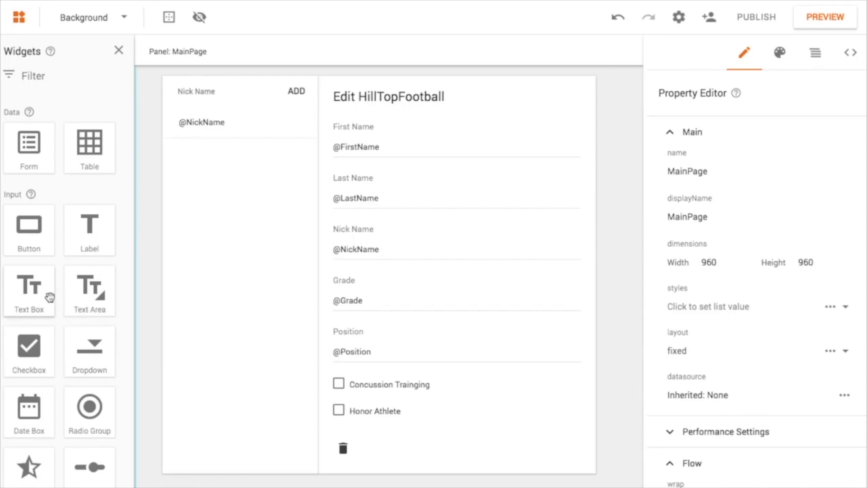
pyautogui.scroll(-3)
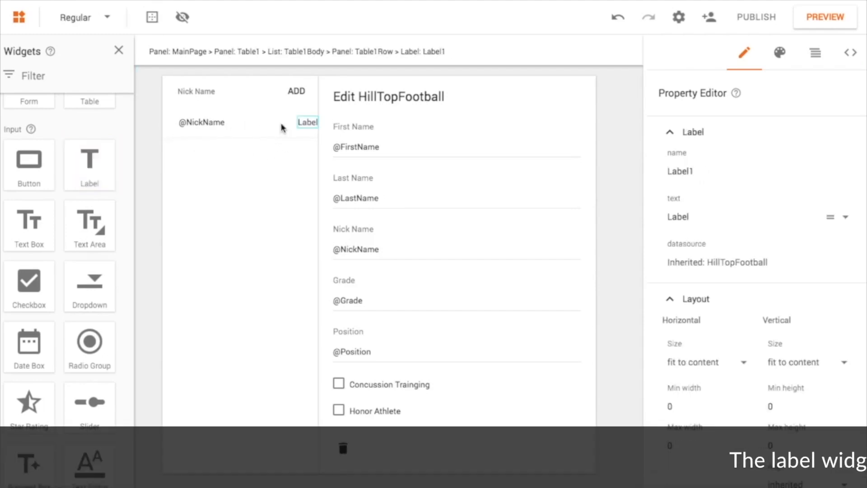
pyautogui.moveTo(317, 148)
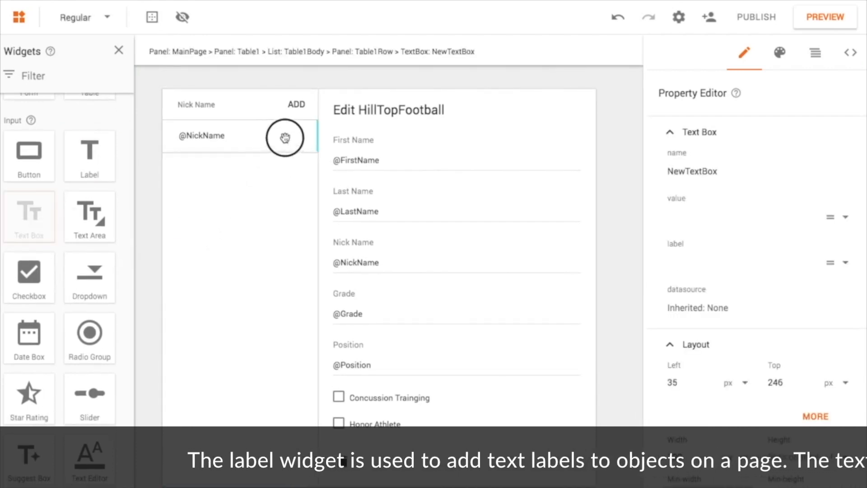
pyautogui.click(285, 136)
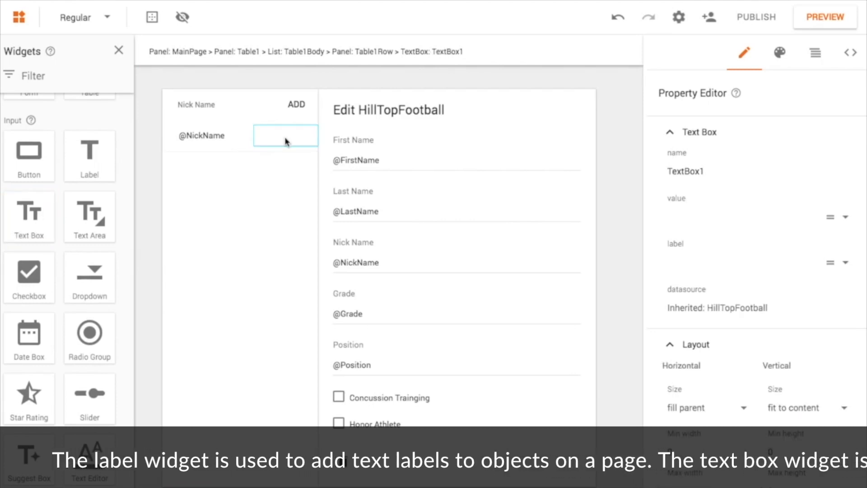
pyautogui.moveTo(283, 162)
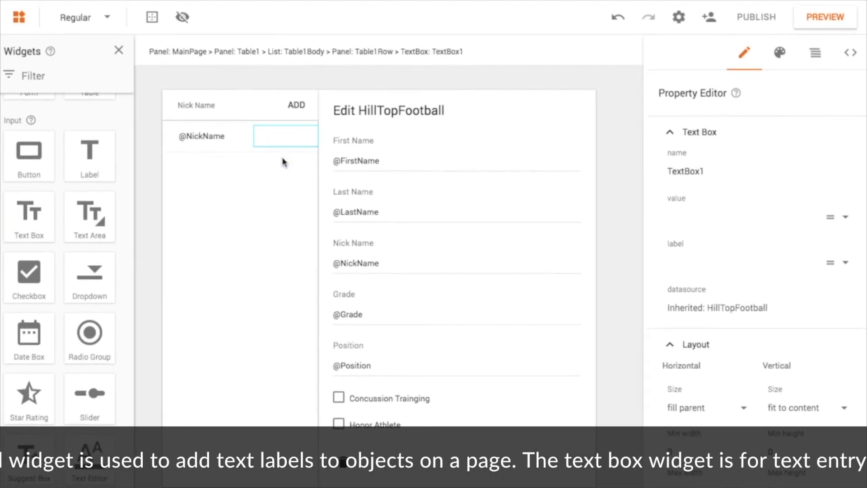
pyautogui.moveTo(310, 212)
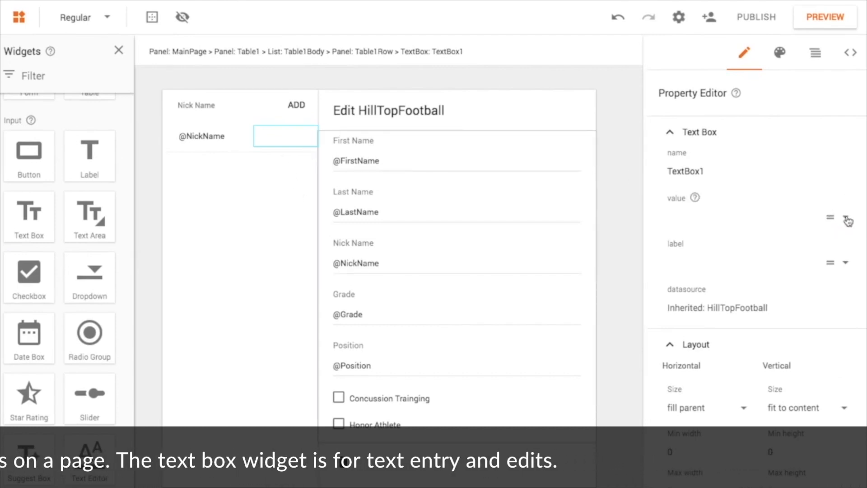
# - Bind TextBox1's value to the Position field
pyautogui.click(830, 217)
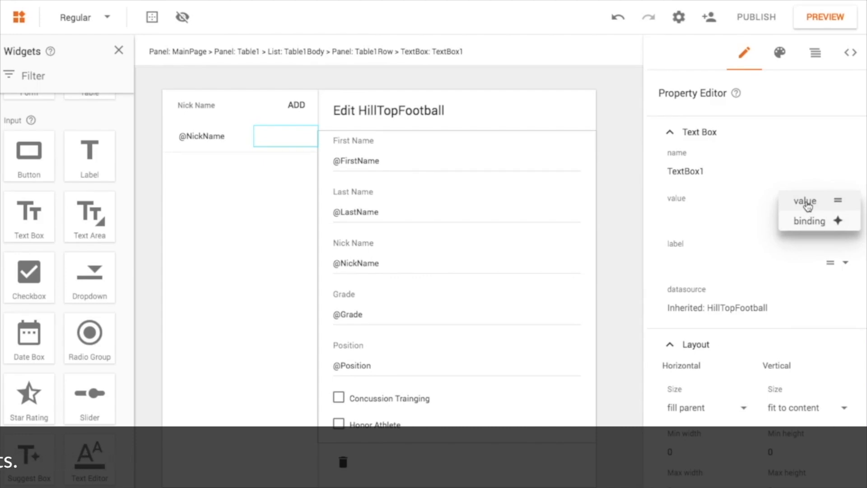
pyautogui.click(805, 200)
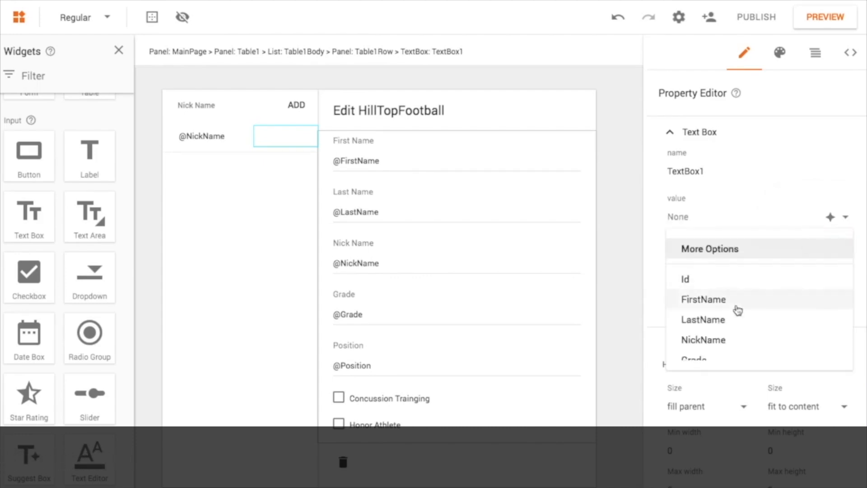
pyautogui.scroll(-3)
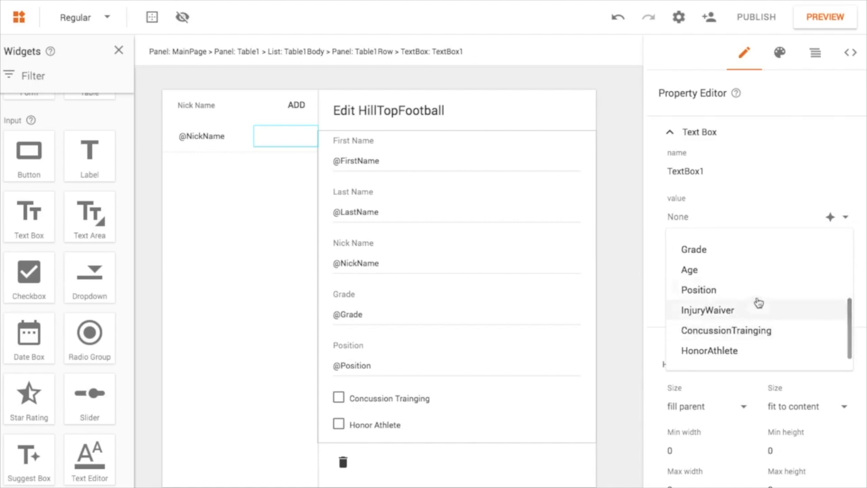
pyautogui.click(699, 290)
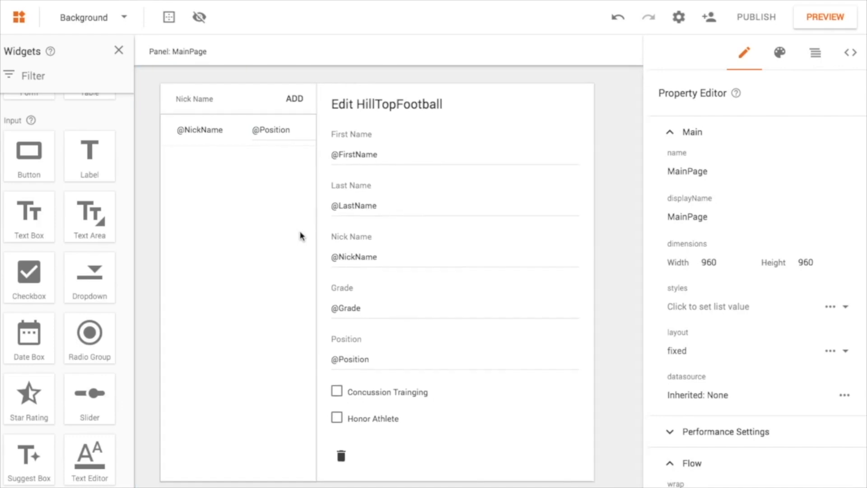
# - Select the Position text box in Table1Row and delete it
pyautogui.click(271, 129)
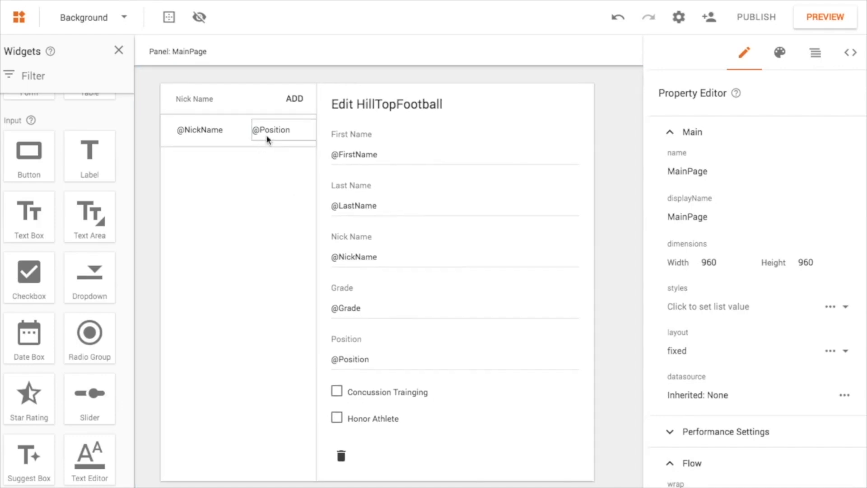
pyautogui.moveTo(308, 421)
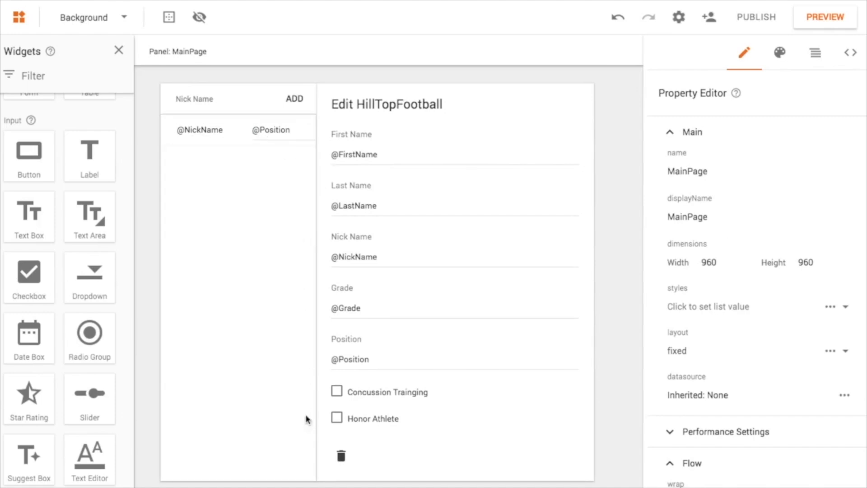
pyautogui.moveTo(55, 226)
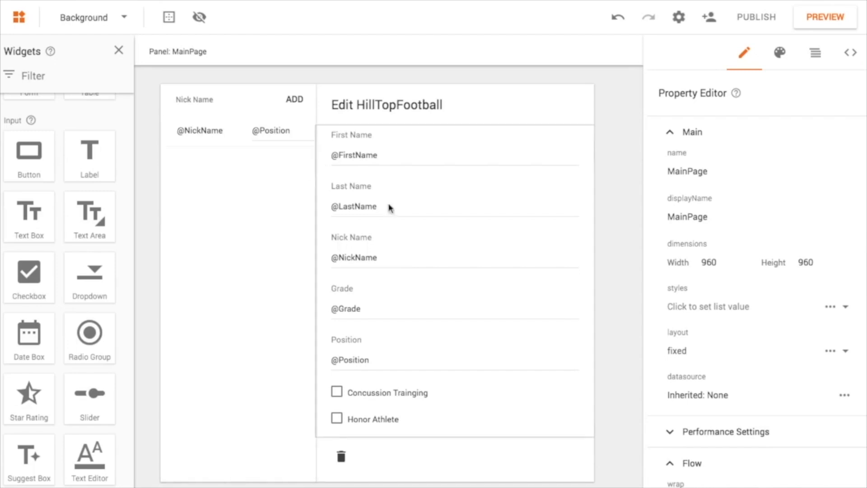
pyautogui.click(453, 250)
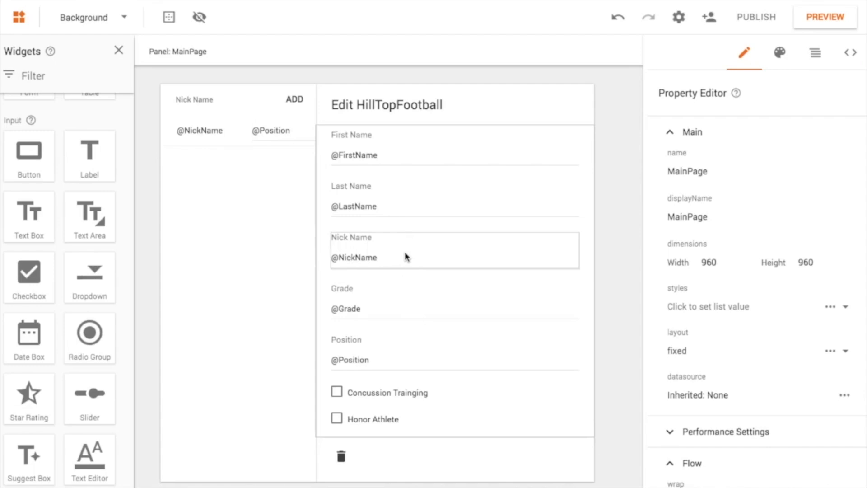
pyautogui.click(272, 131)
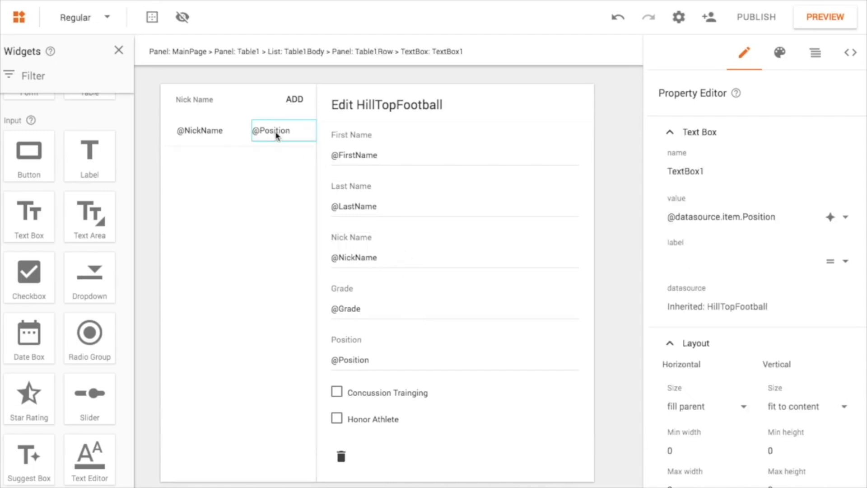
pyautogui.click(200, 130)
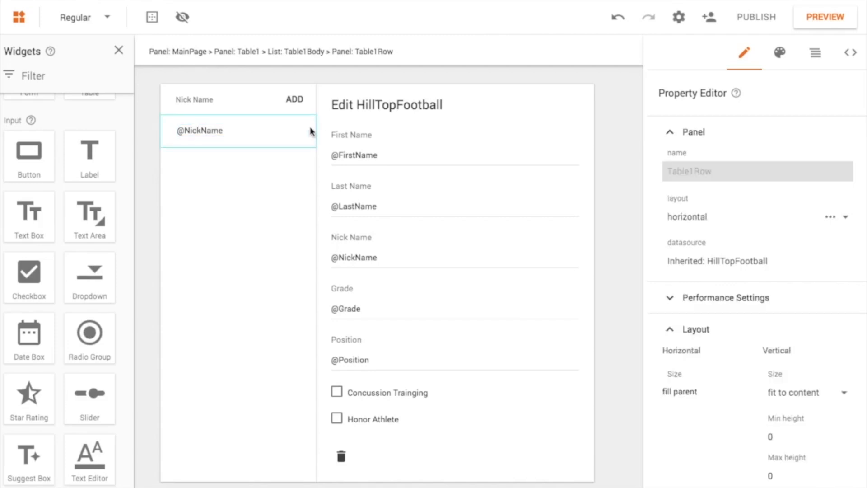
pyautogui.click(279, 130)
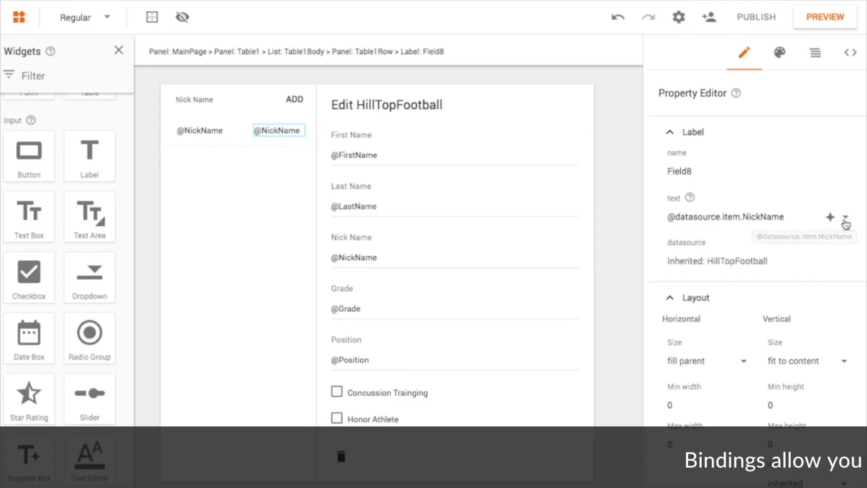
pyautogui.click(847, 217)
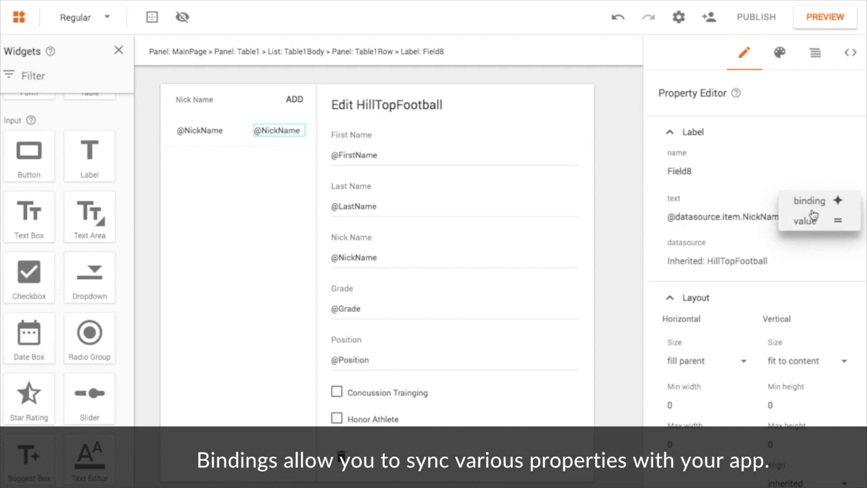
pyautogui.click(808, 200)
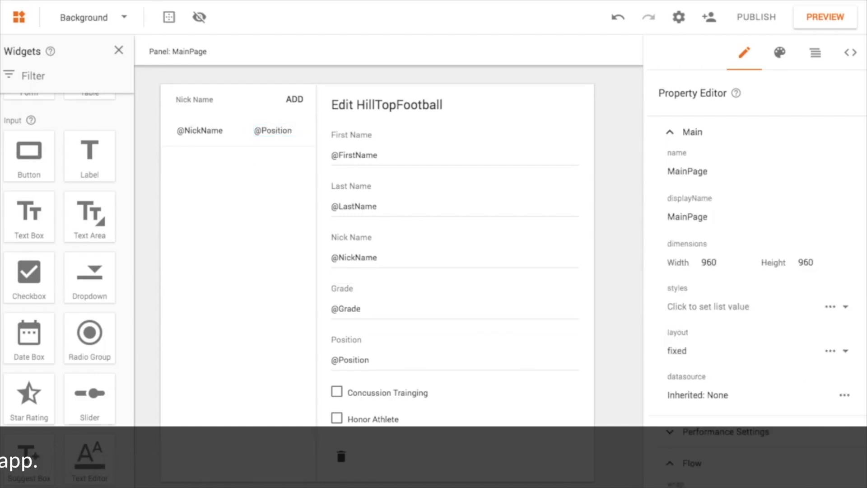
pyautogui.click(453, 148)
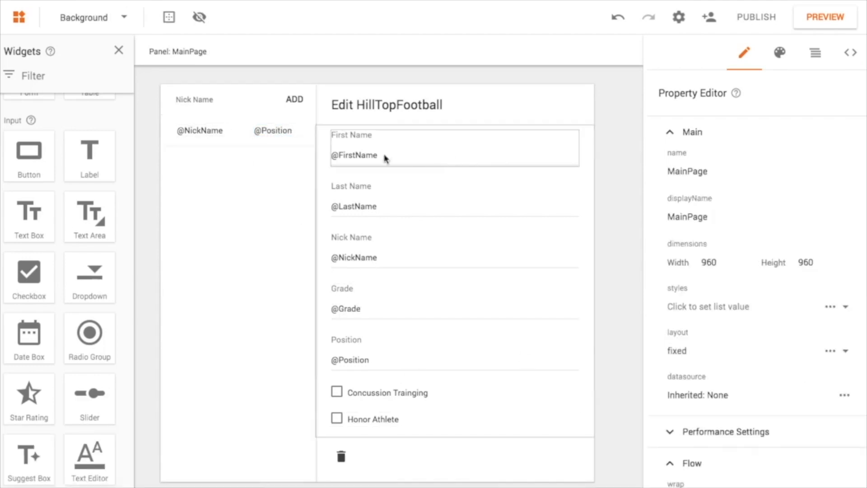
pyautogui.scroll(-3)
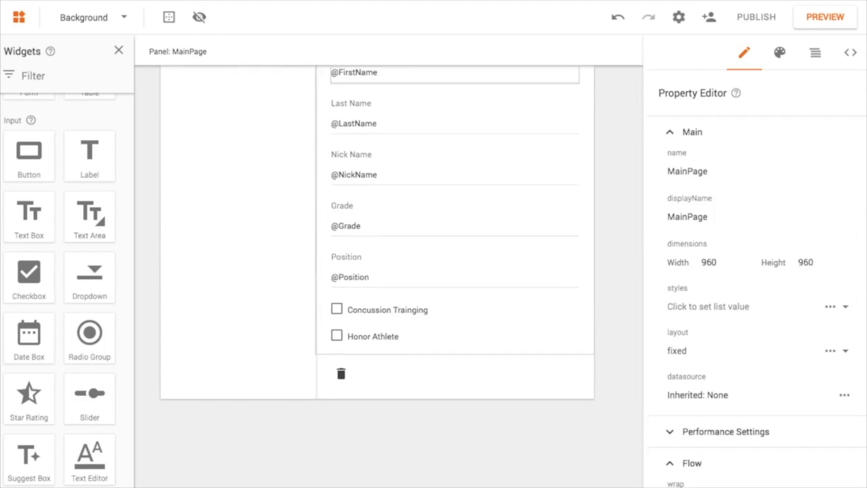
pyautogui.click(825, 17)
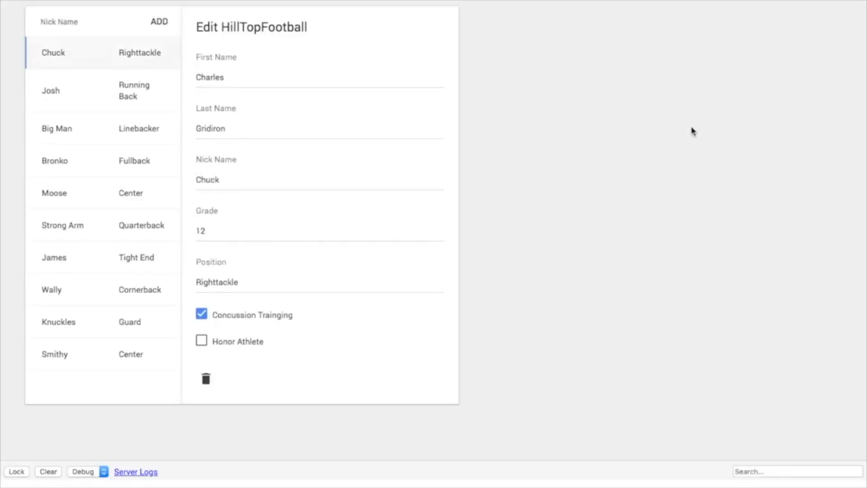
pyautogui.moveTo(183, 11)
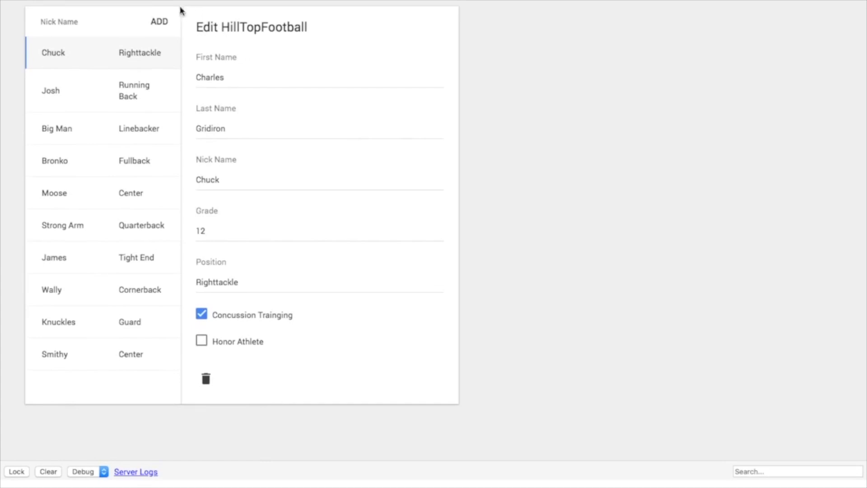
pyautogui.moveTo(145, 49)
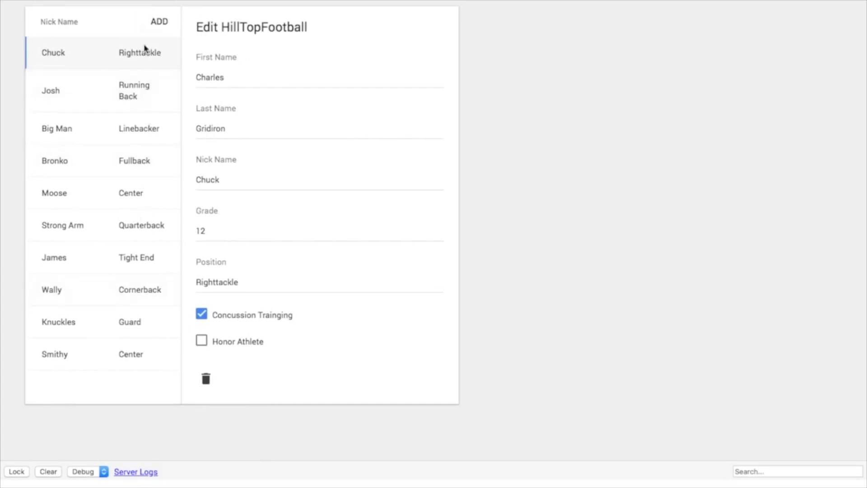
pyautogui.moveTo(105, 357)
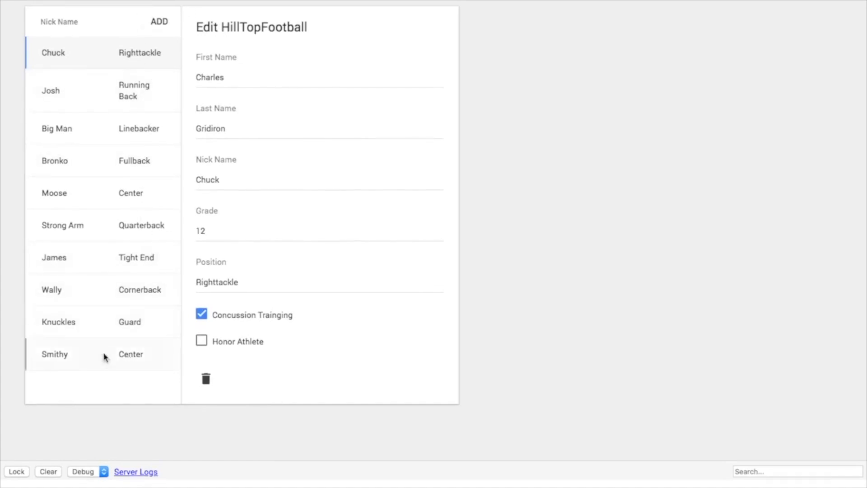
pyautogui.moveTo(131, 189)
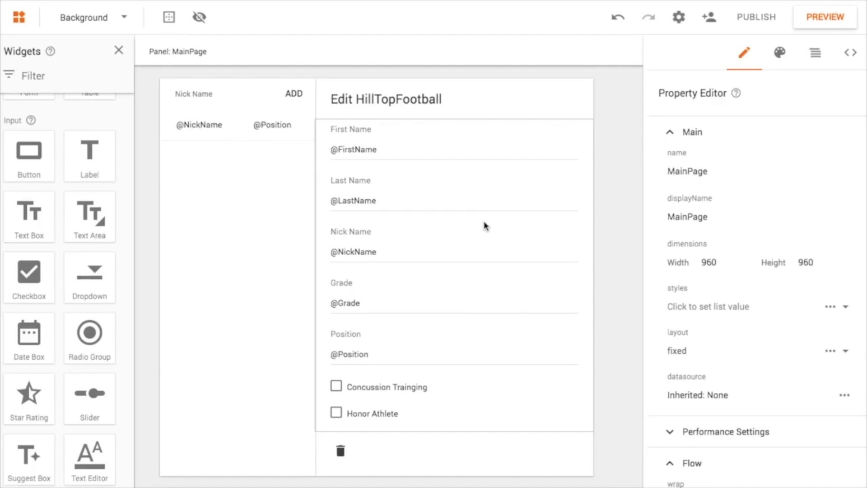
pyautogui.moveTo(245, 231)
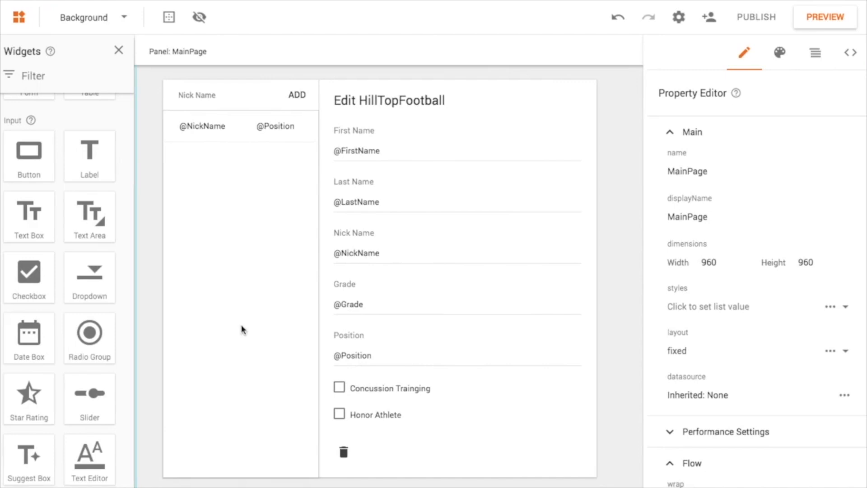
pyautogui.moveTo(244, 330)
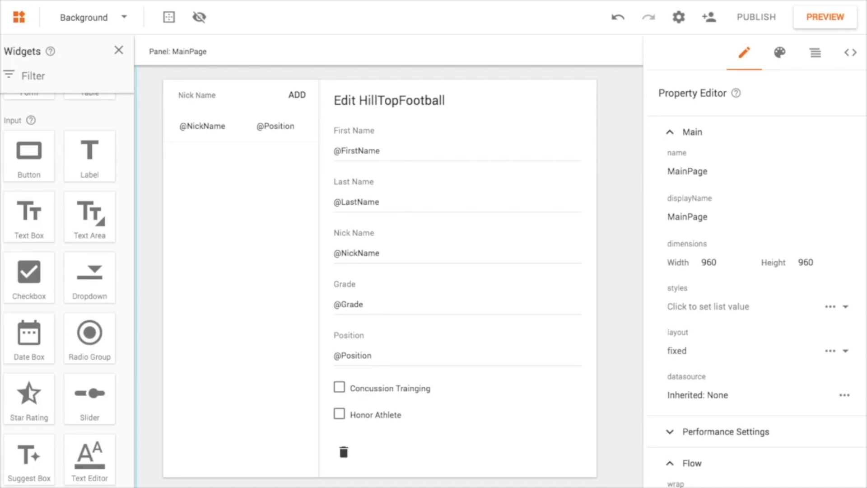
# - Open the branded Panthers 2018 preview and load Wally's and Strong Arm's records
pyautogui.click(825, 17)
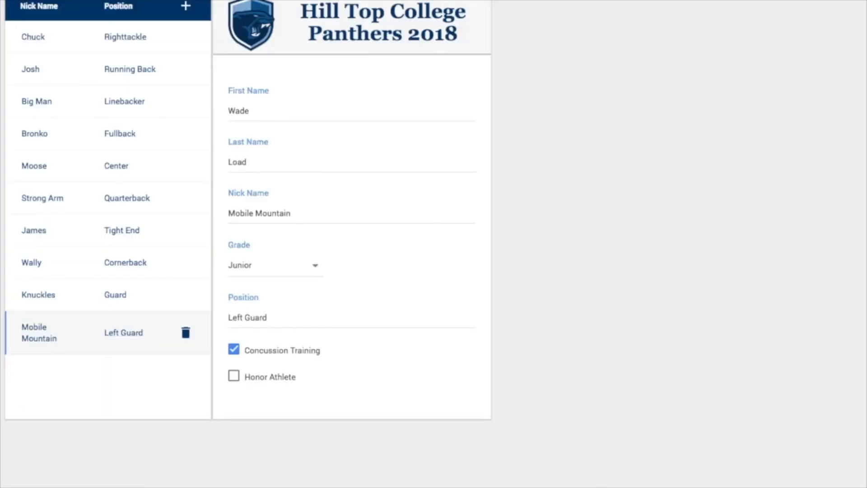
pyautogui.moveTo(412, 194)
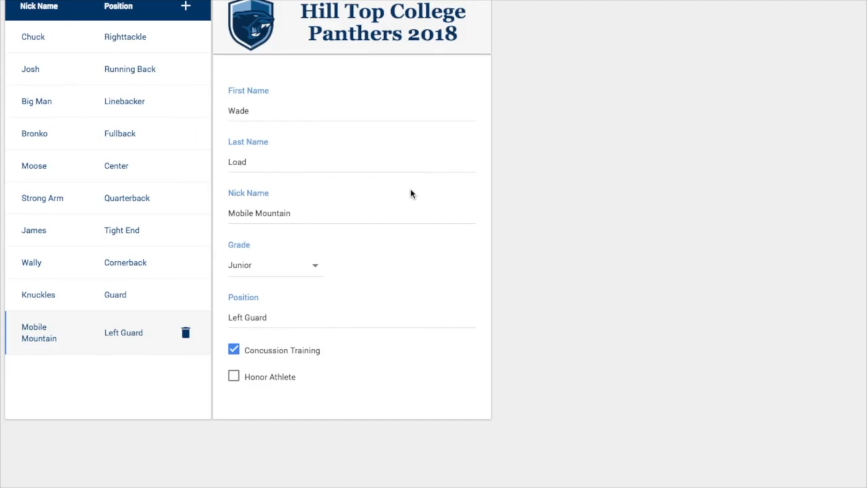
pyautogui.moveTo(407, 229)
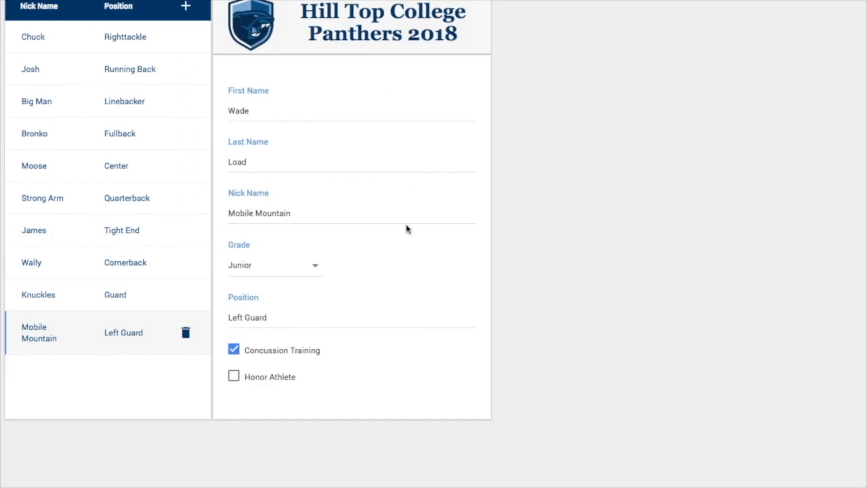
pyautogui.moveTo(306, 18)
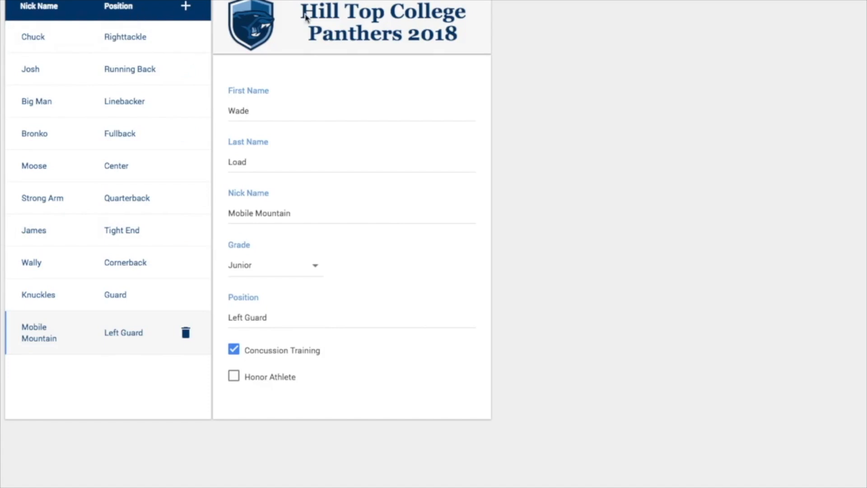
pyautogui.moveTo(602, 287)
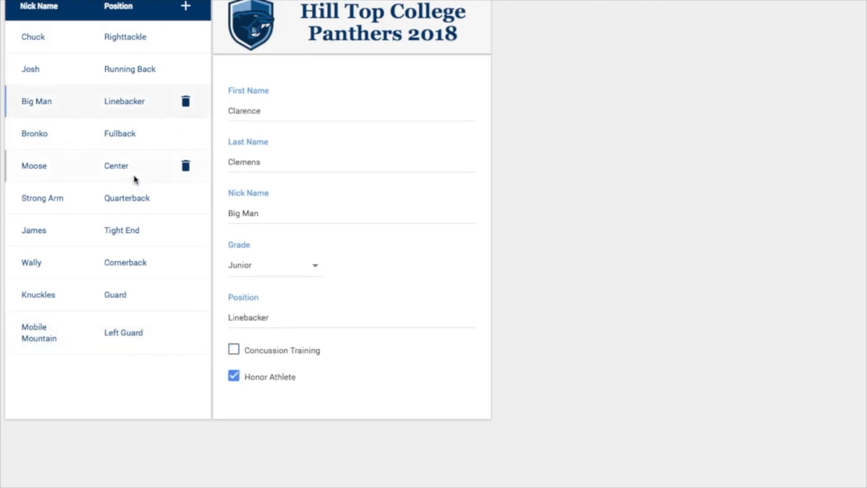
pyautogui.click(31, 262)
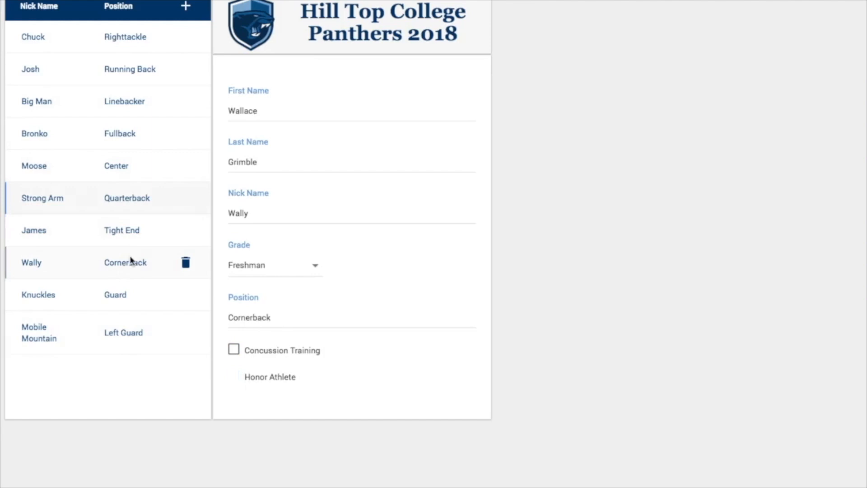
pyautogui.click(42, 197)
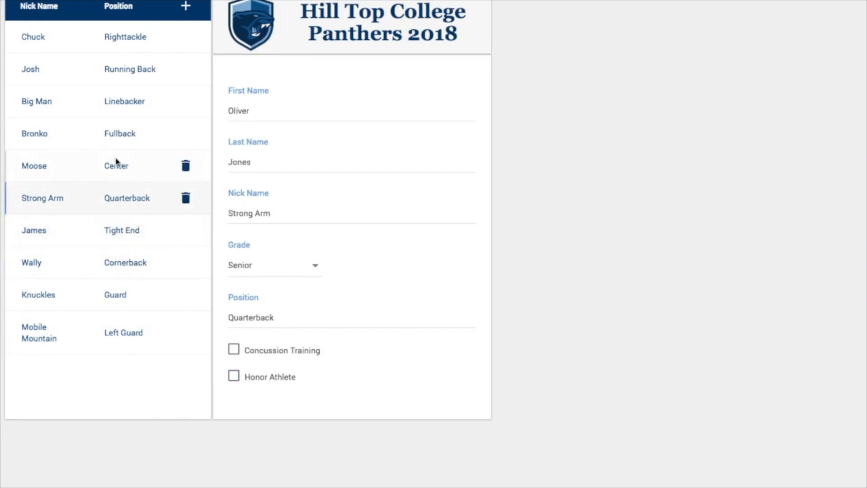
pyautogui.click(33, 165)
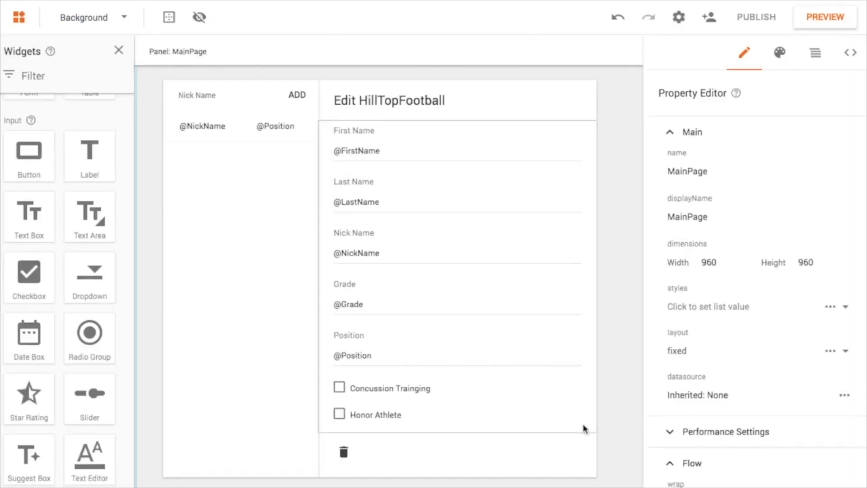
pyautogui.moveTo(612, 426)
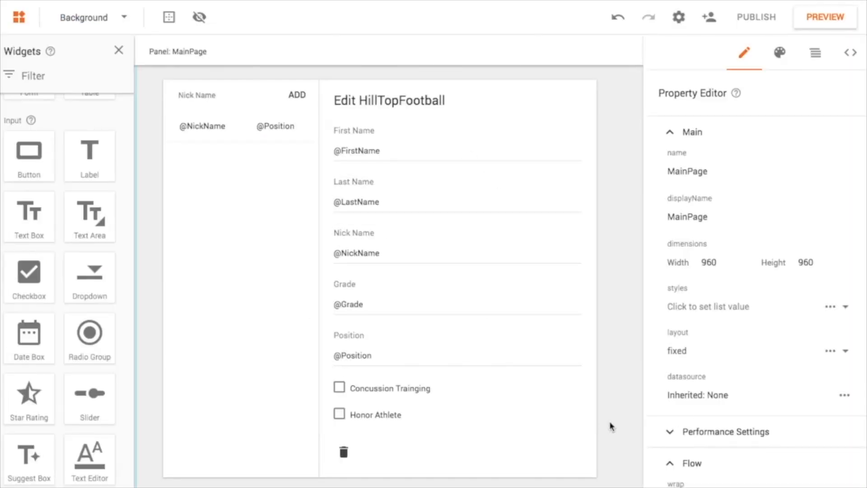